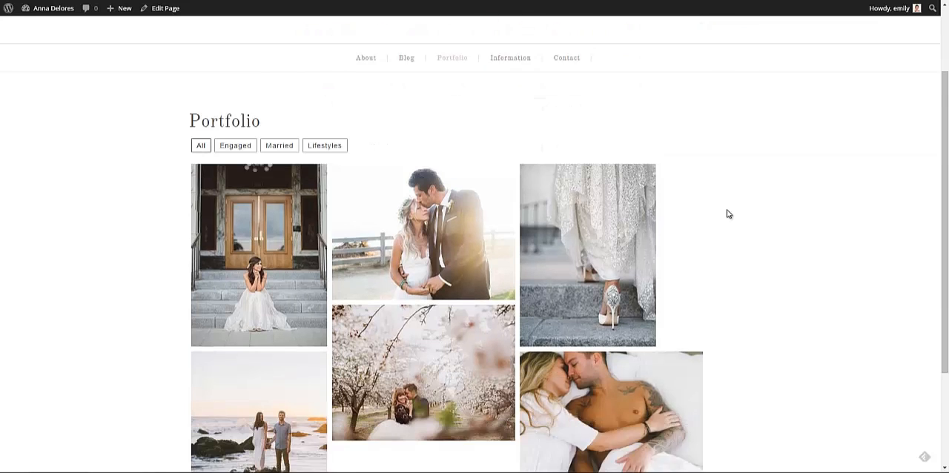
Step: Test the portfolio grid filters: Engaged, Married, then Lifestyles
scroll("down", 3)
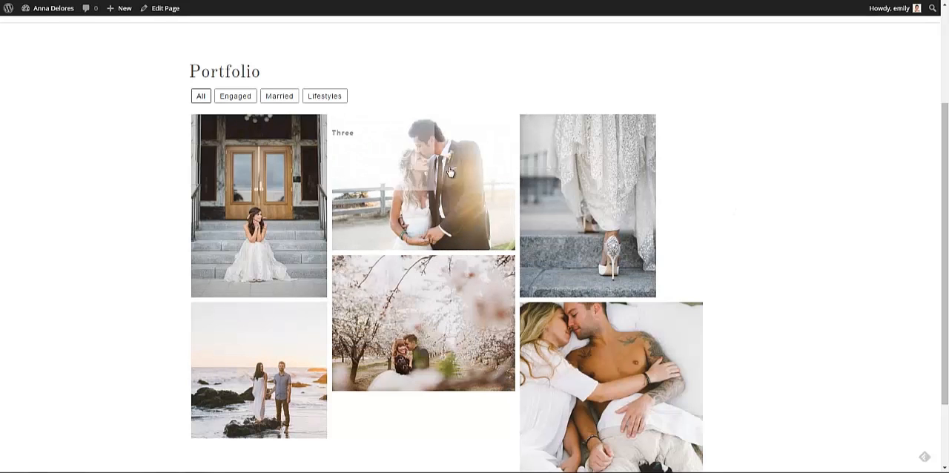
left_click(235, 96)
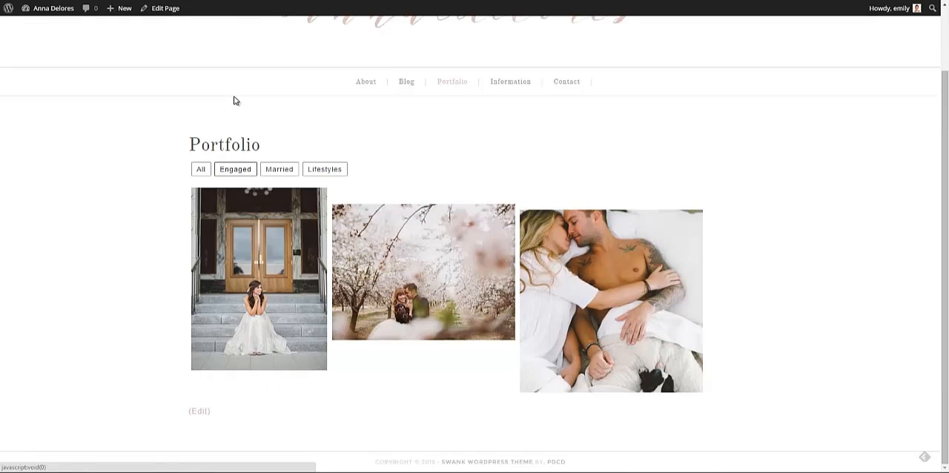
left_click(280, 169)
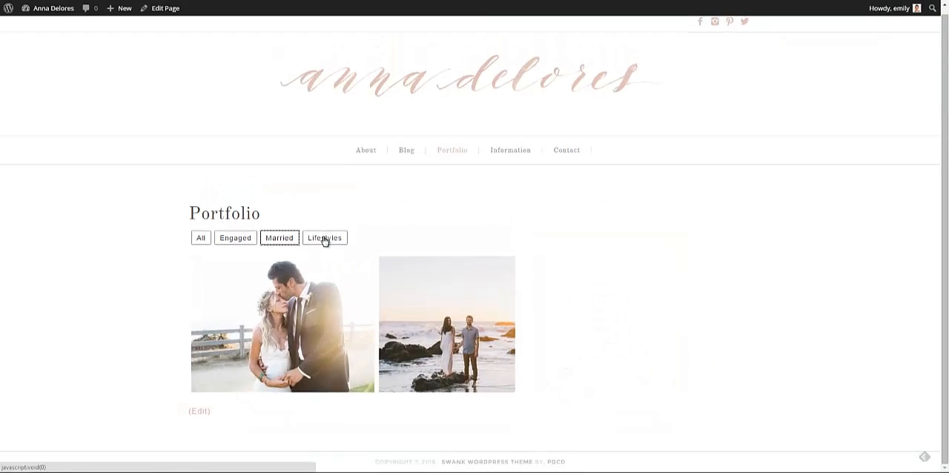
left_click(201, 238)
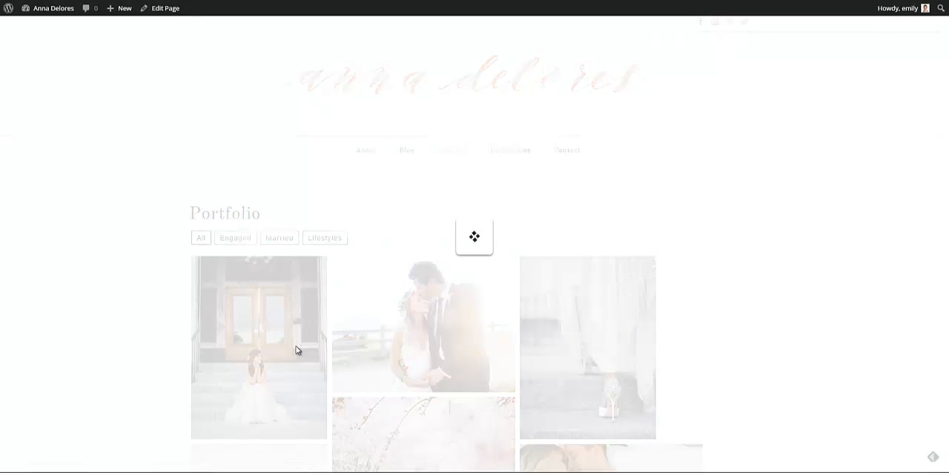
Step: Preview photo One in the lightbox and step through items Three and Two
left_click(259, 347)
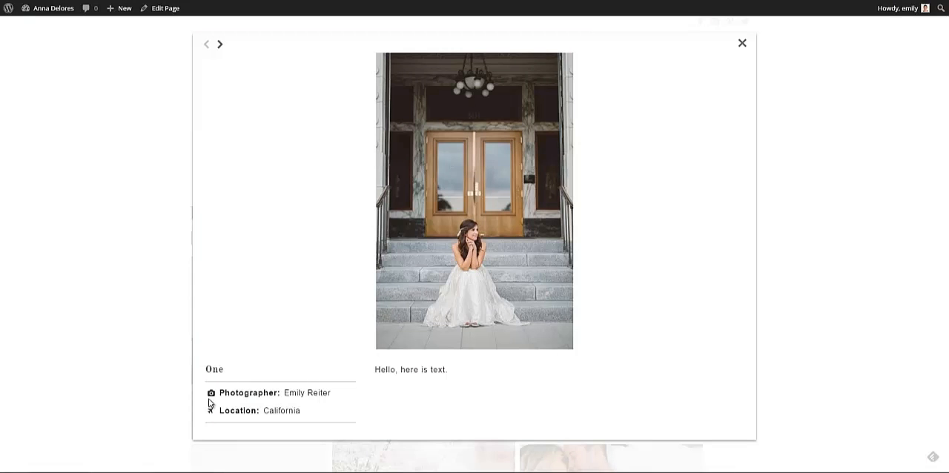
left_click(220, 44)
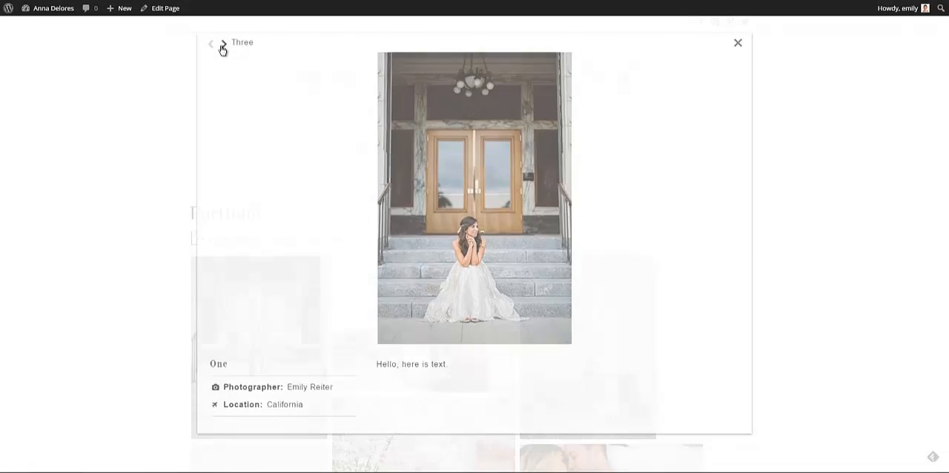
left_click(223, 45)
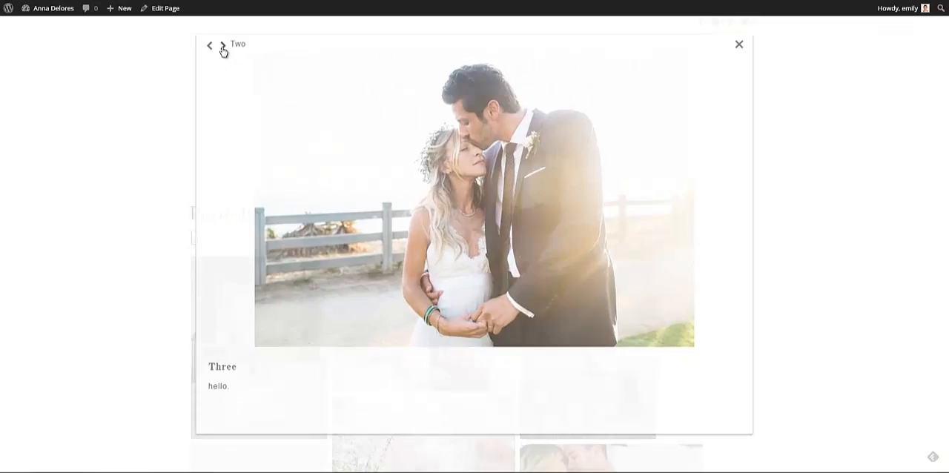
left_click(209, 45)
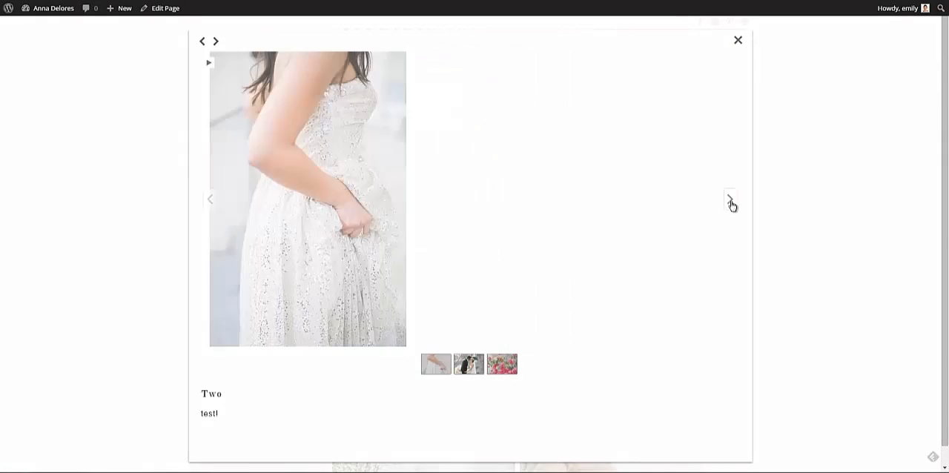
left_click(738, 40)
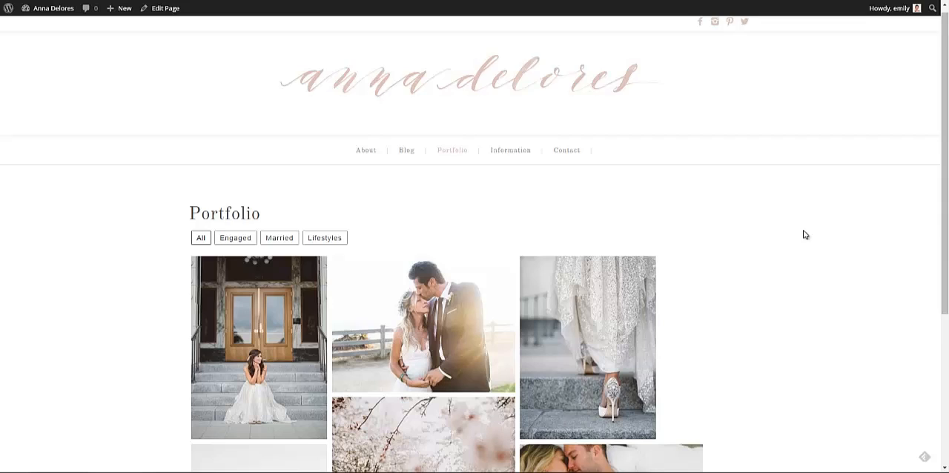
Step: Open the slideshow item's lightbox and advance to its next photo
scroll("down", 3)
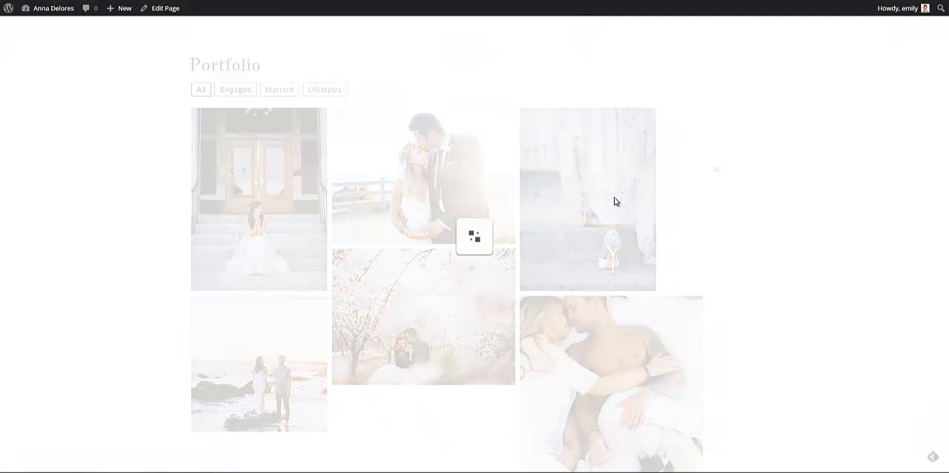
left_click(473, 237)
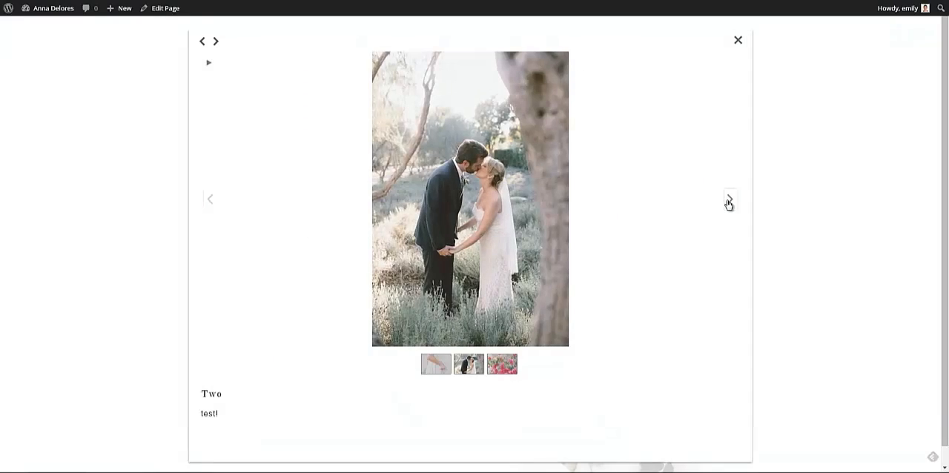
left_click(729, 198)
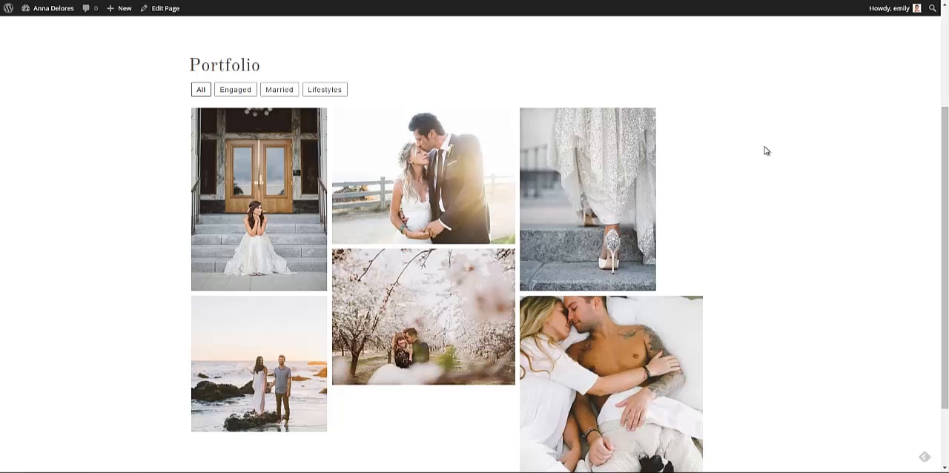
scroll("down", 3)
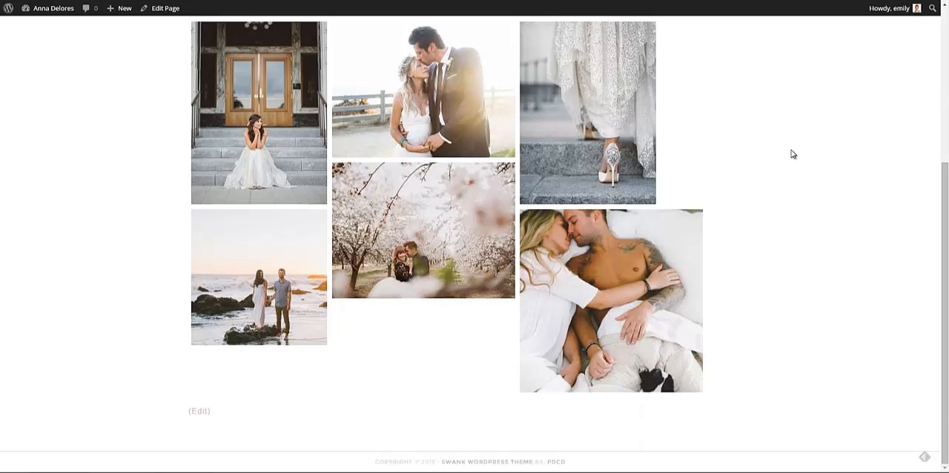
scroll("up", 3)
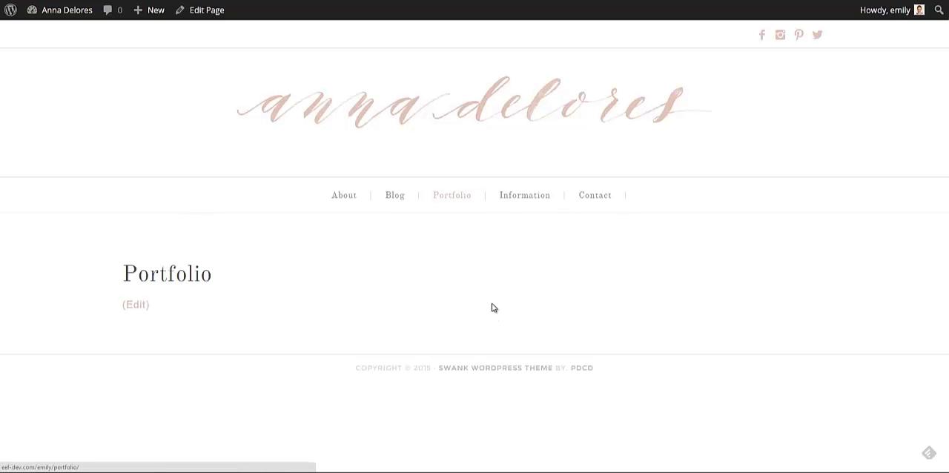
mouse_move(518, 275)
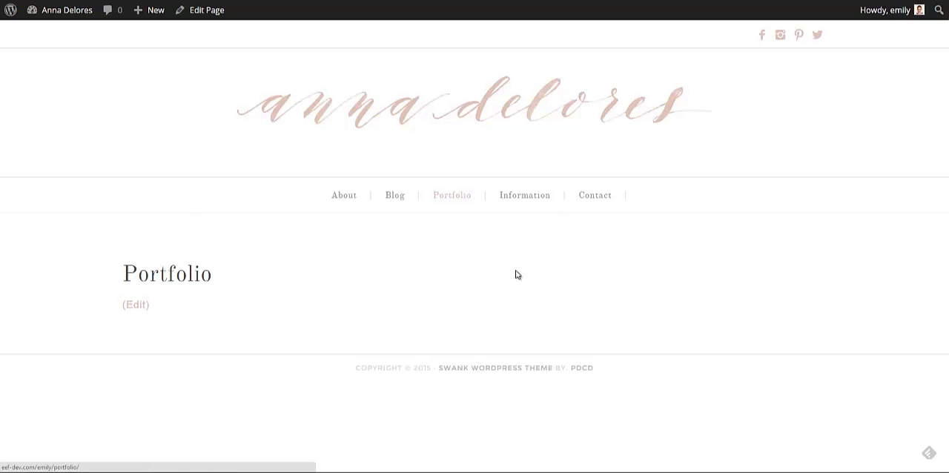
Step: Go to the admin Dashboard and open Media Grid Settings
left_click(67, 10)
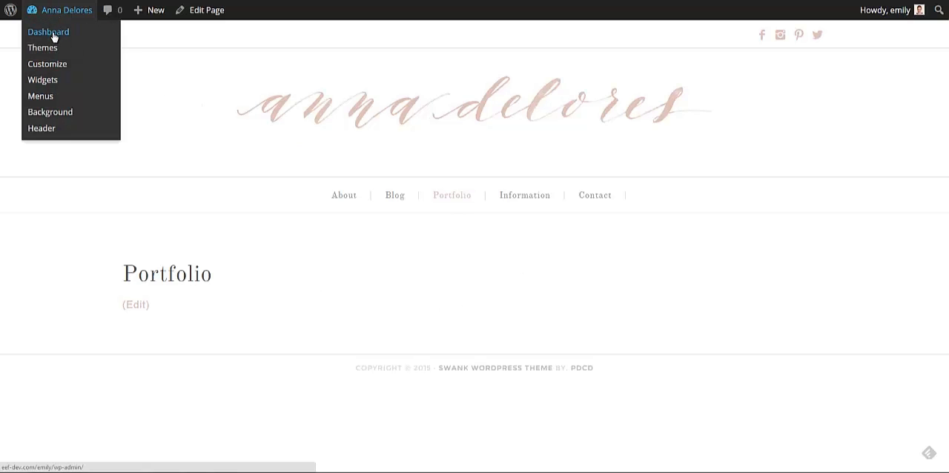
left_click(48, 31)
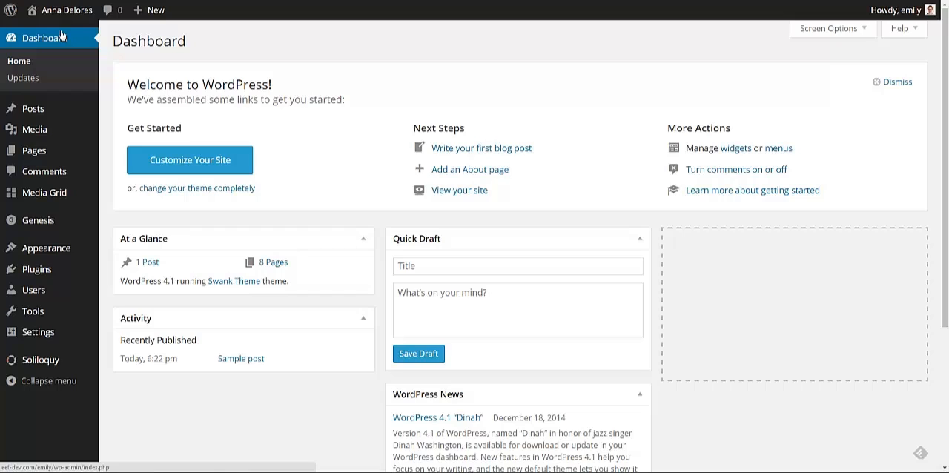
mouse_move(64, 39)
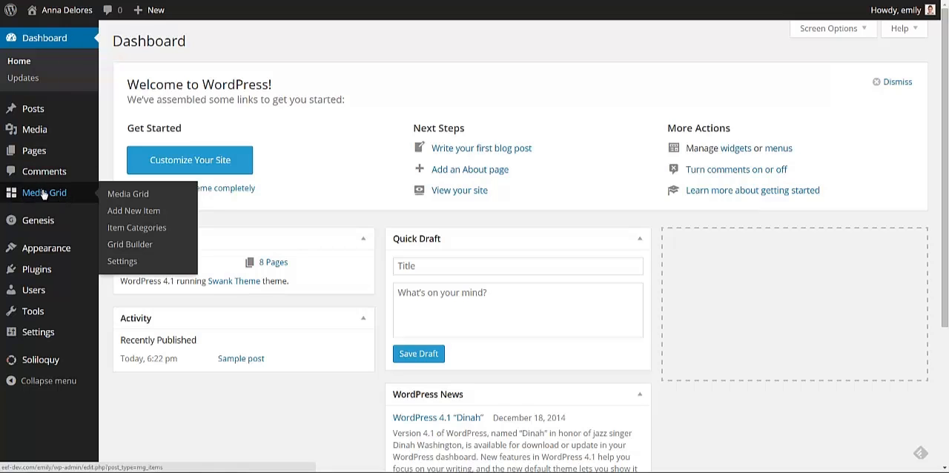
left_click(121, 261)
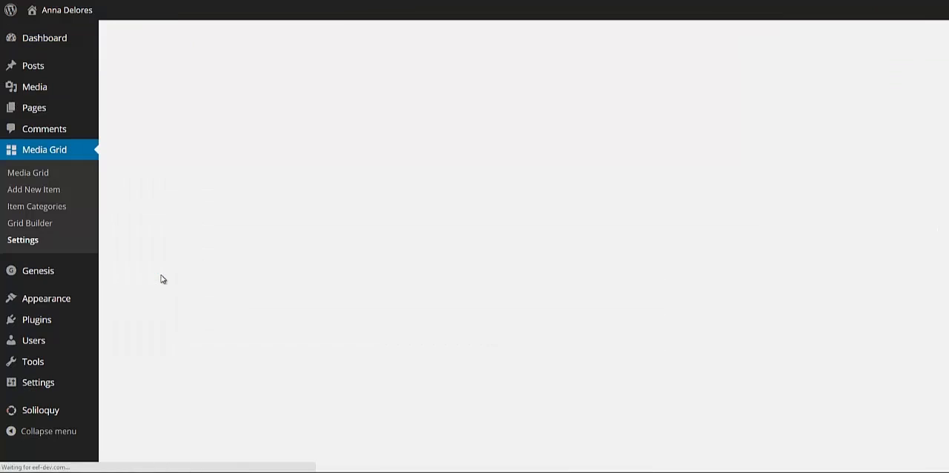
left_click(23, 239)
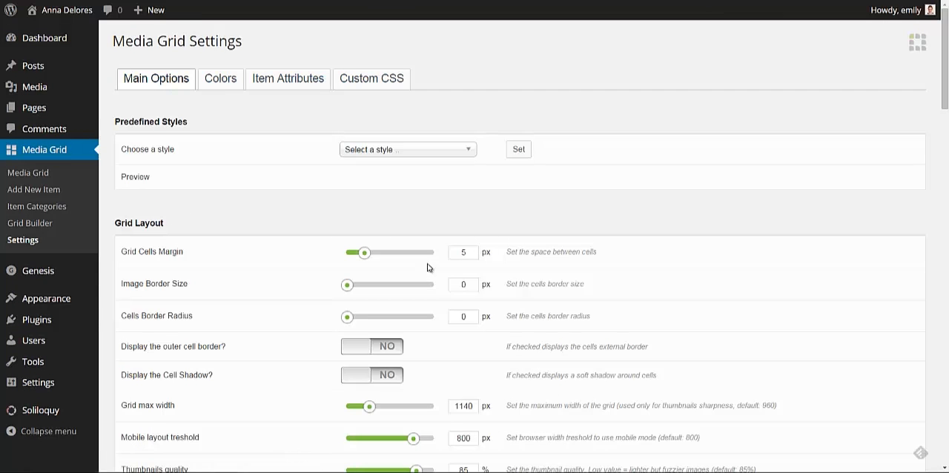
mouse_move(487, 226)
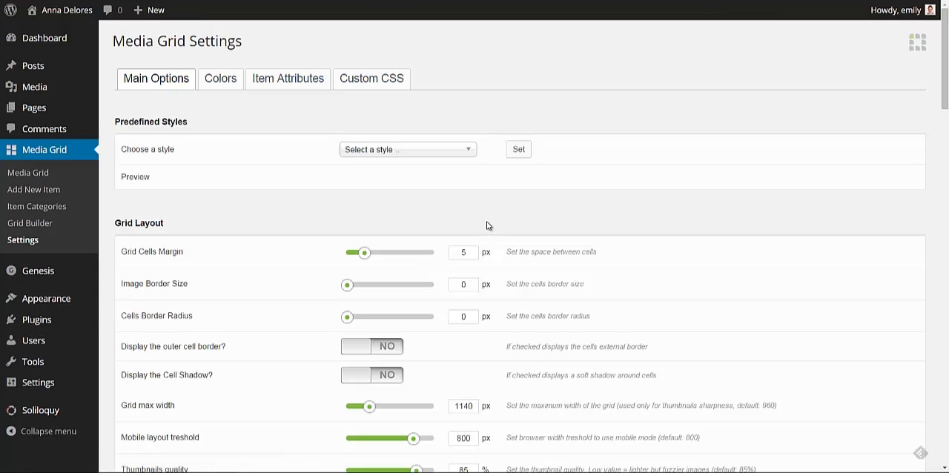
scroll("down", 3)
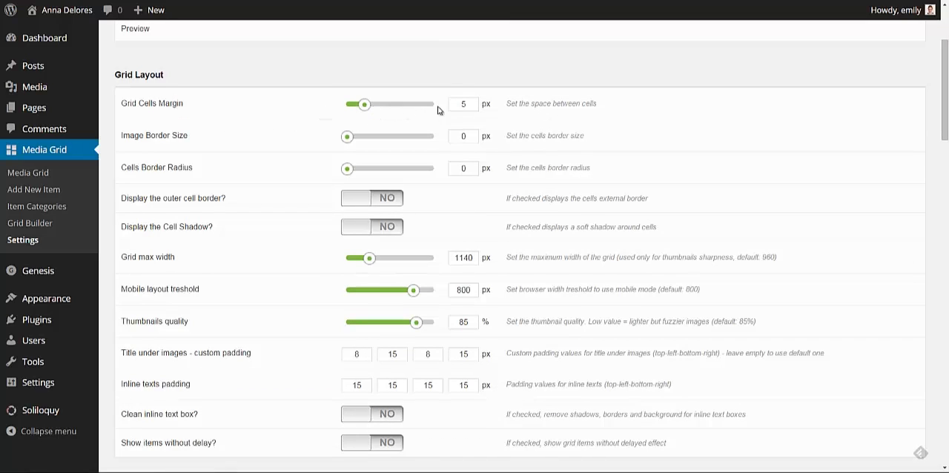
left_click(463, 104)
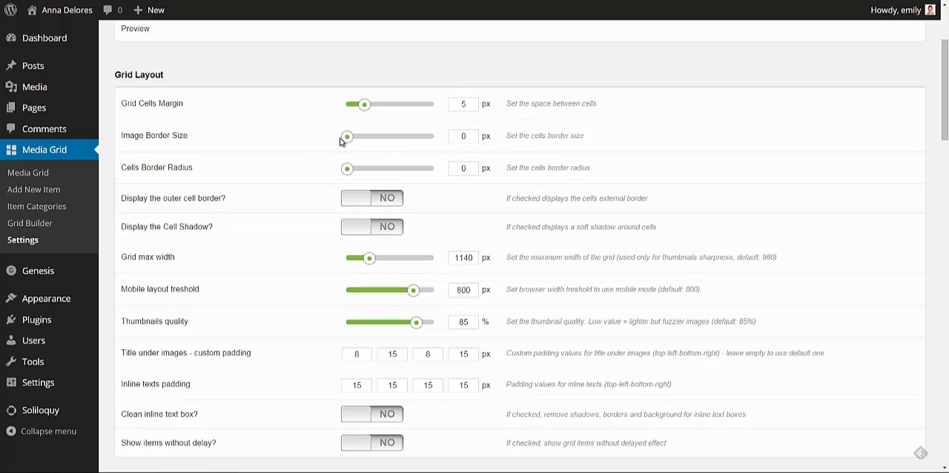
left_click_drag(346, 136, 403, 136)
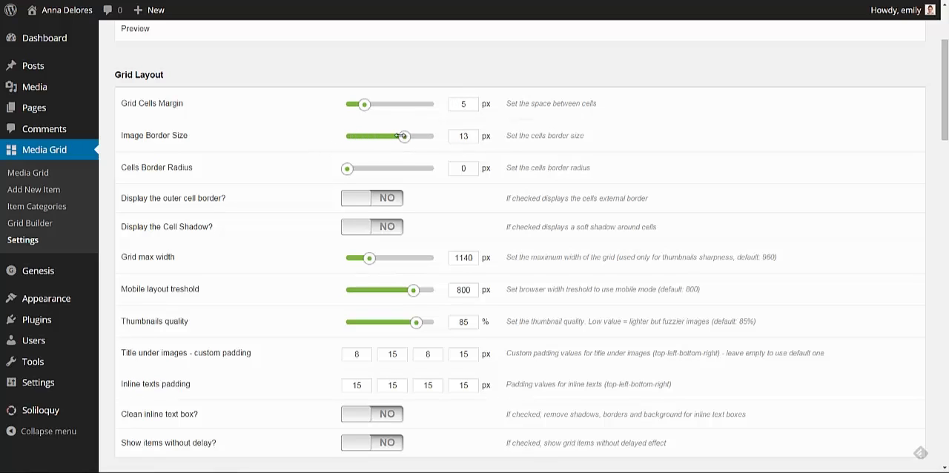
left_click_drag(404, 135, 406, 136)
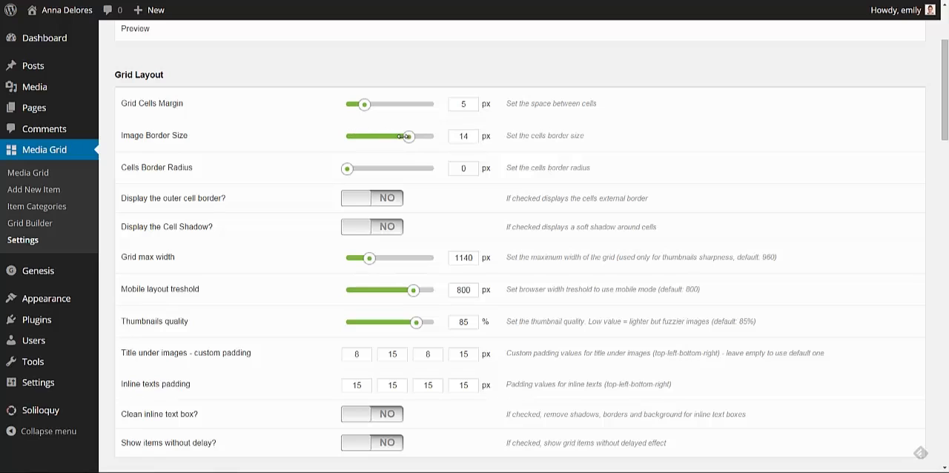
left_click_drag(405, 136, 347, 136)
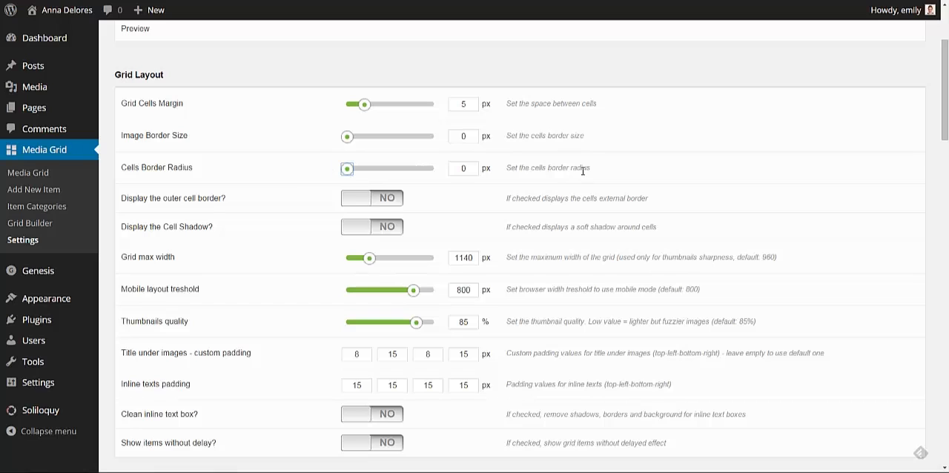
scroll("down", 3)
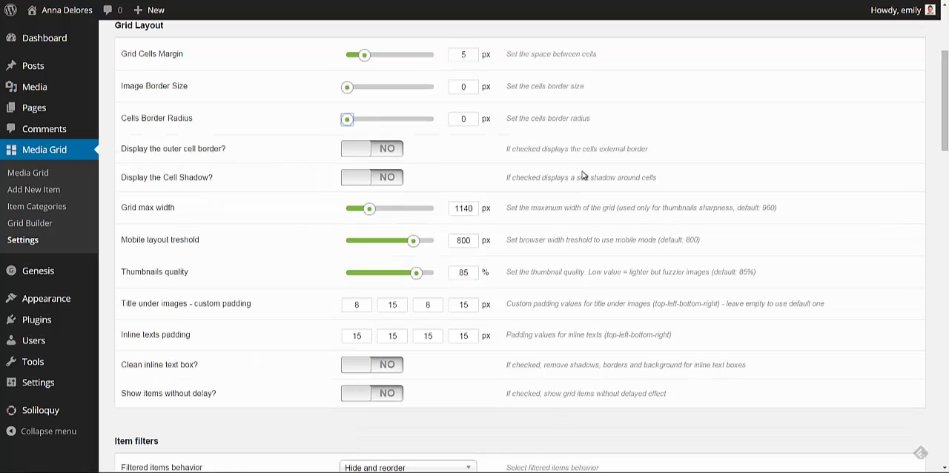
scroll("down", 3)
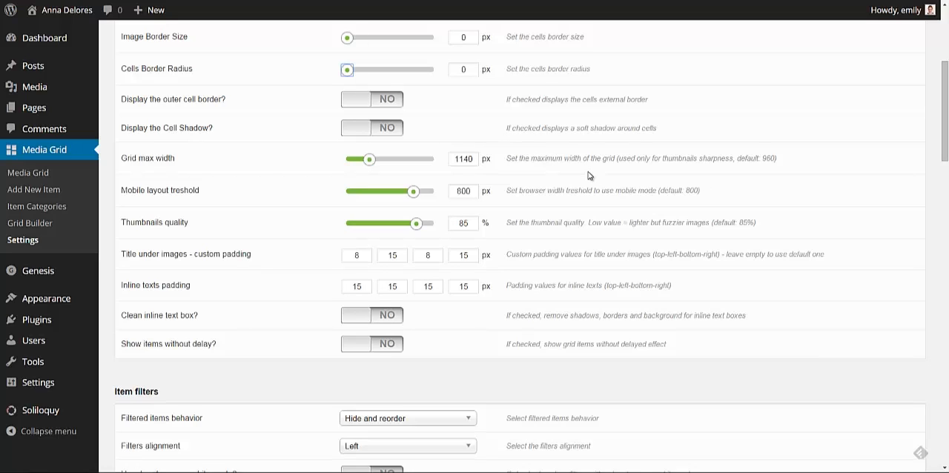
mouse_move(592, 176)
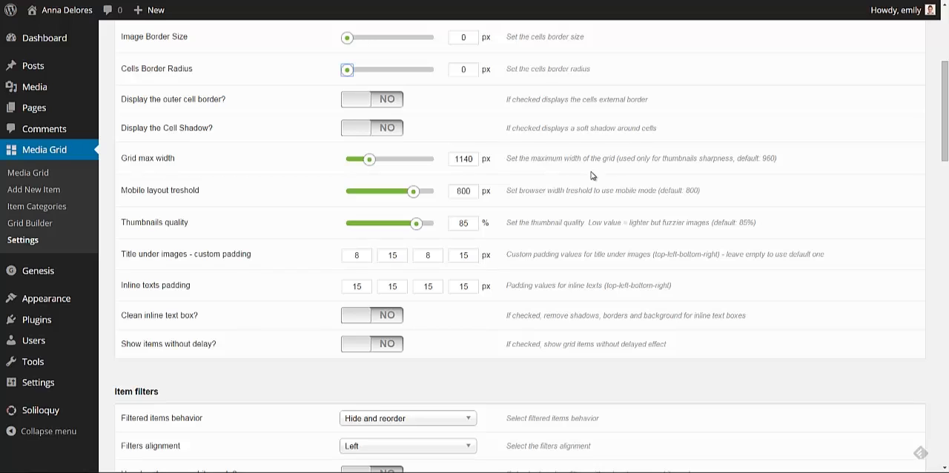
Step: Keep filtered items behavior as Hide and reorder, with filters aligned Left
scroll("down", 3)
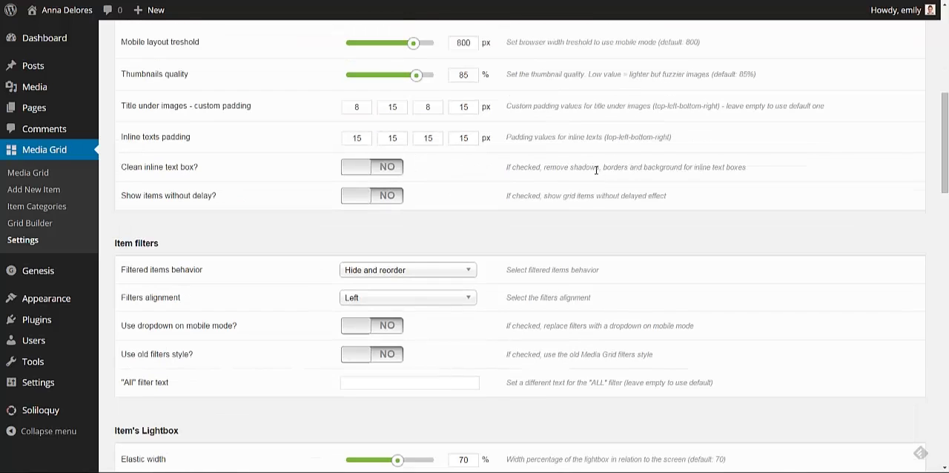
scroll("down", 3)
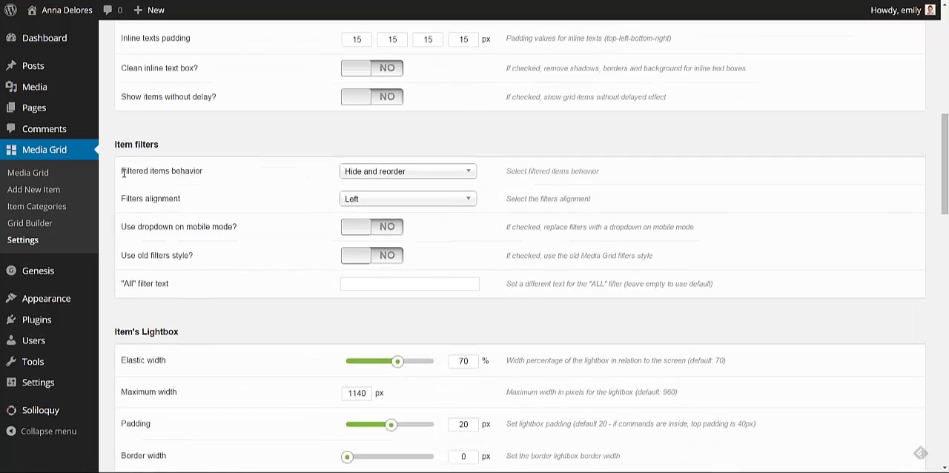
mouse_move(185, 213)
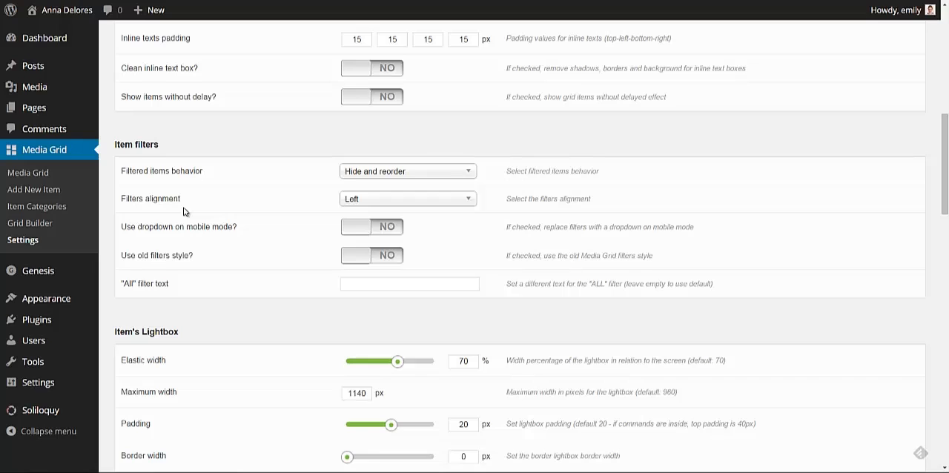
mouse_move(186, 212)
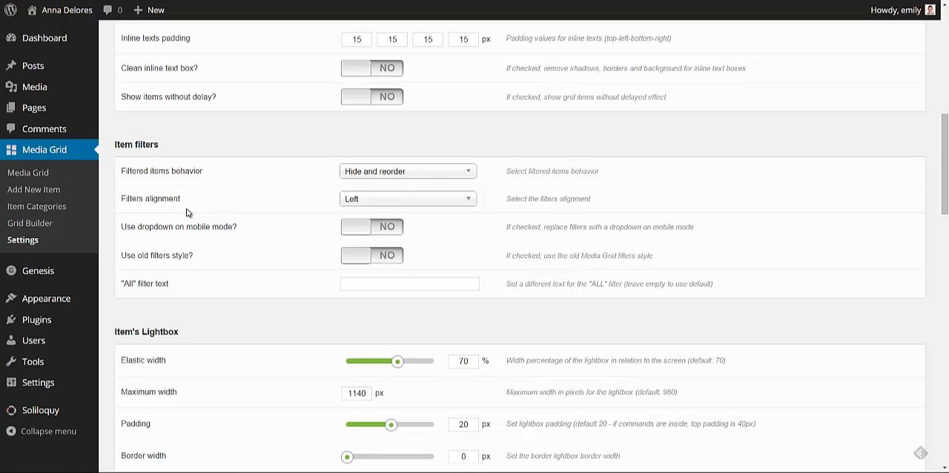
mouse_move(341, 196)
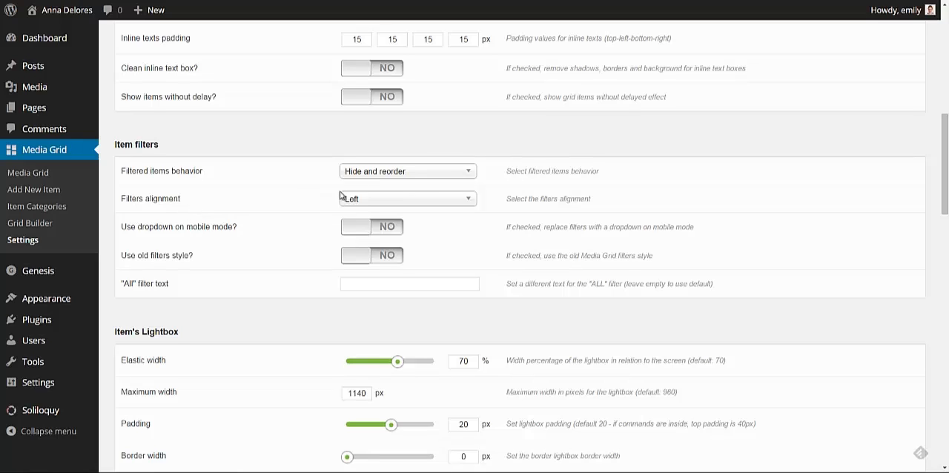
left_click(406, 171)
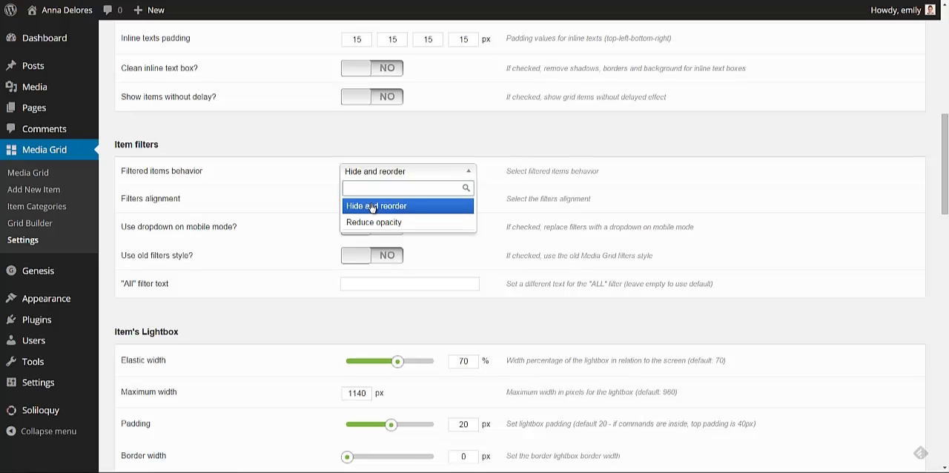
mouse_move(372, 222)
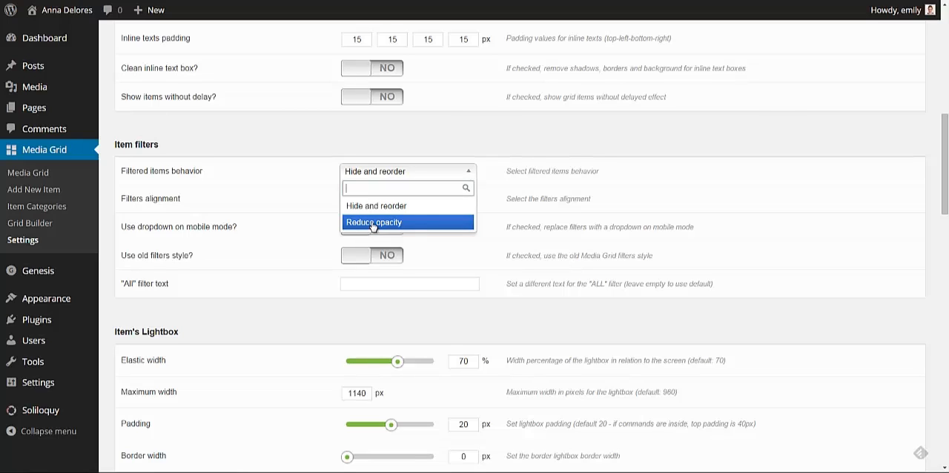
mouse_move(376, 206)
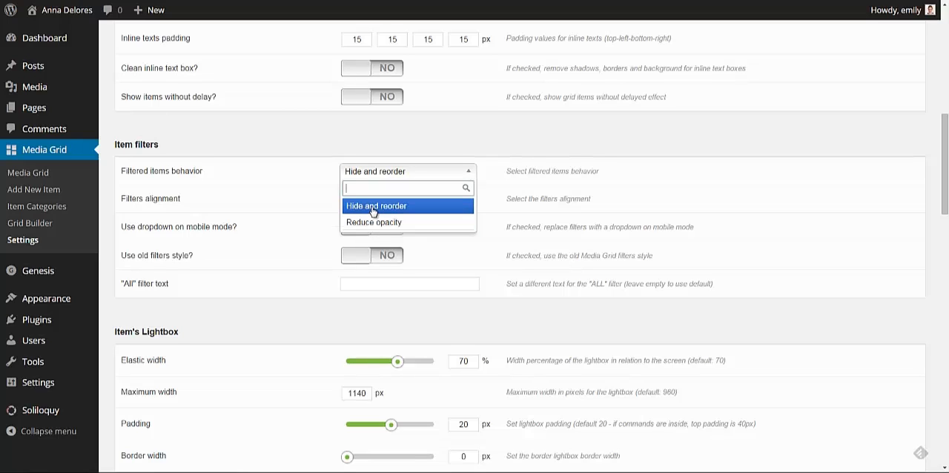
left_click(376, 206)
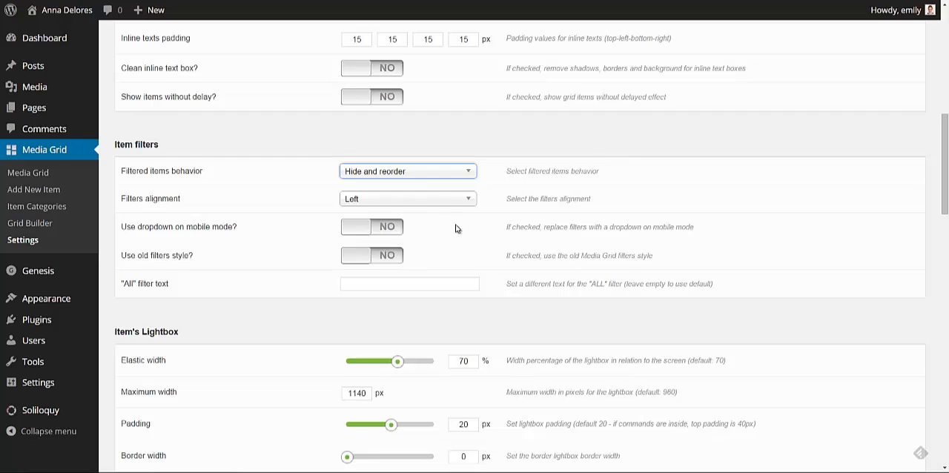
mouse_move(382, 204)
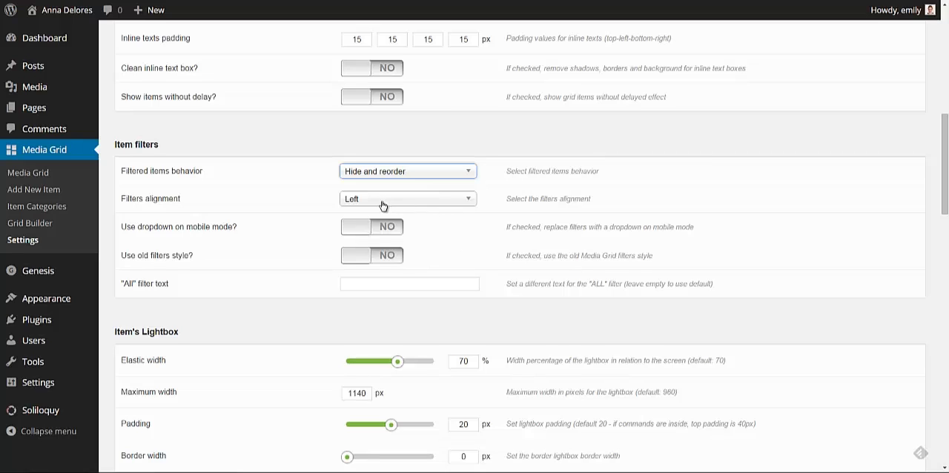
left_click(406, 197)
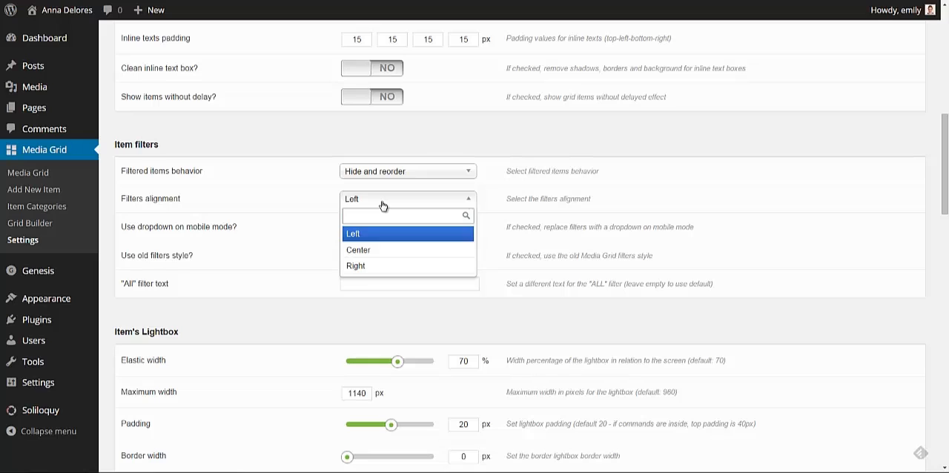
left_click(353, 233)
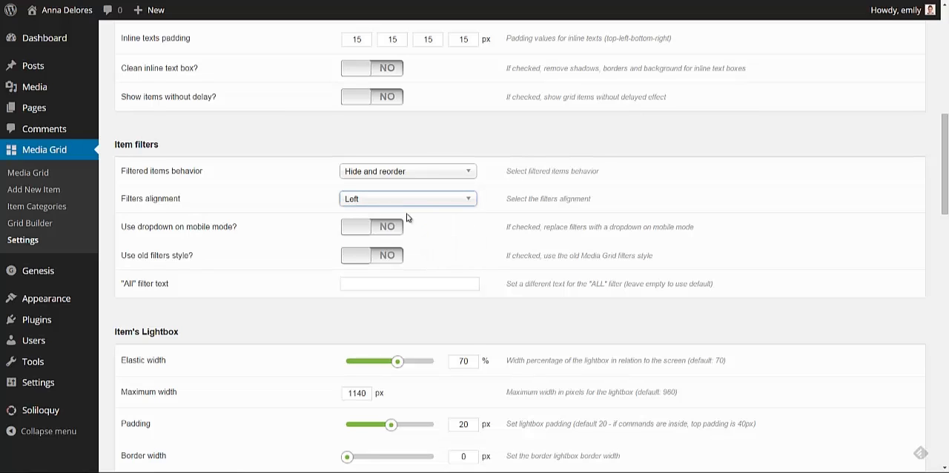
Step: Scroll to the bottom of Main Options and update the options
scroll("down", 3)
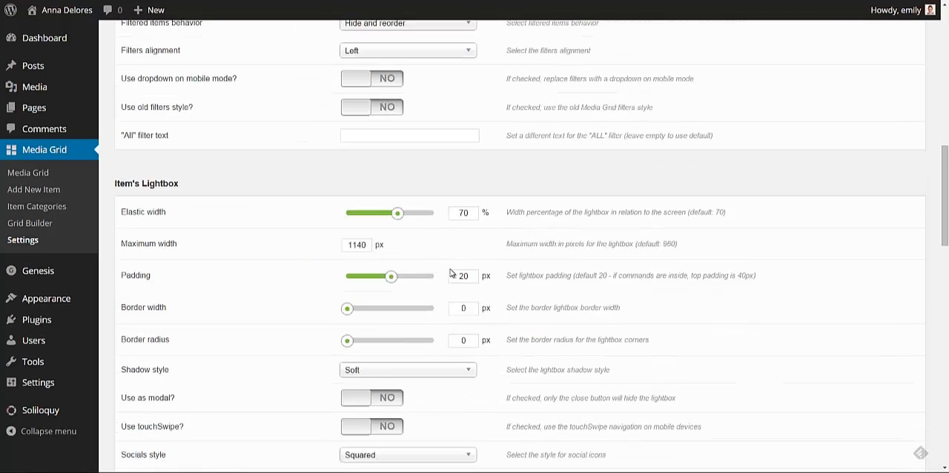
scroll("down", 3)
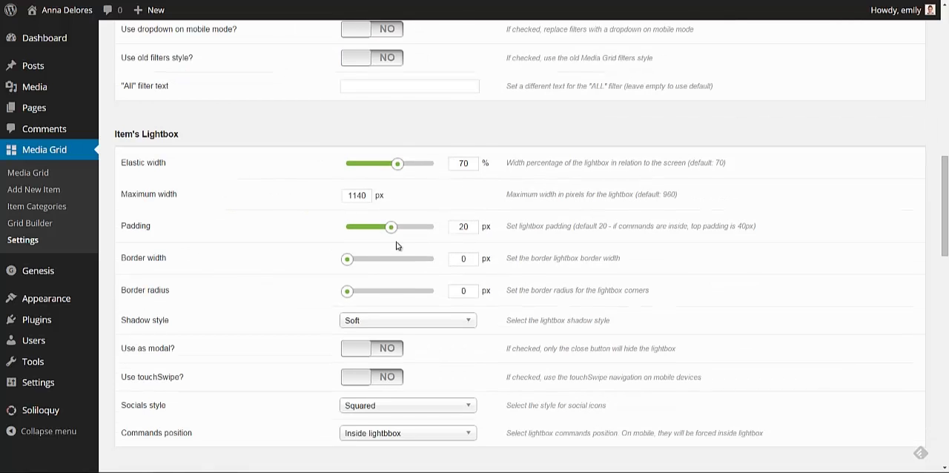
scroll("down", 3)
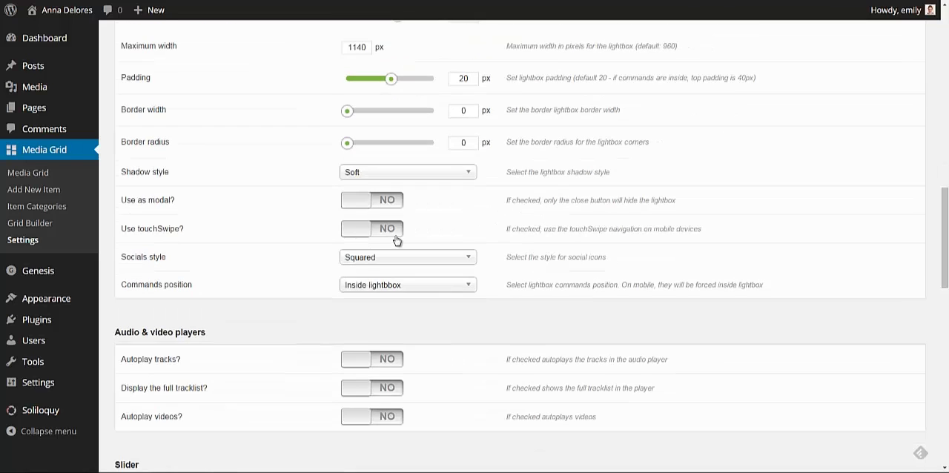
scroll("down", 3)
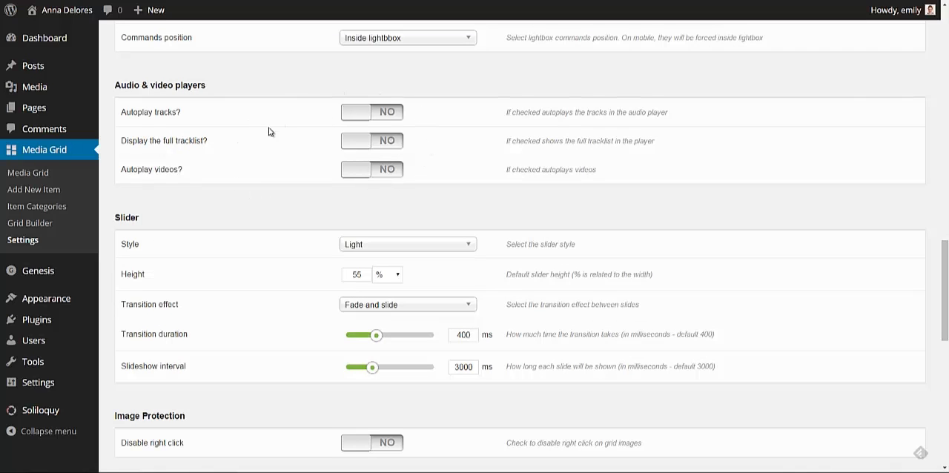
mouse_move(185, 169)
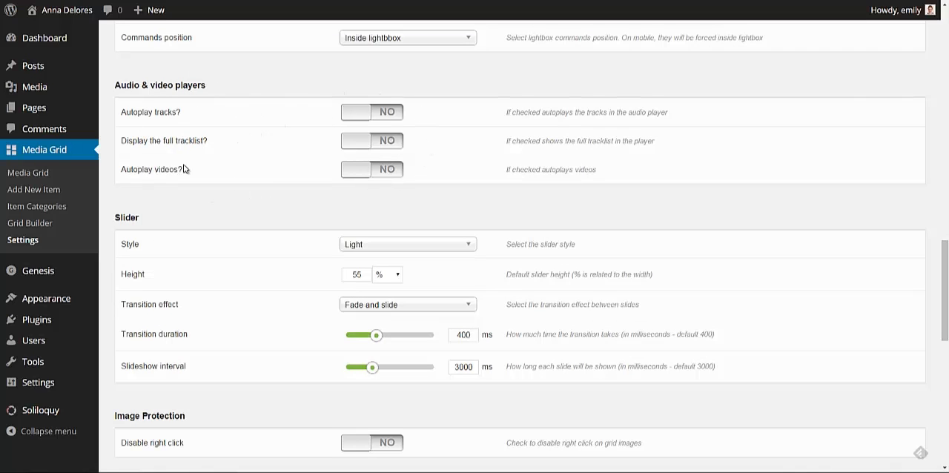
scroll("down", 3)
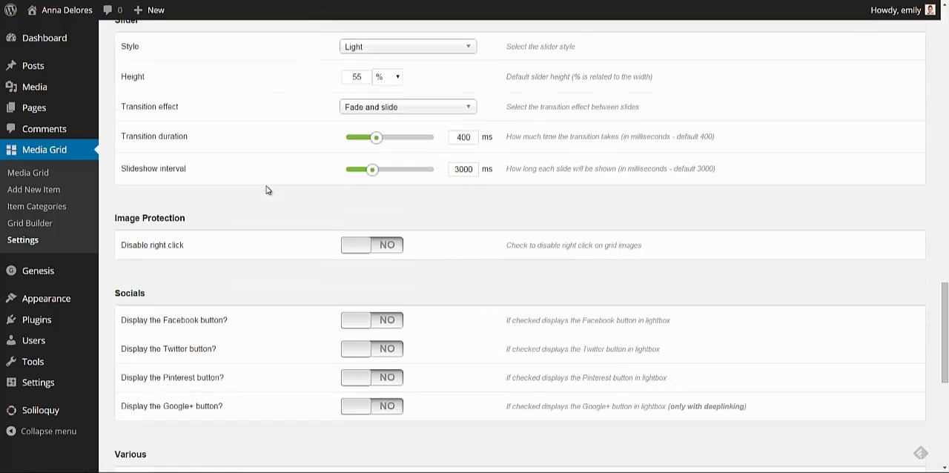
scroll("down", 3)
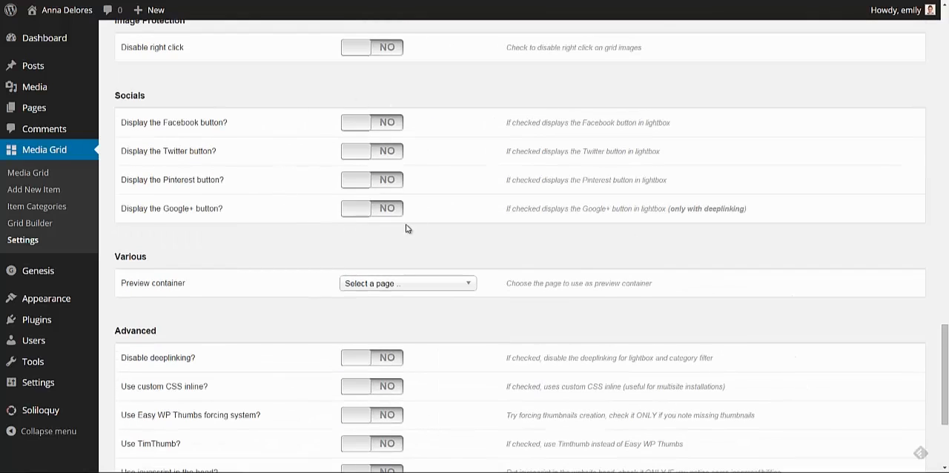
mouse_move(401, 113)
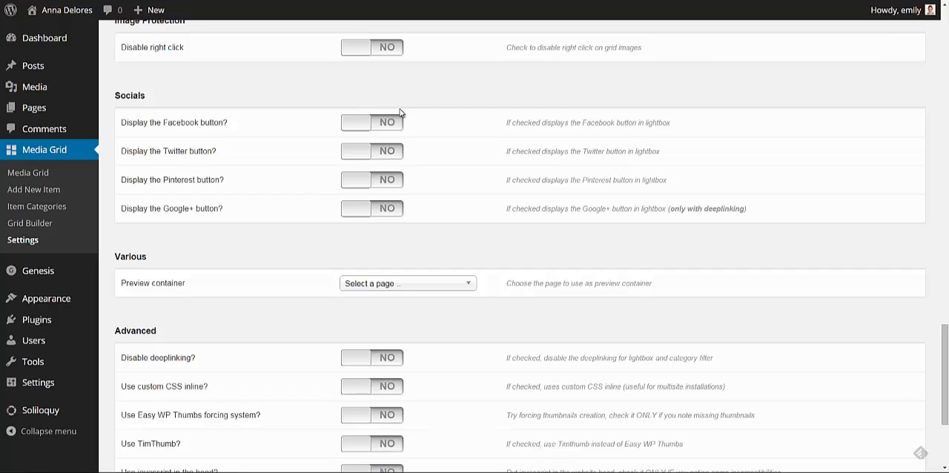
mouse_move(384, 109)
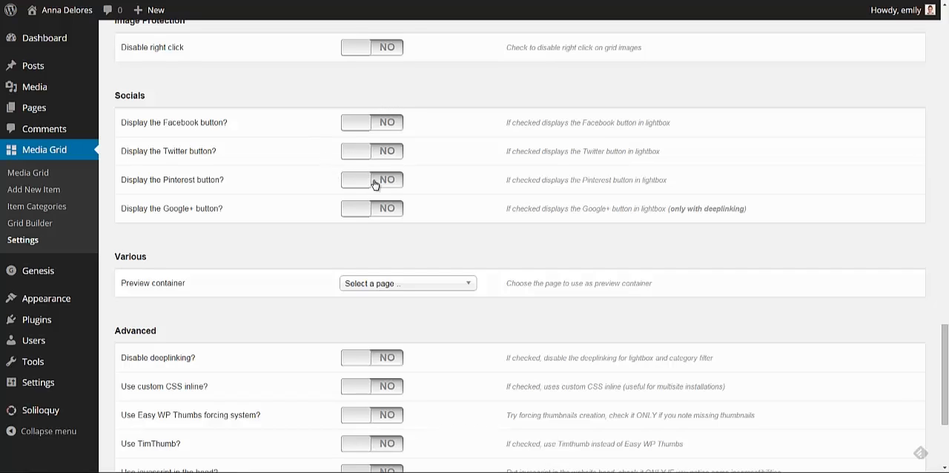
mouse_move(456, 193)
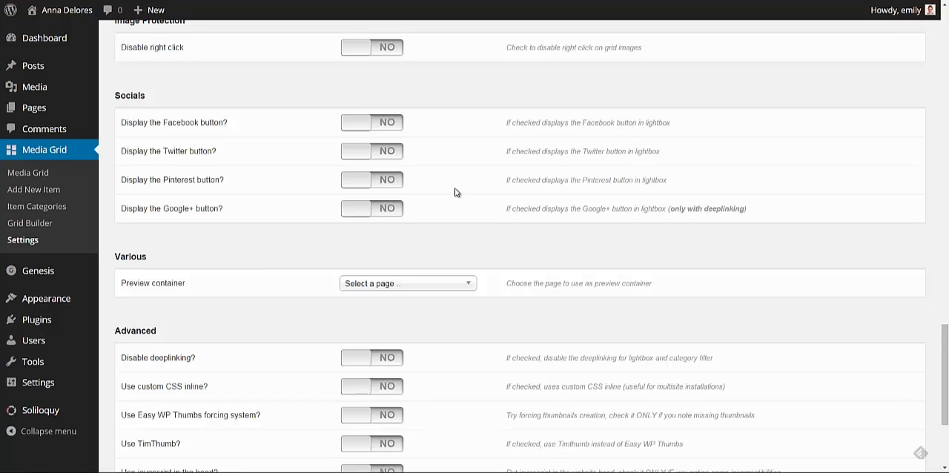
scroll("down", 3)
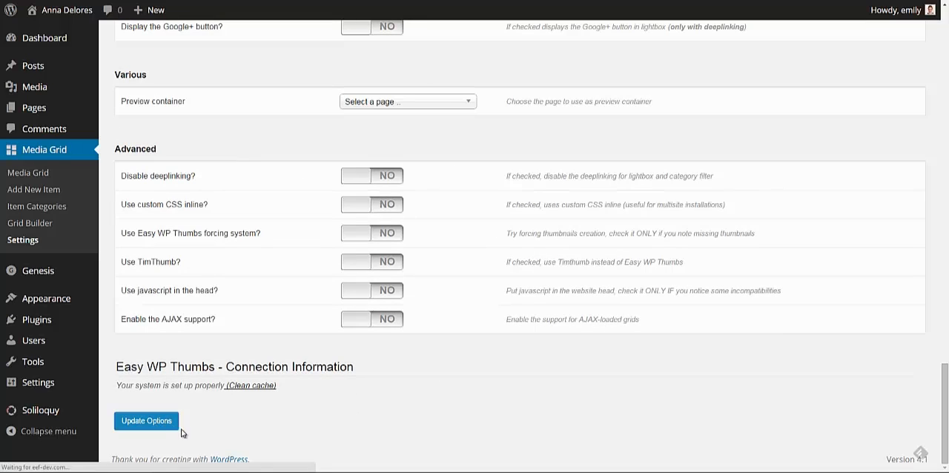
left_click(146, 421)
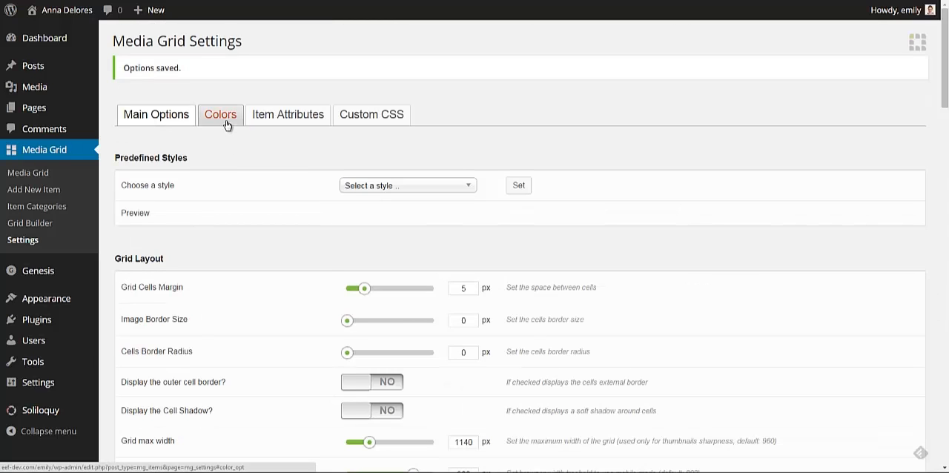
Step: Review the Colors tab's Grid Items, Item Filters and Lightbox colour options
left_click(220, 114)
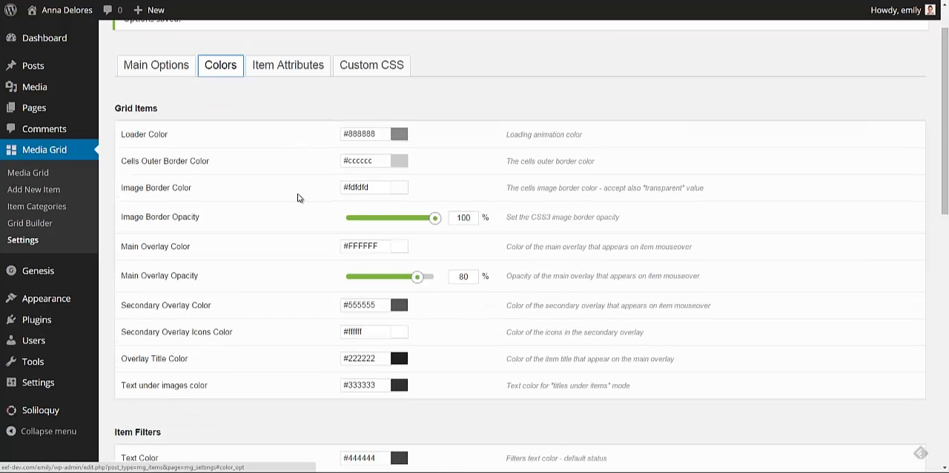
mouse_move(426, 166)
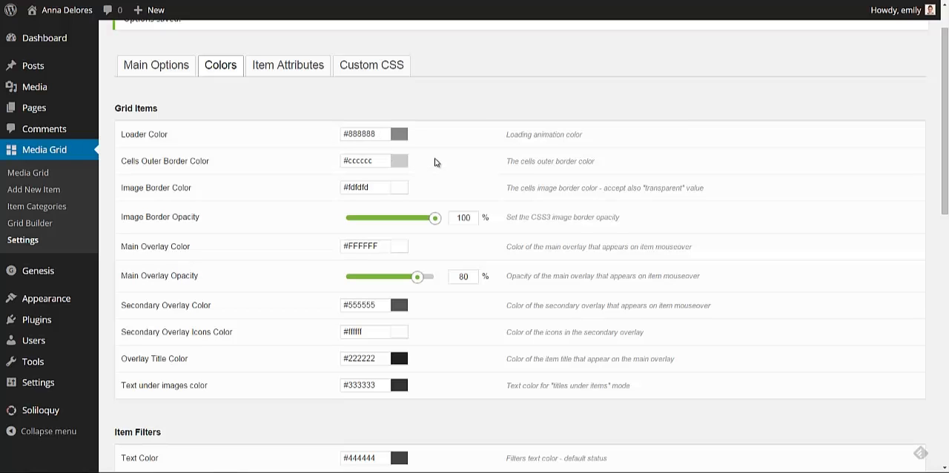
scroll("down", 3)
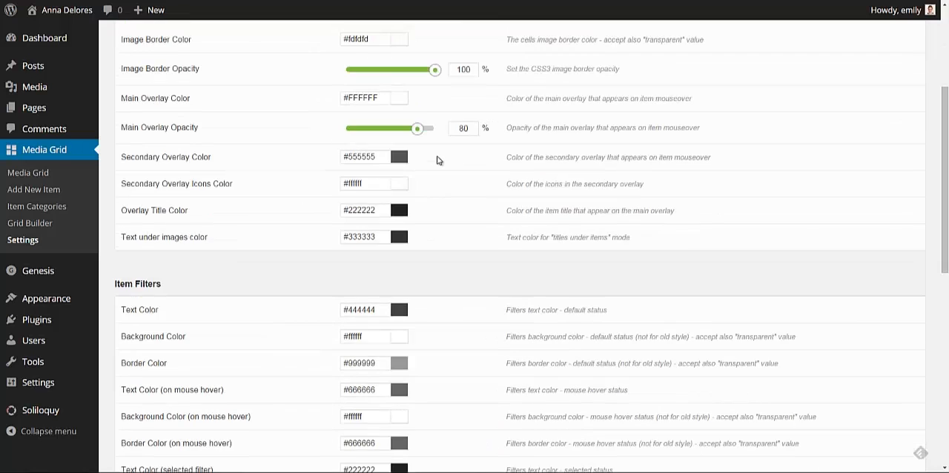
scroll("down", 3)
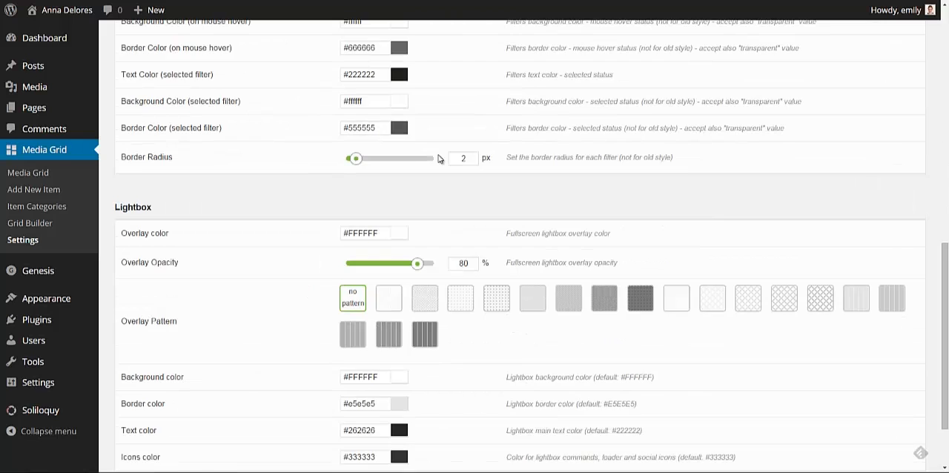
scroll("down", 3)
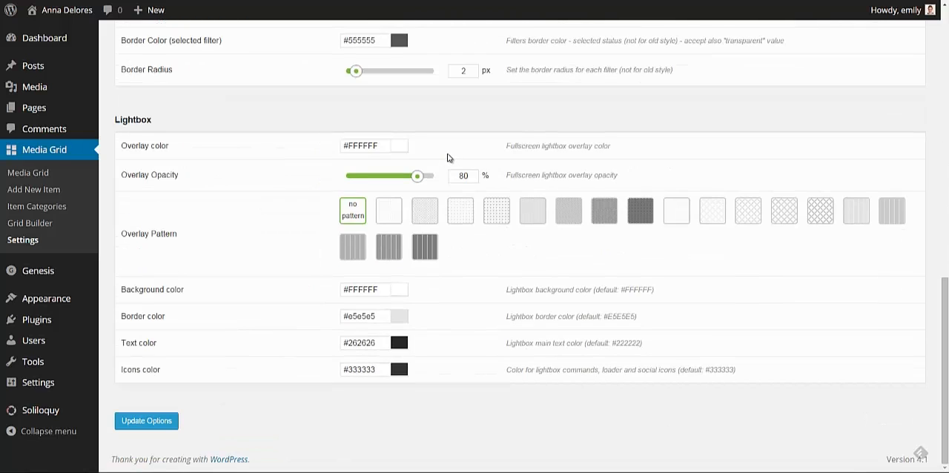
Step: Add a 'Photographer' item attribute with a camera icon and save
left_click(288, 79)
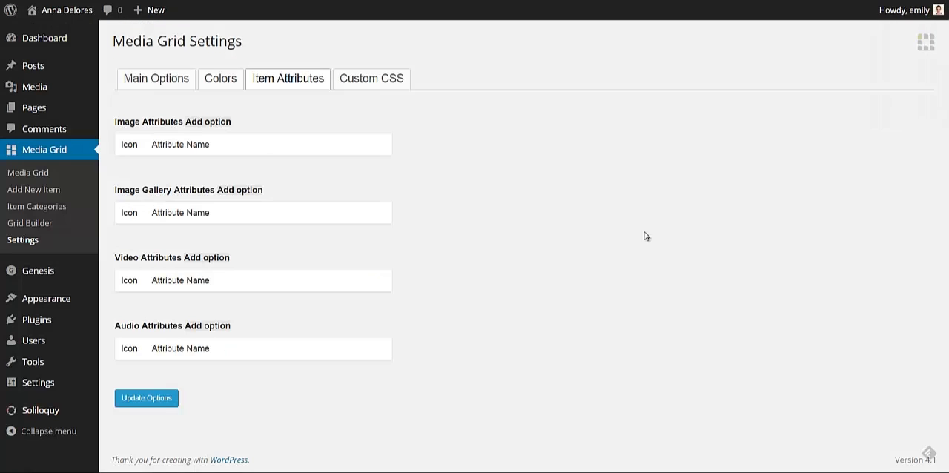
mouse_move(311, 135)
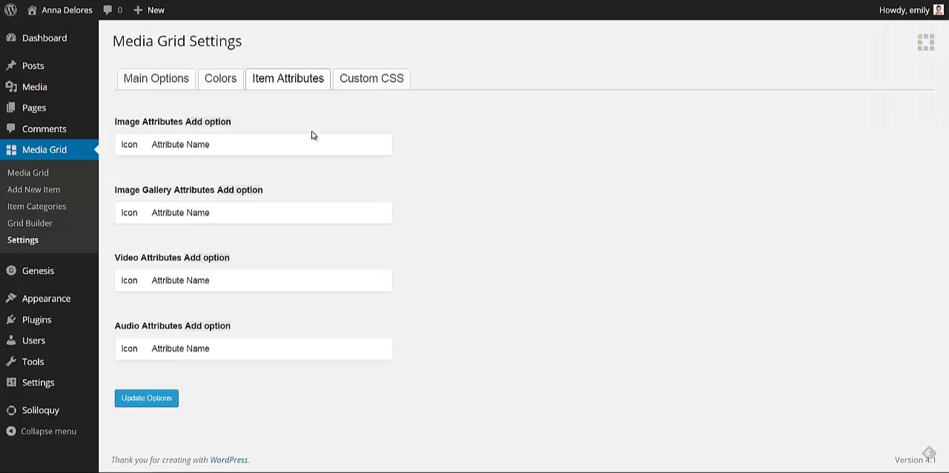
mouse_move(329, 138)
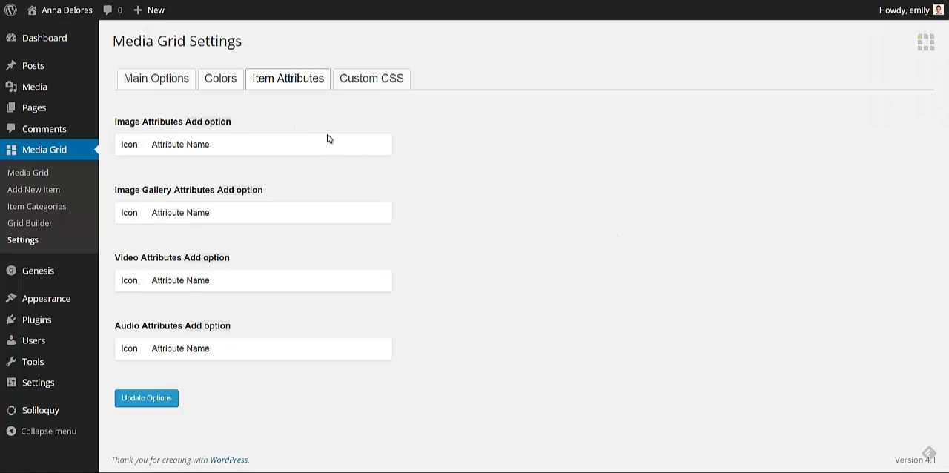
mouse_move(318, 153)
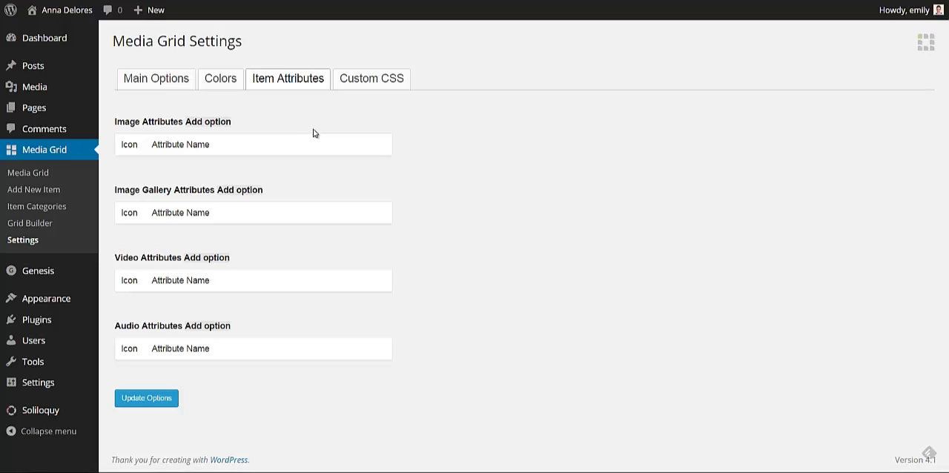
mouse_move(156, 164)
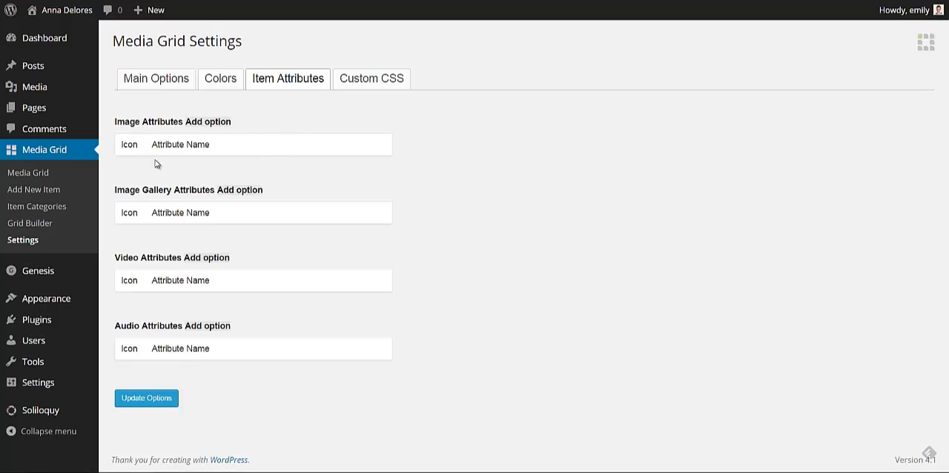
mouse_move(210, 128)
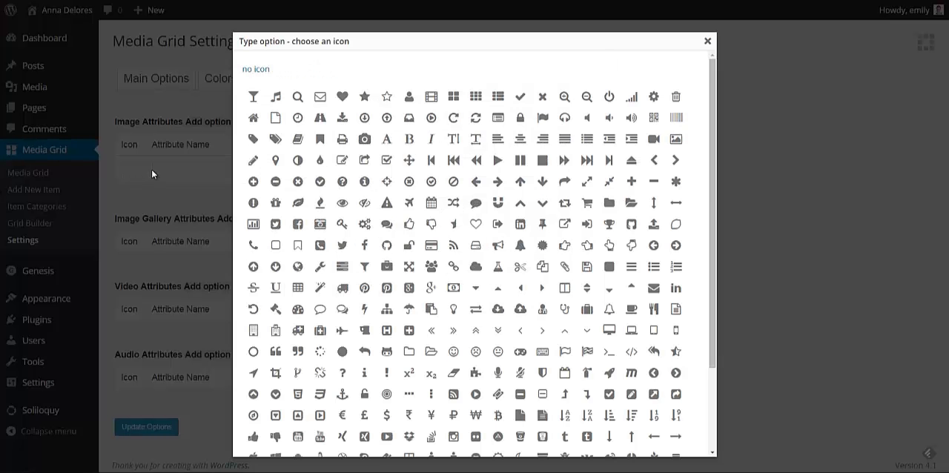
mouse_move(408, 138)
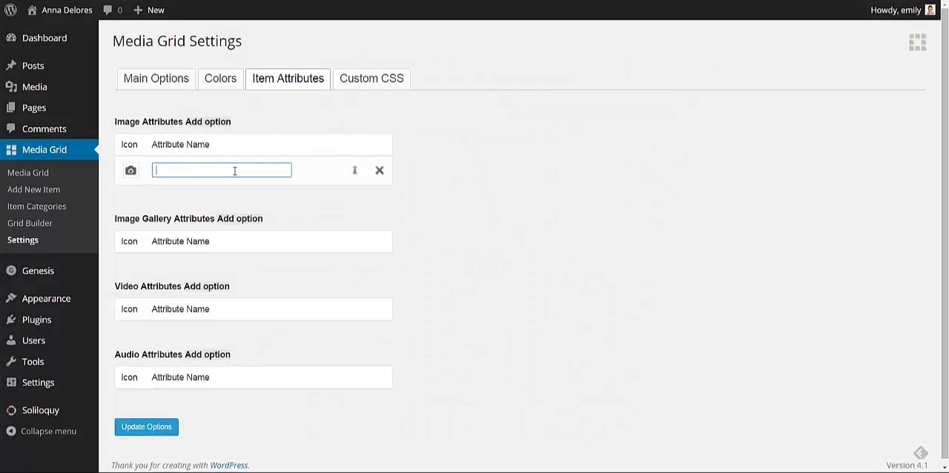
type("Photographer")
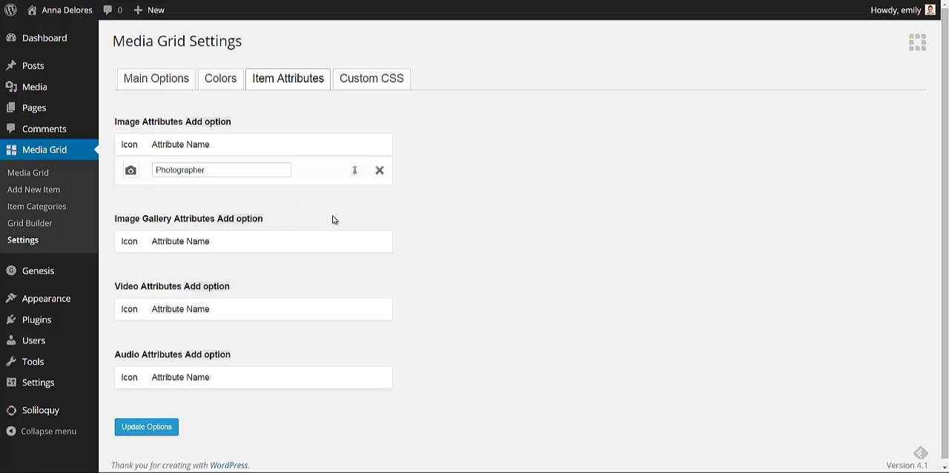
left_click(146, 427)
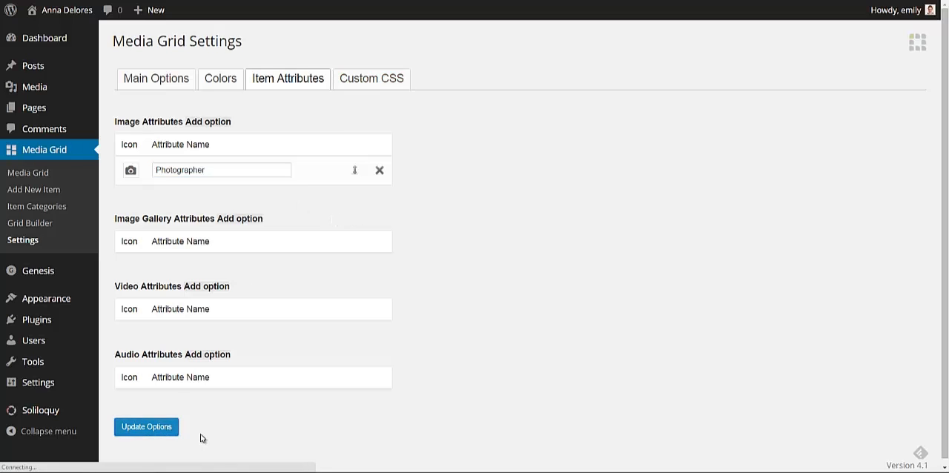
left_click(145, 426)
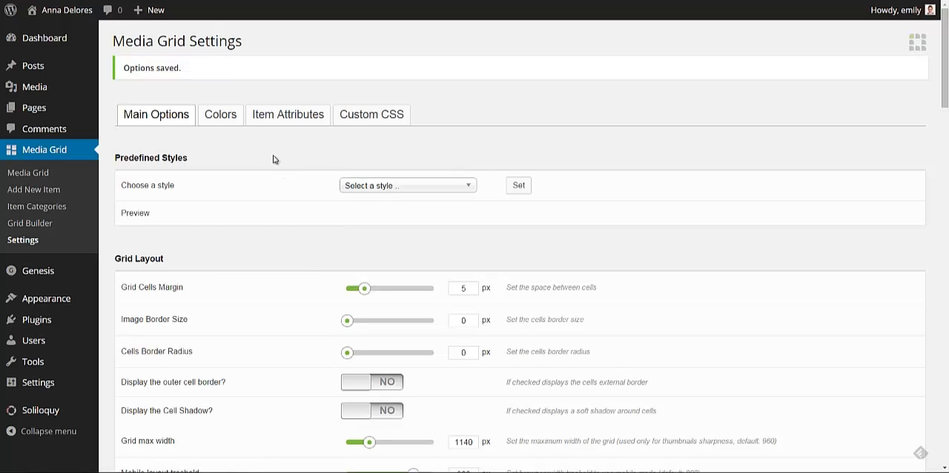
mouse_move(261, 161)
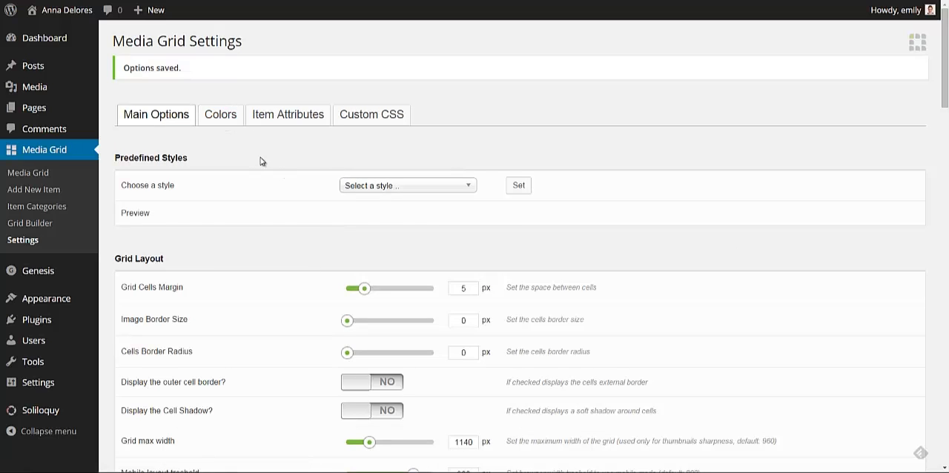
mouse_move(37, 206)
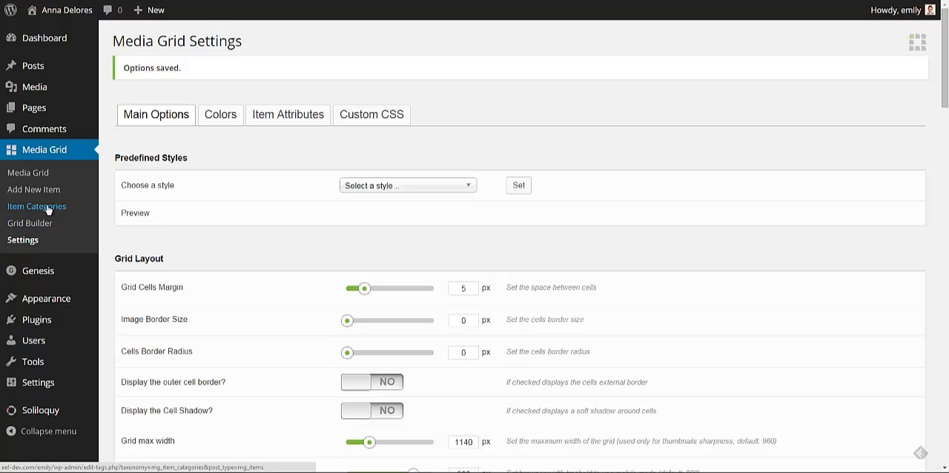
Step: Add an item category named 'Engaged' under Media Grid Item Categories
left_click(36, 206)
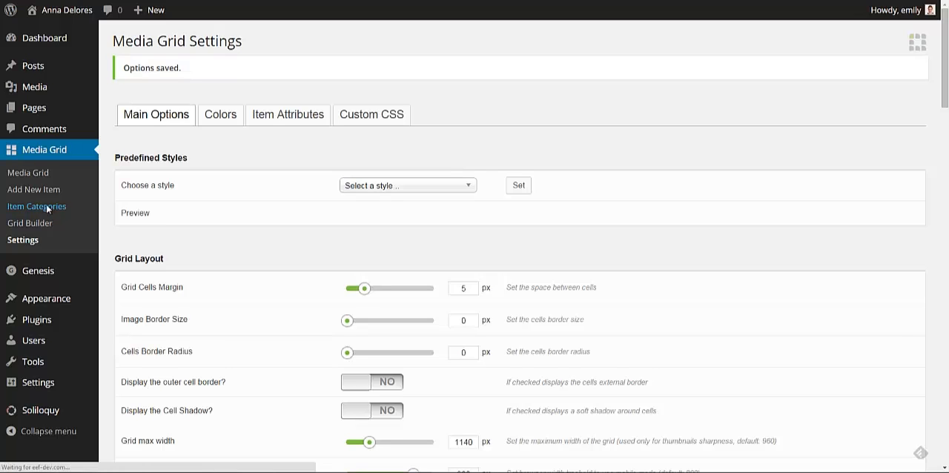
left_click(36, 206)
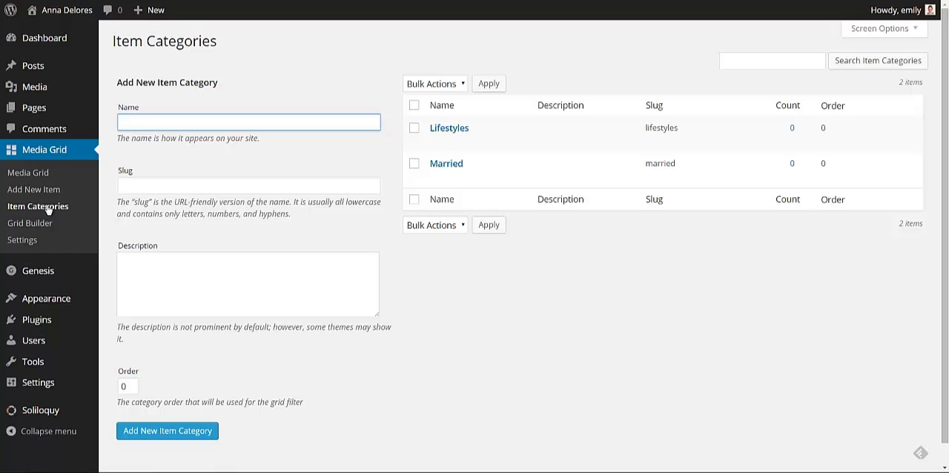
left_click(248, 121)
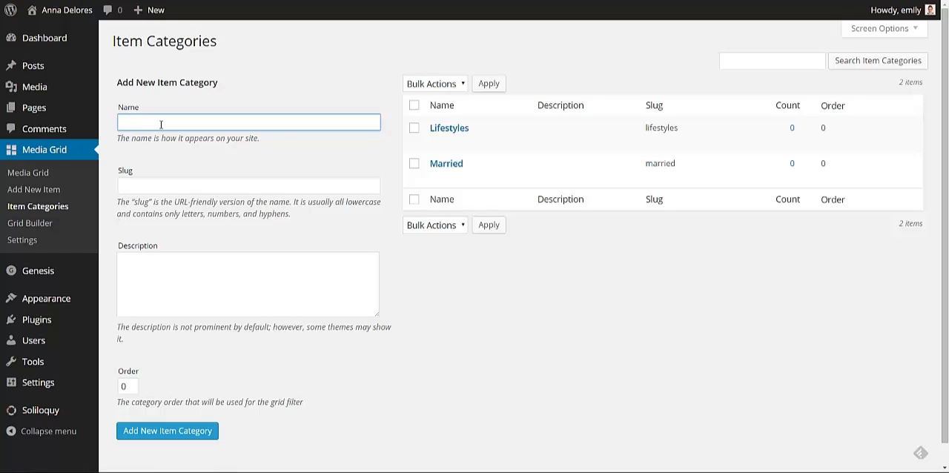
type("Engag")
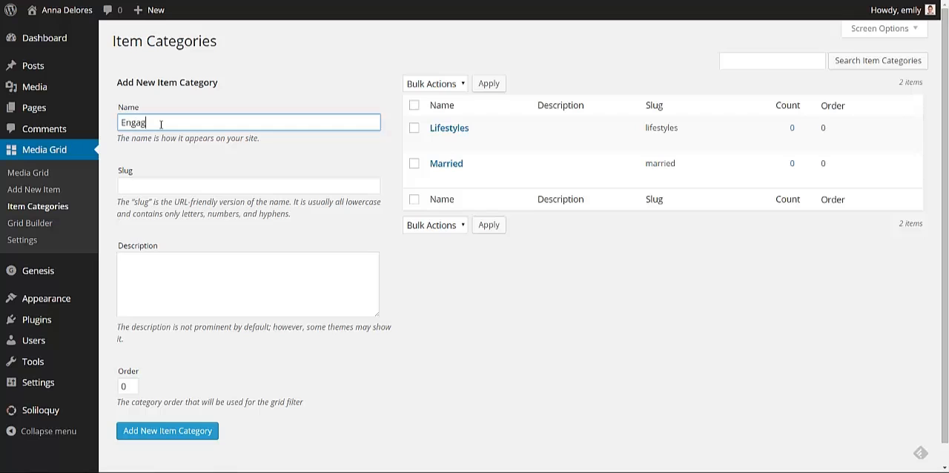
type("ed")
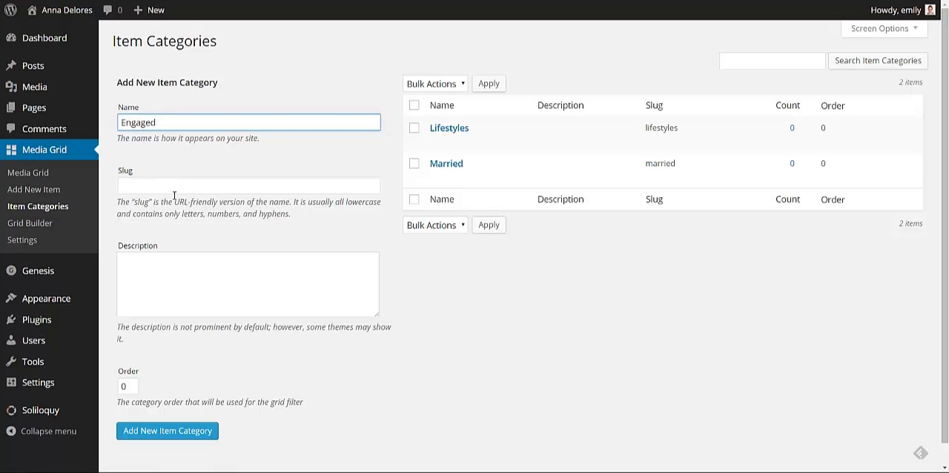
left_click(248, 185)
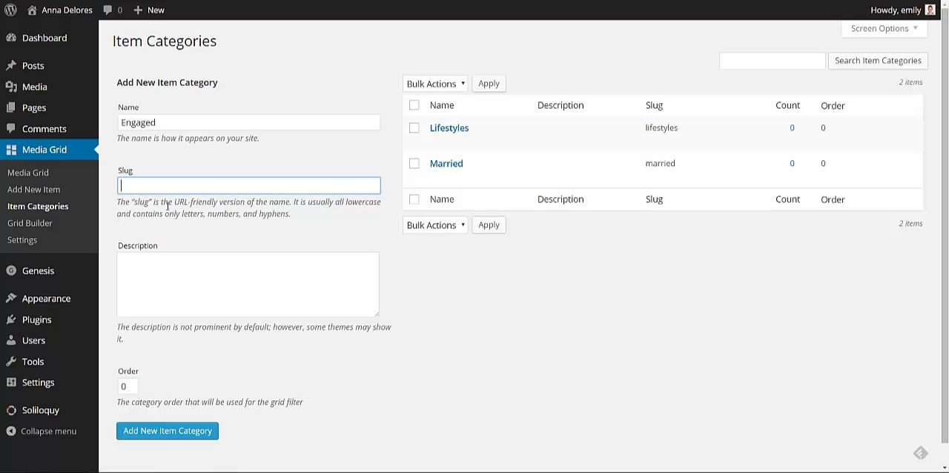
mouse_move(170, 154)
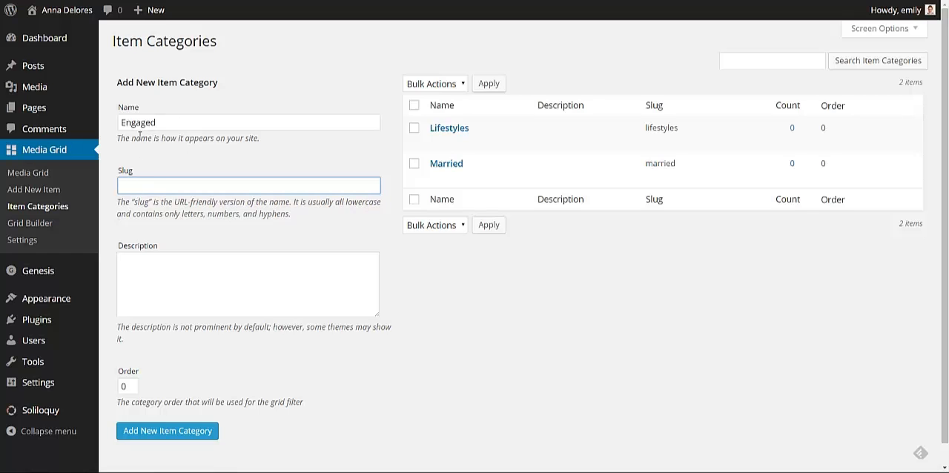
scroll("down", 3)
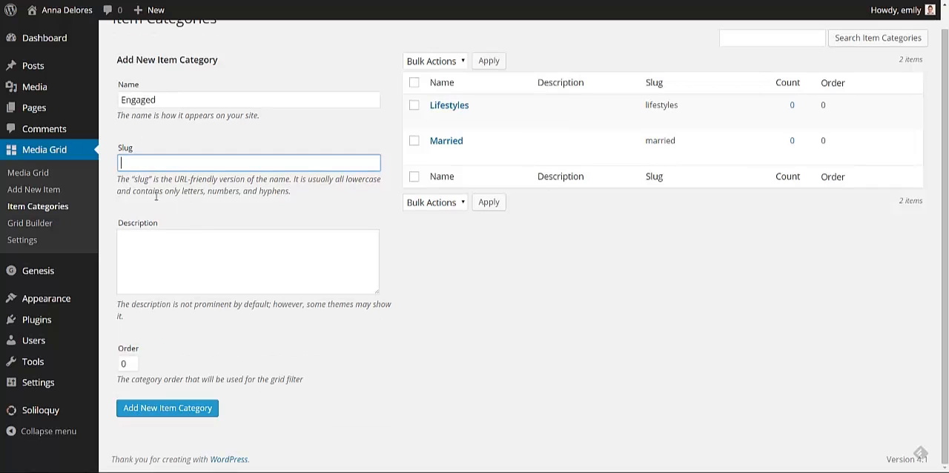
left_click(166, 407)
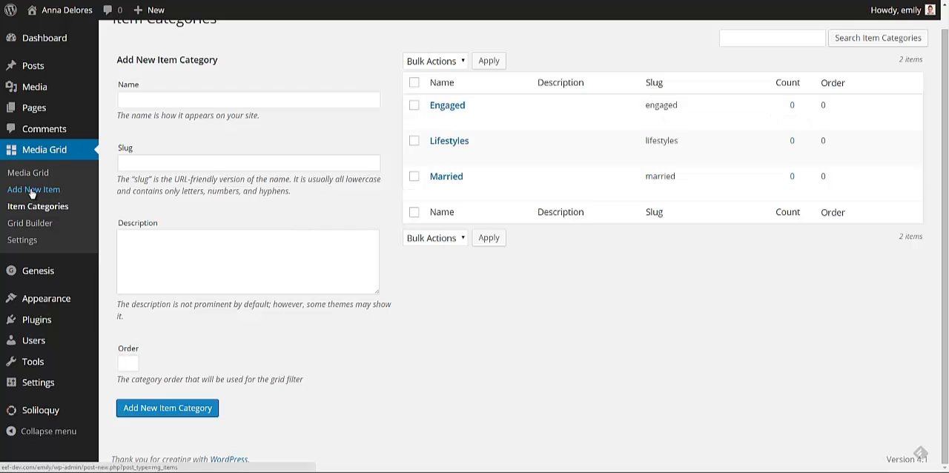
Step: Start a new grid item titled 'One' and clear stray body text
left_click(33, 189)
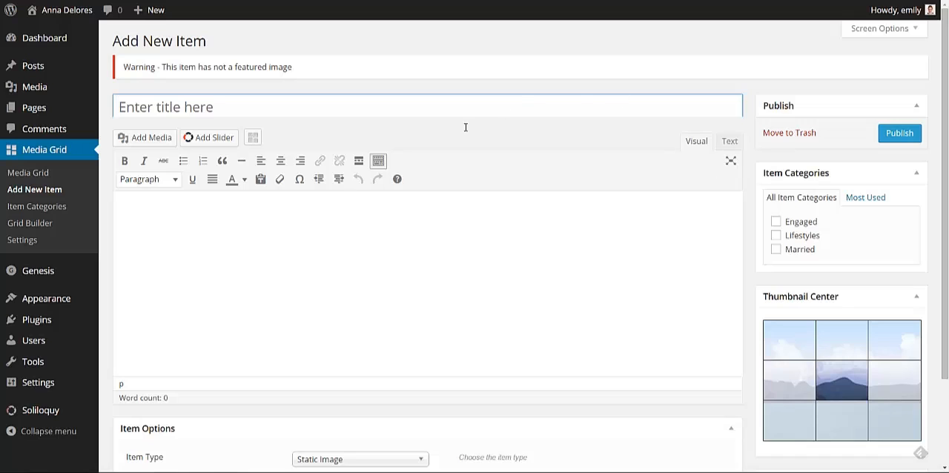
mouse_move(452, 278)
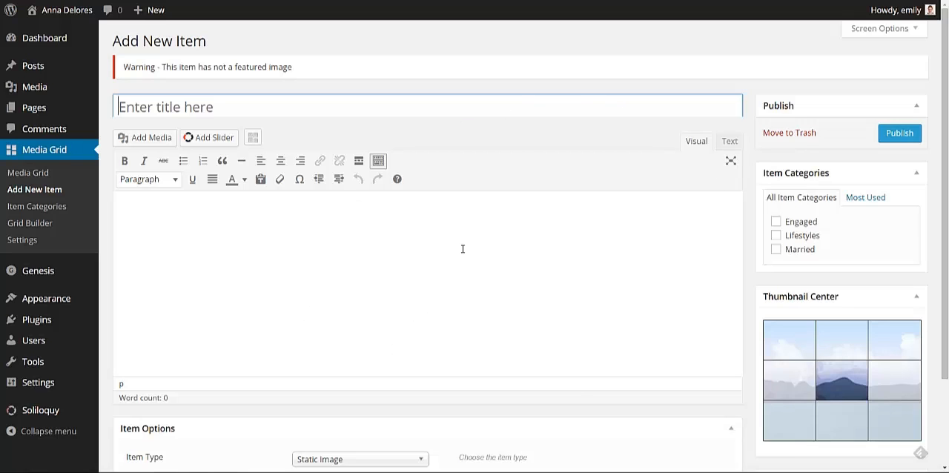
left_click(427, 106)
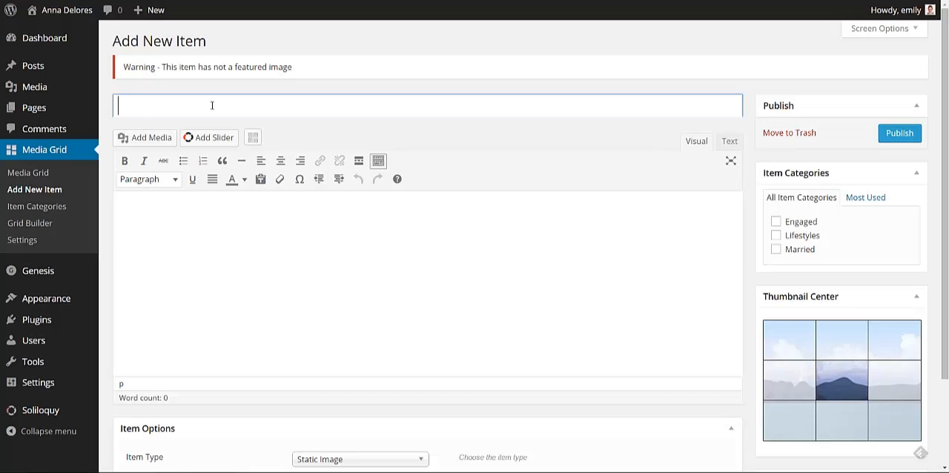
type("One")
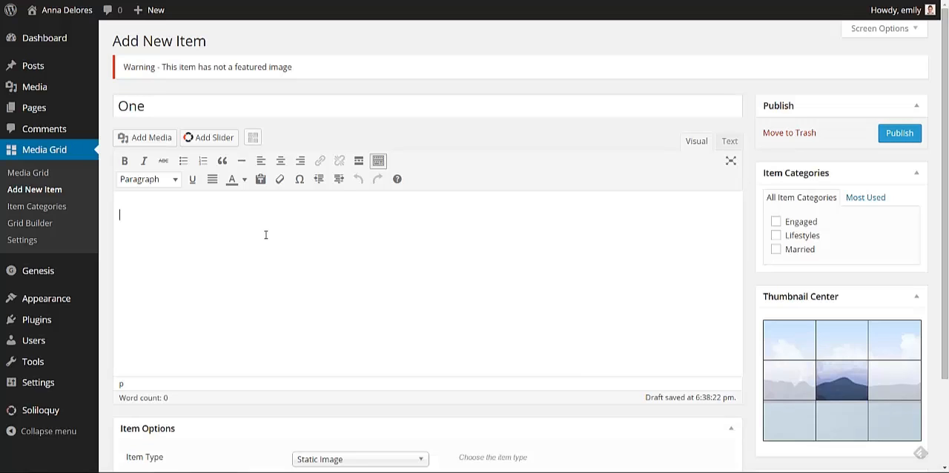
type("eoc2b8")
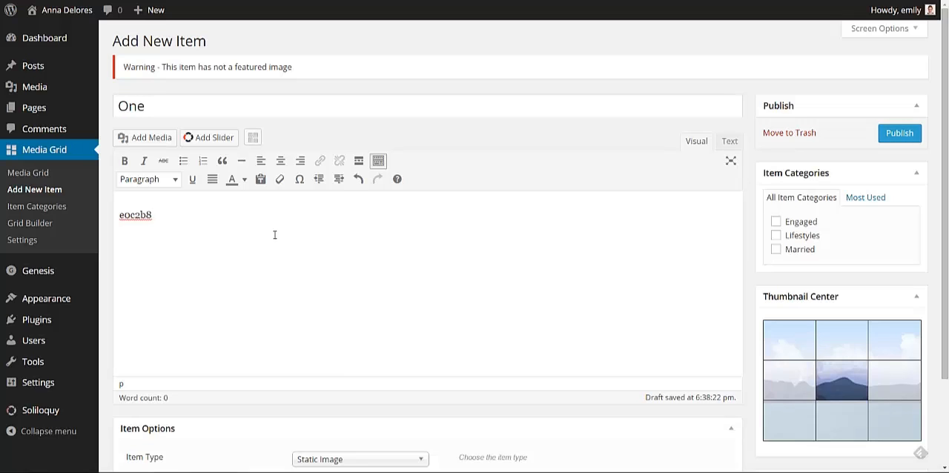
left_click(358, 179)
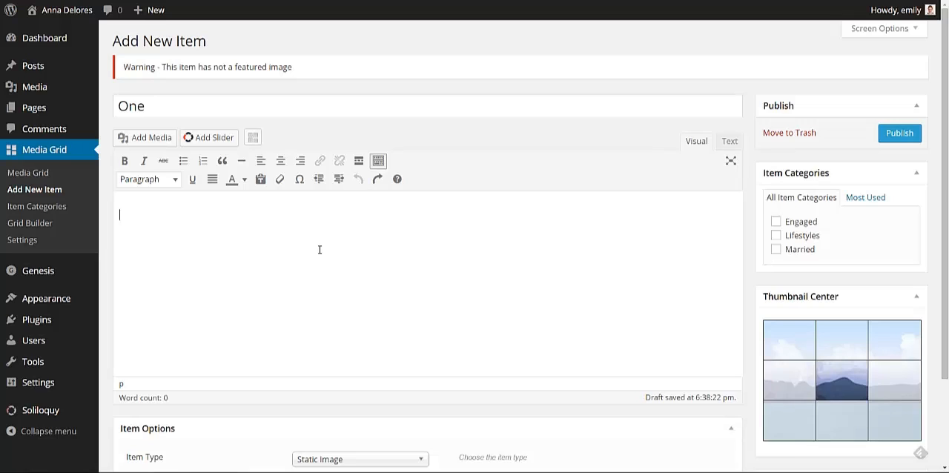
mouse_move(311, 243)
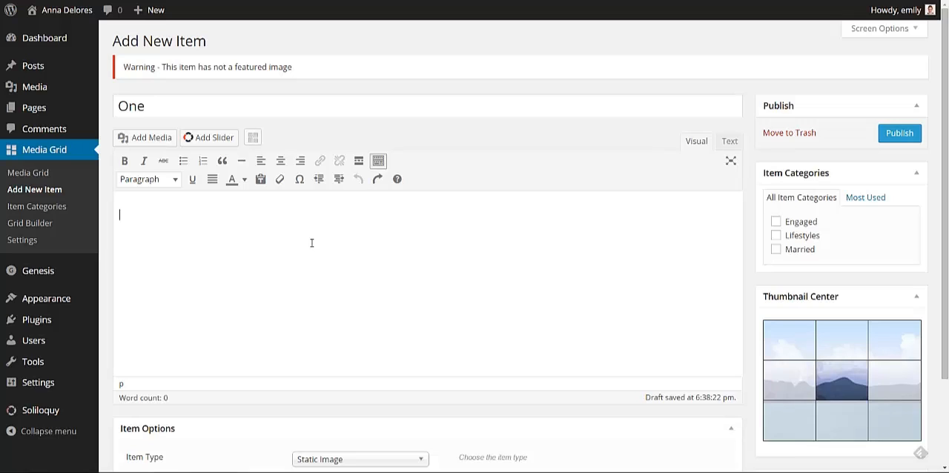
Step: Enter body text 'Hello, here', tick the Engaged category, and publish item One
type("Hello,")
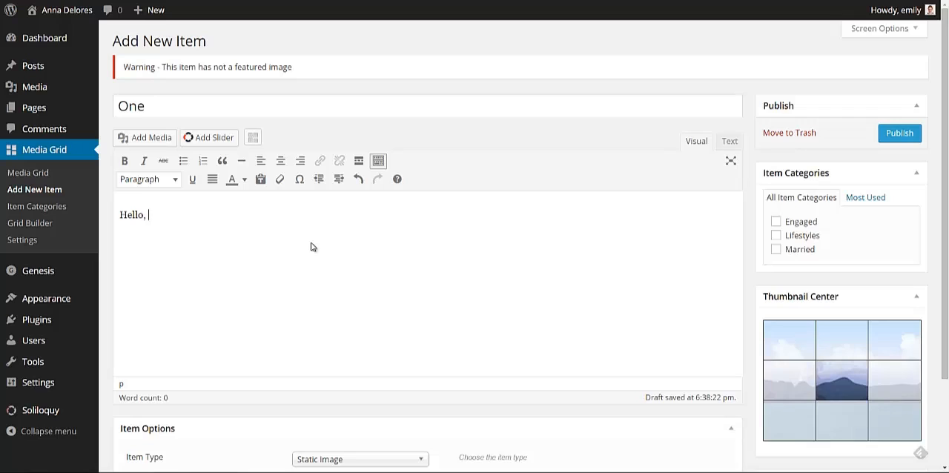
type("here is text.")
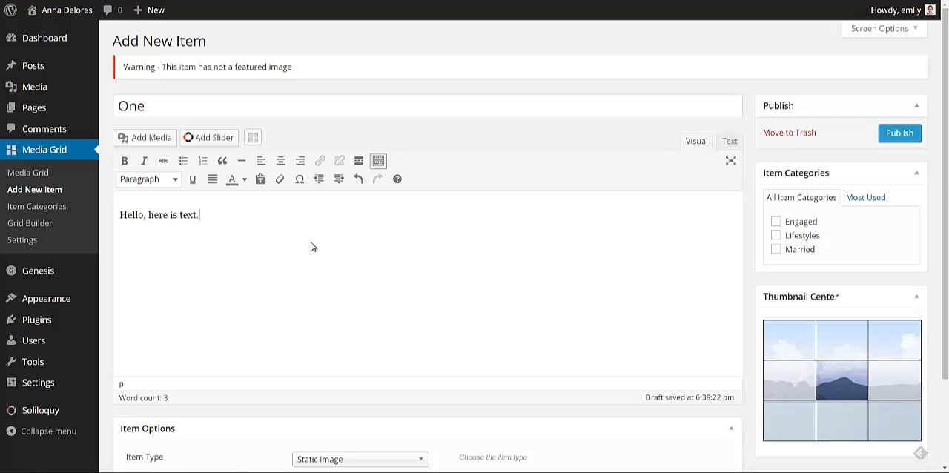
mouse_move(501, 231)
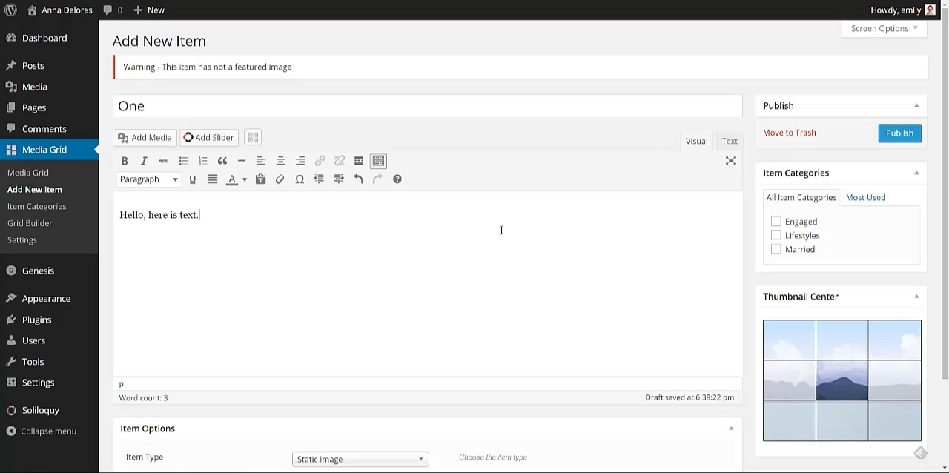
left_click(775, 221)
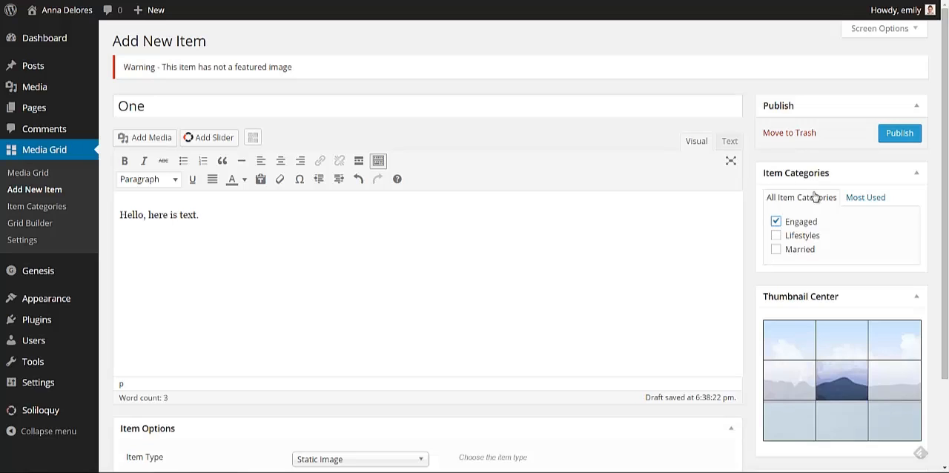
scroll("down", 3)
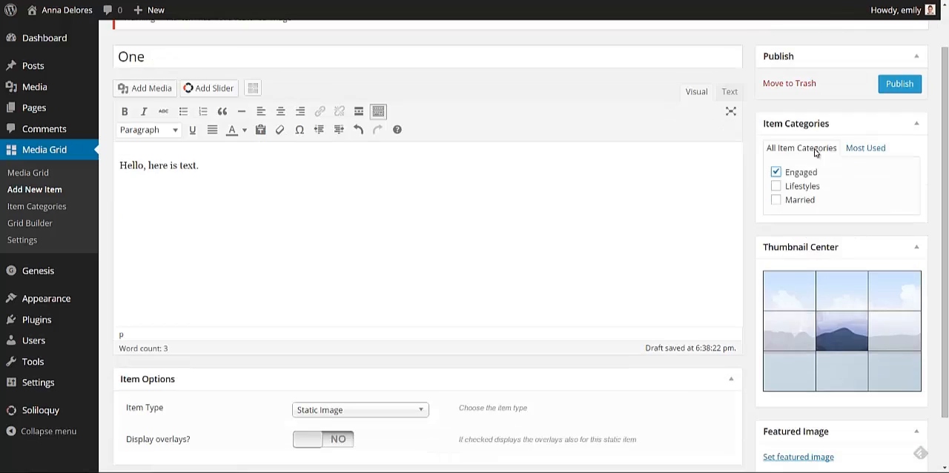
mouse_move(781, 141)
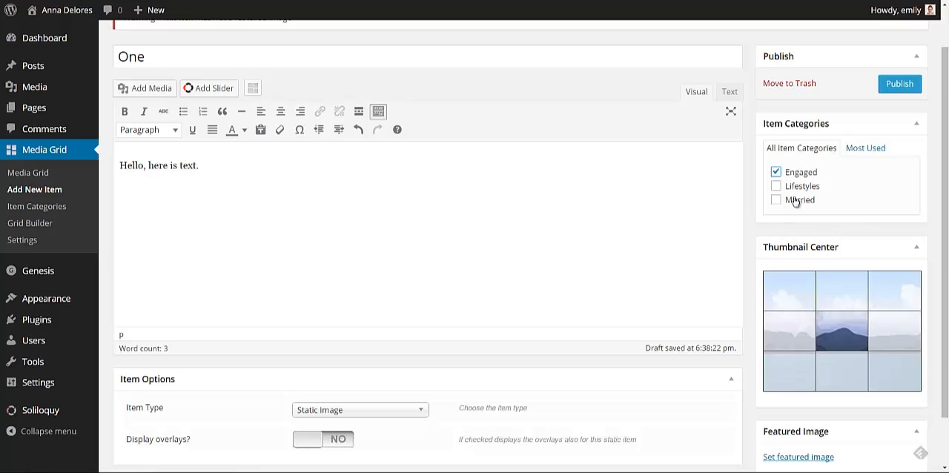
mouse_move(816, 223)
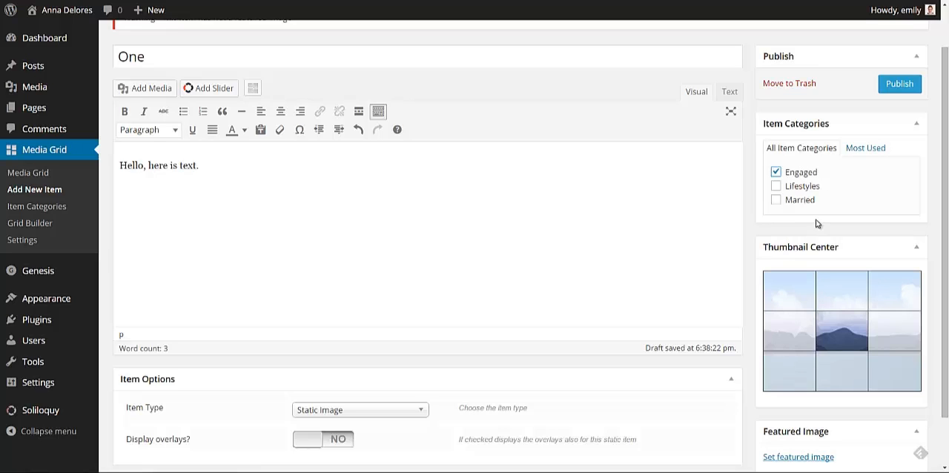
mouse_move(774, 204)
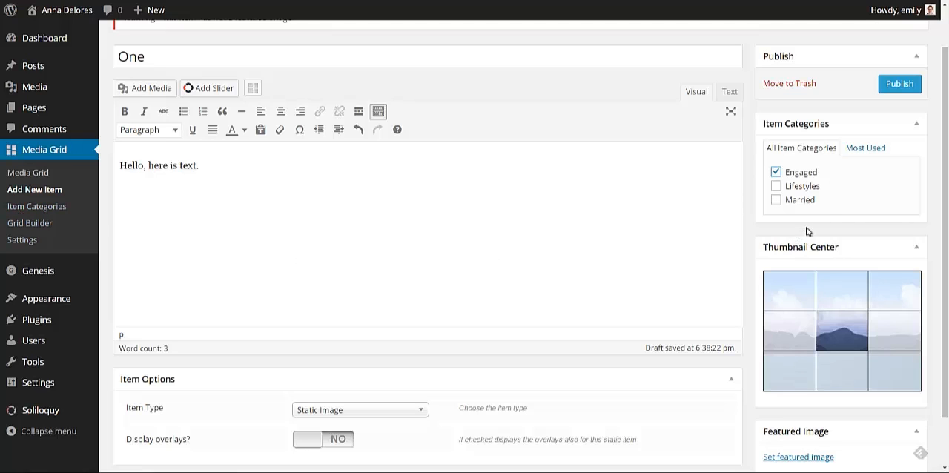
left_click(899, 83)
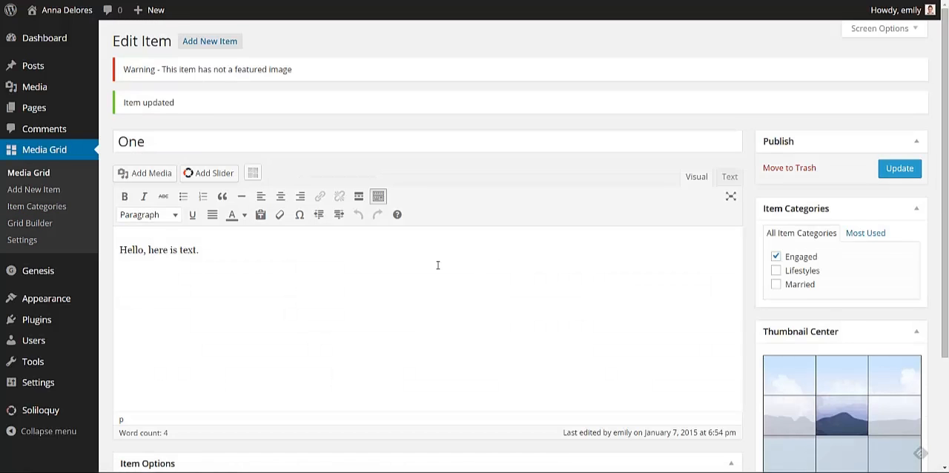
scroll("down", 3)
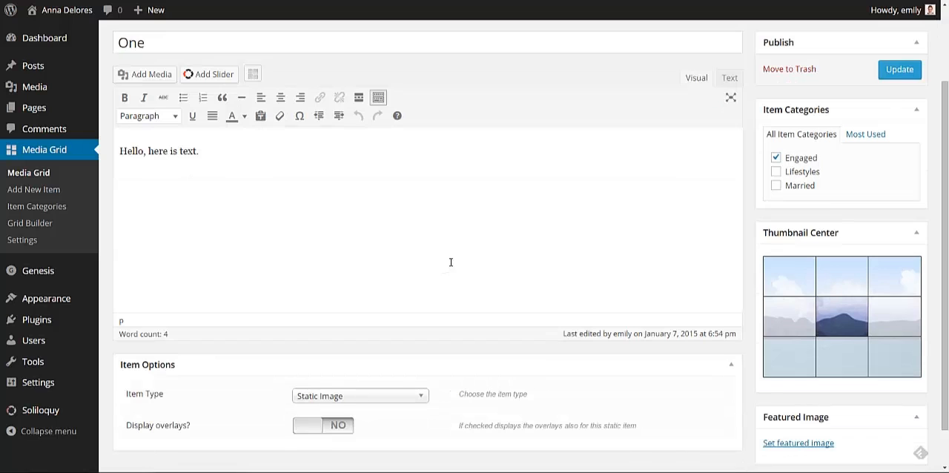
scroll("down", 3)
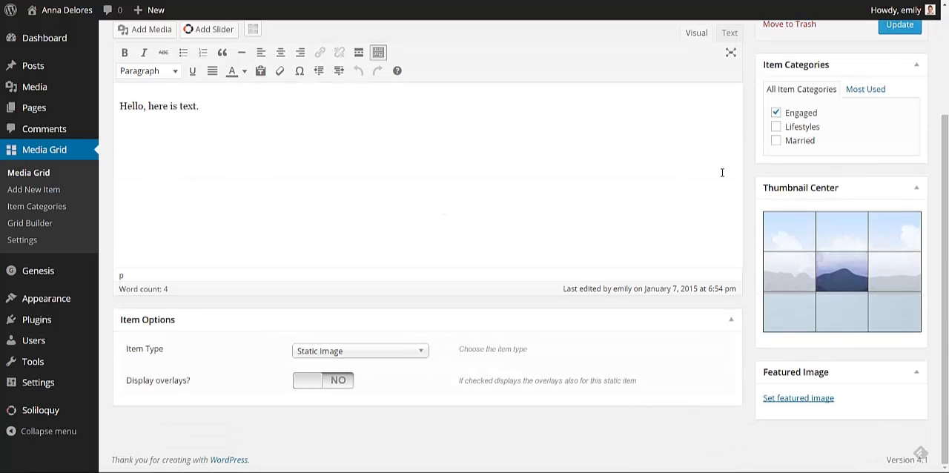
Step: Select the bride-on-steps ventura-city-hall photo from the featured image Media Library
left_click(798, 398)
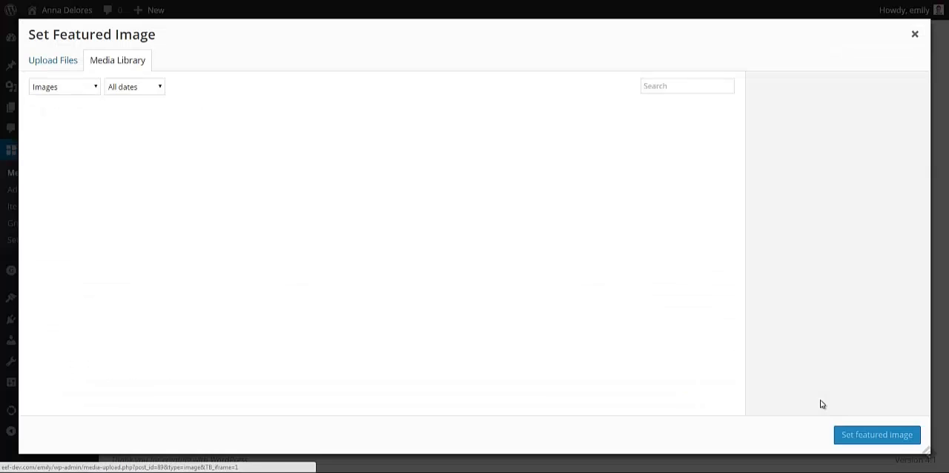
left_click(117, 60)
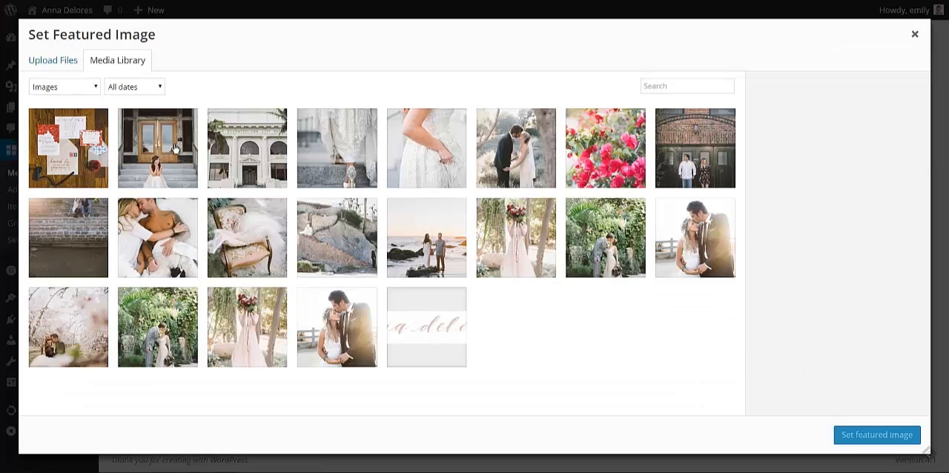
left_click(158, 147)
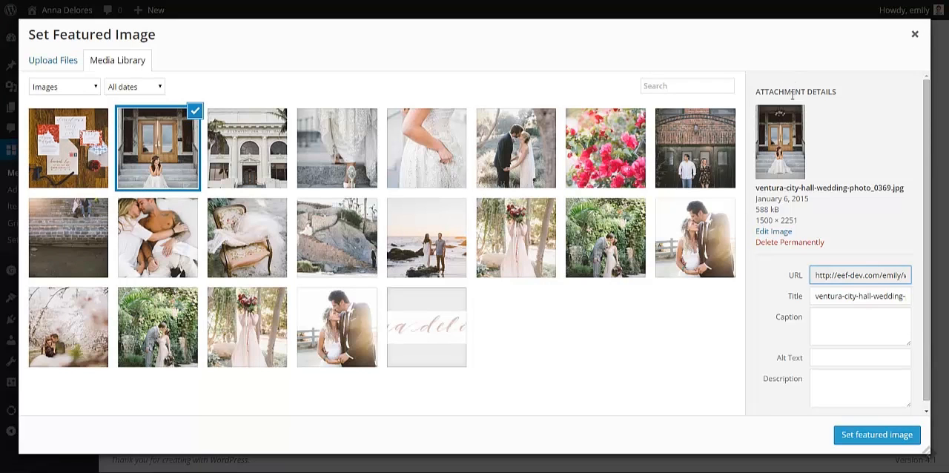
mouse_move(779, 164)
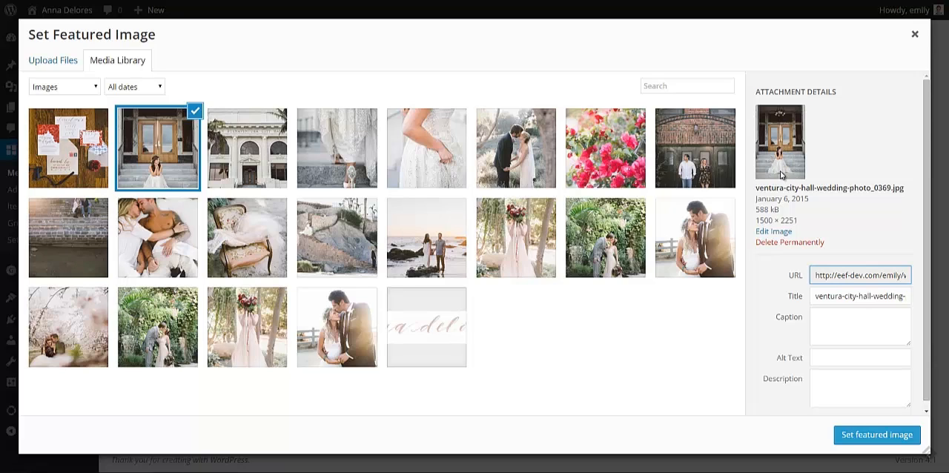
mouse_move(793, 155)
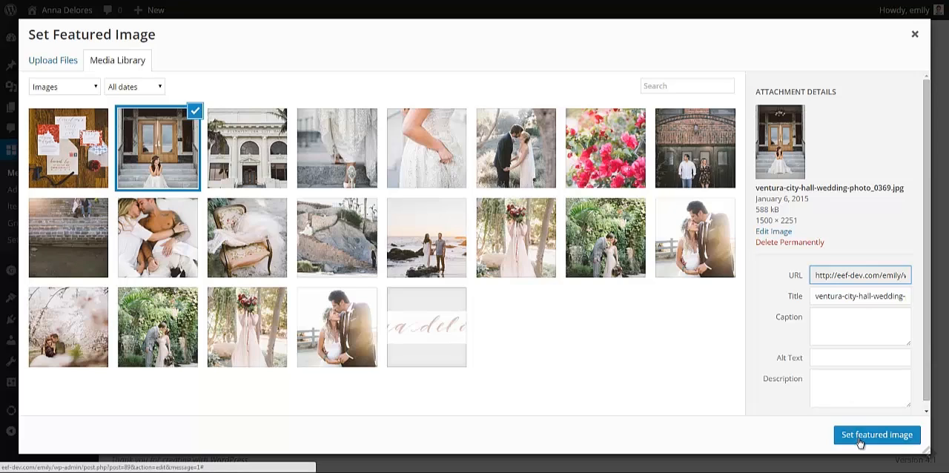
Step: Set the bride-on-steps photo as featured image, thumbnail centred bottom middle
left_click(876, 434)
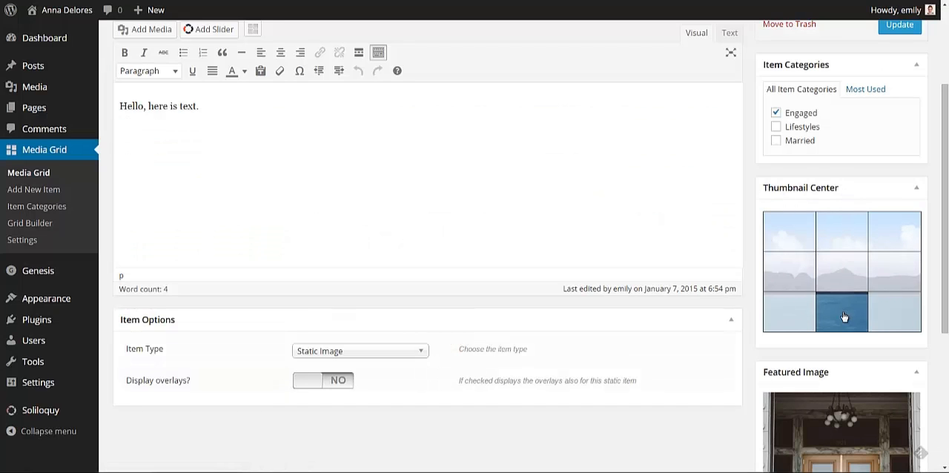
scroll("down", 3)
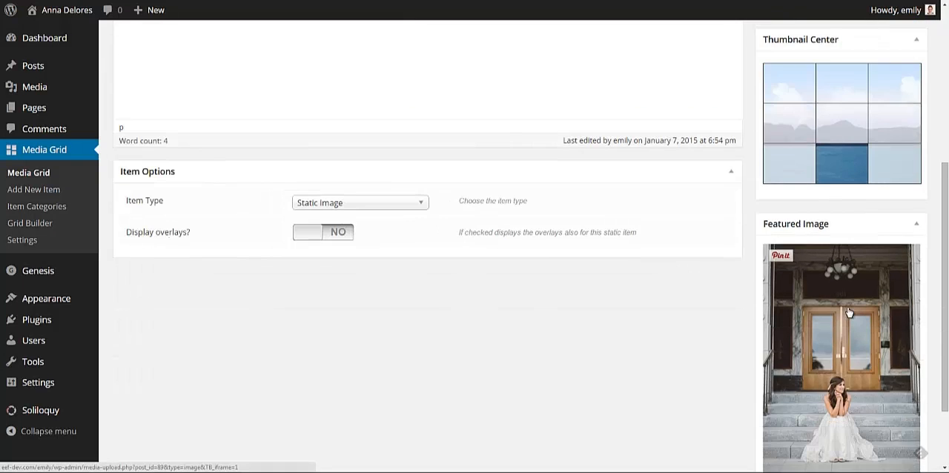
scroll("down", 3)
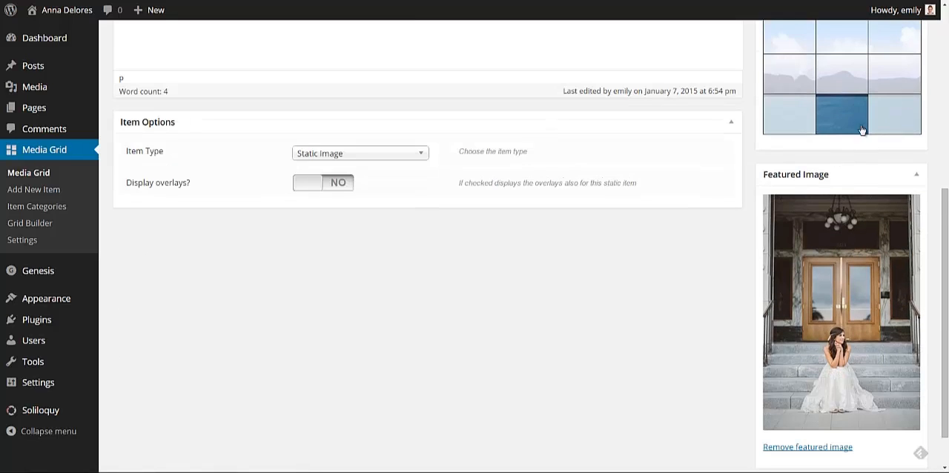
mouse_move(847, 126)
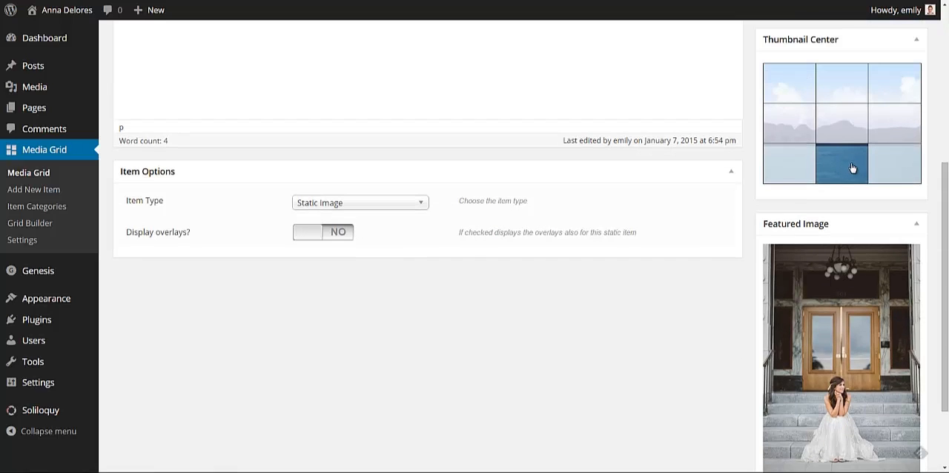
mouse_move(841, 163)
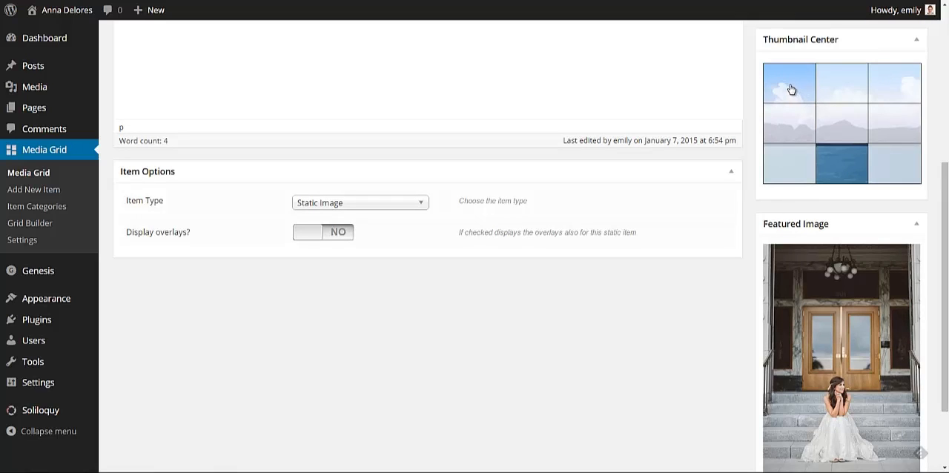
mouse_move(704, 150)
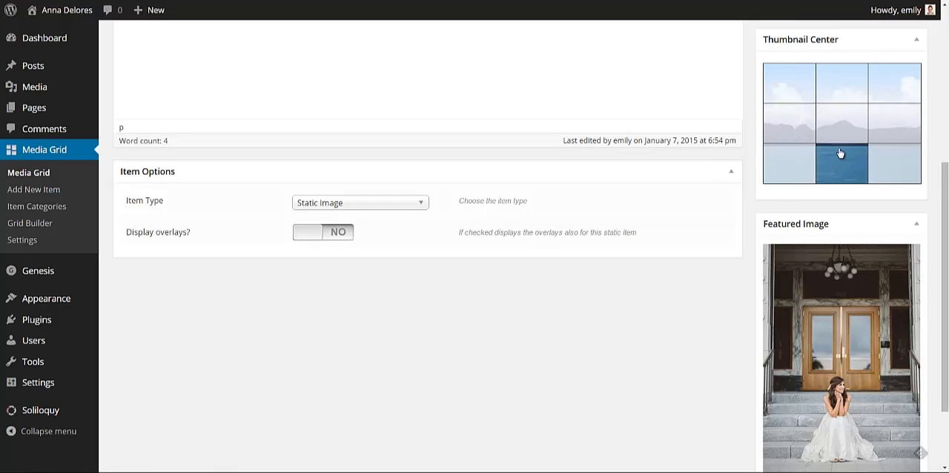
scroll("down", 3)
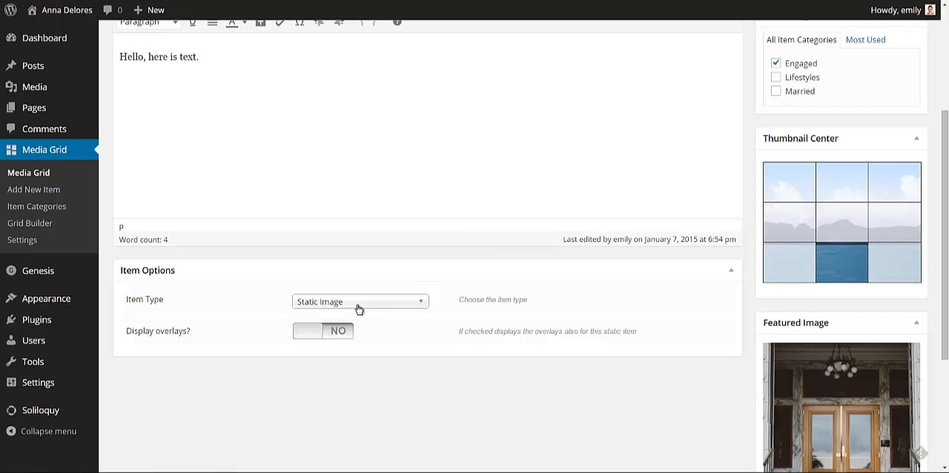
Step: Make item One a Single Image with 600 px full image max-height
left_click(360, 301)
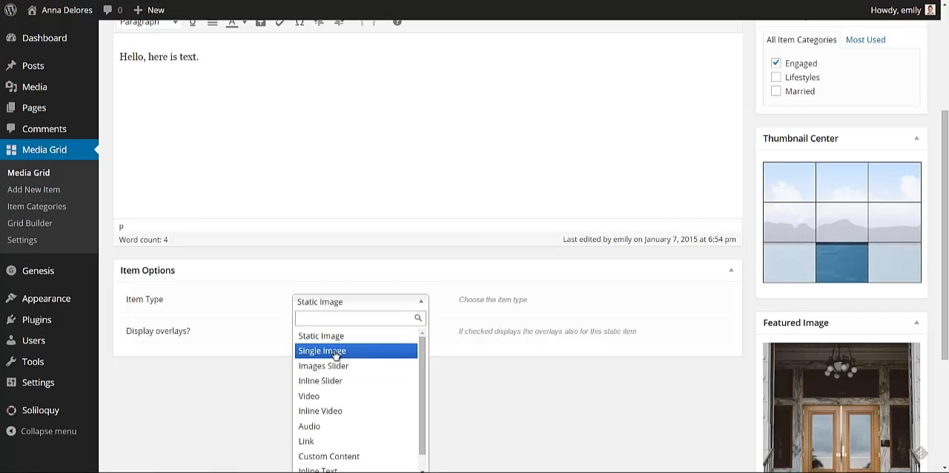
left_click(321, 351)
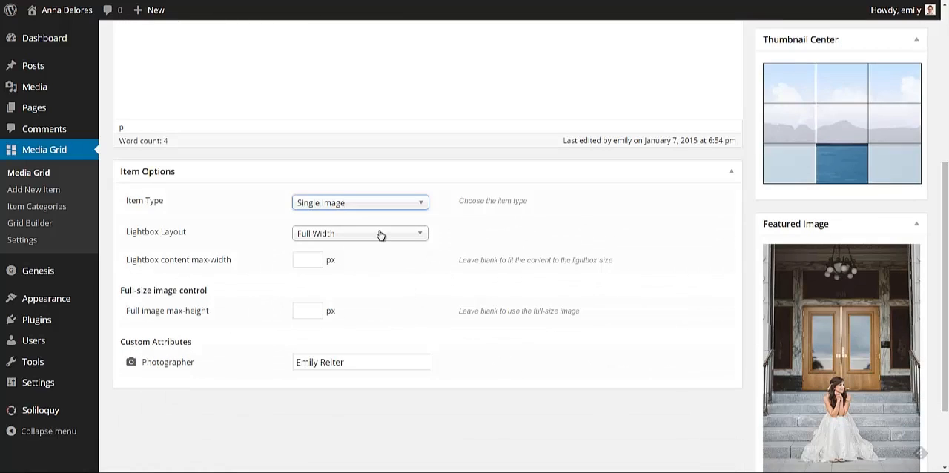
scroll("down", 3)
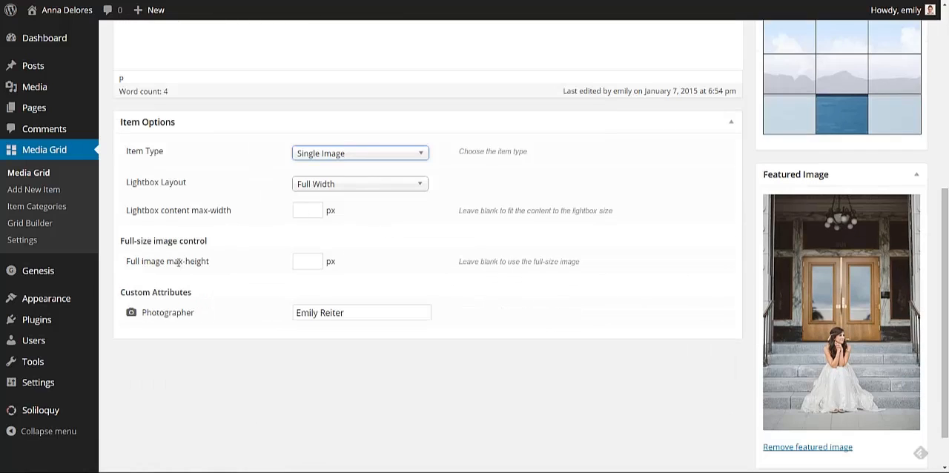
left_click(307, 260)
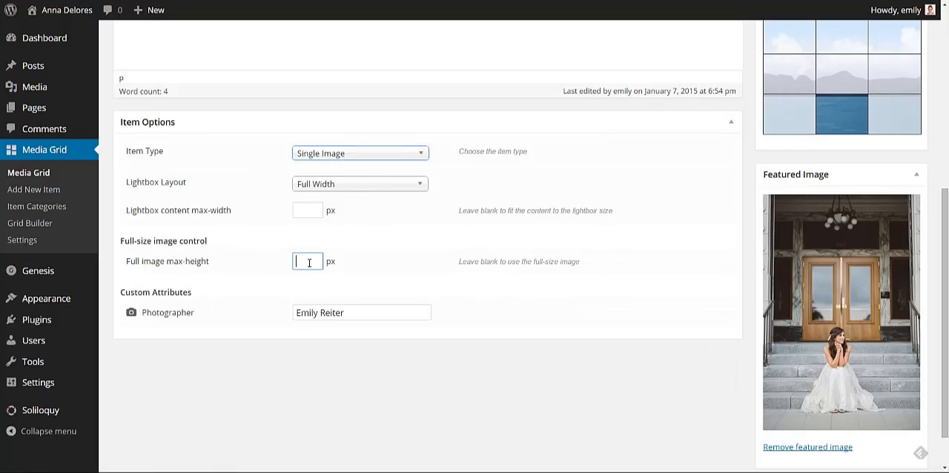
type("600")
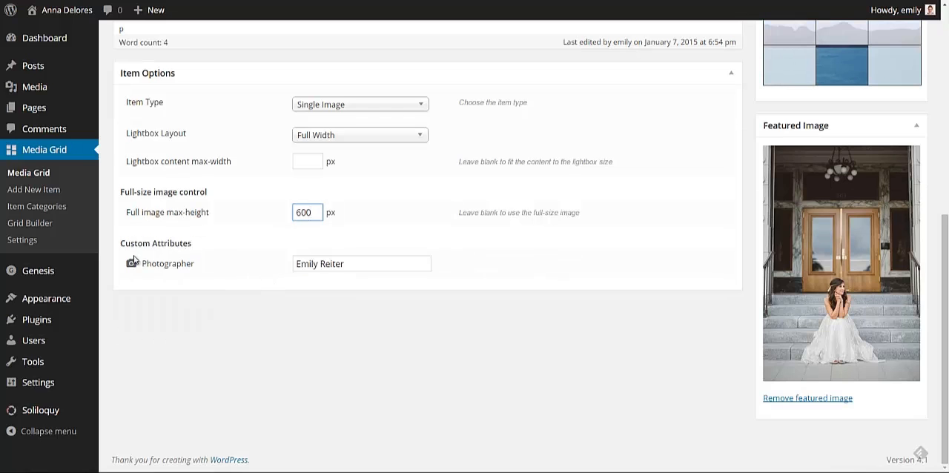
left_click(361, 263)
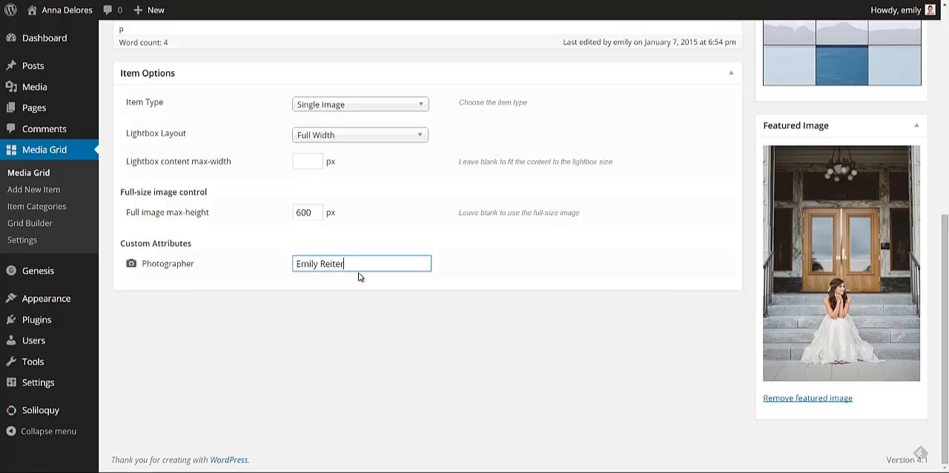
mouse_move(472, 269)
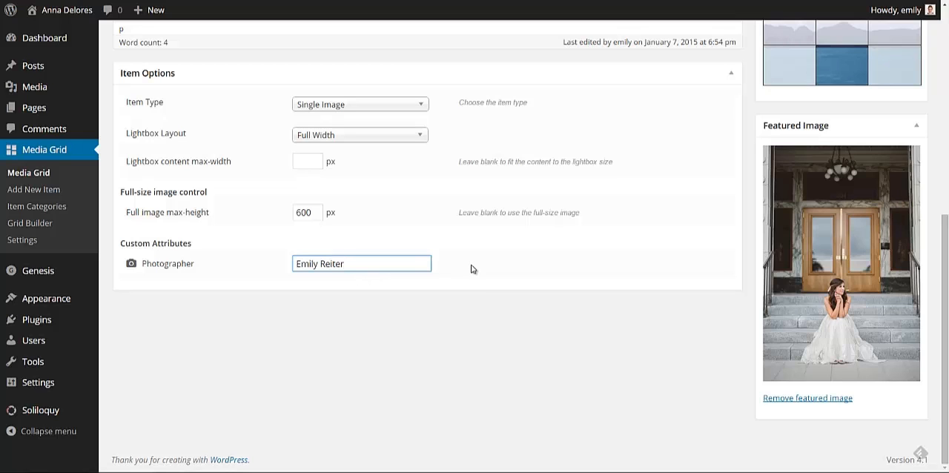
mouse_move(495, 265)
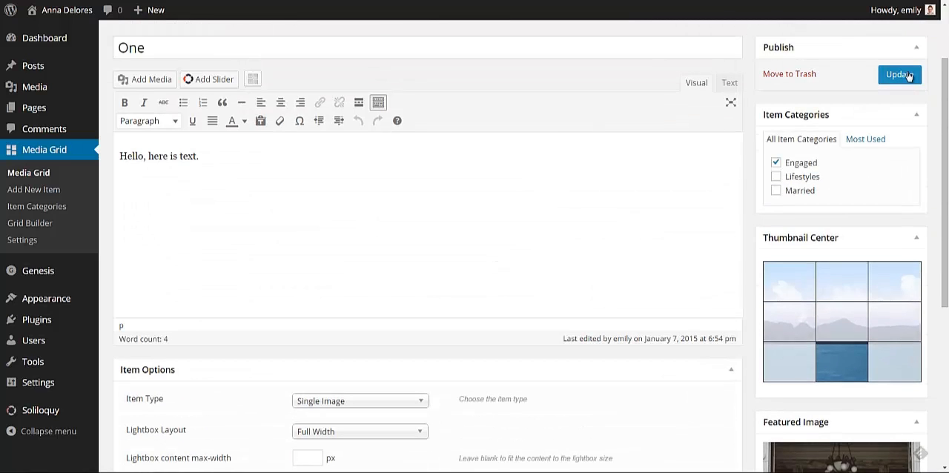
Step: Update item One, then open a blank Add New Item screen
left_click(899, 74)
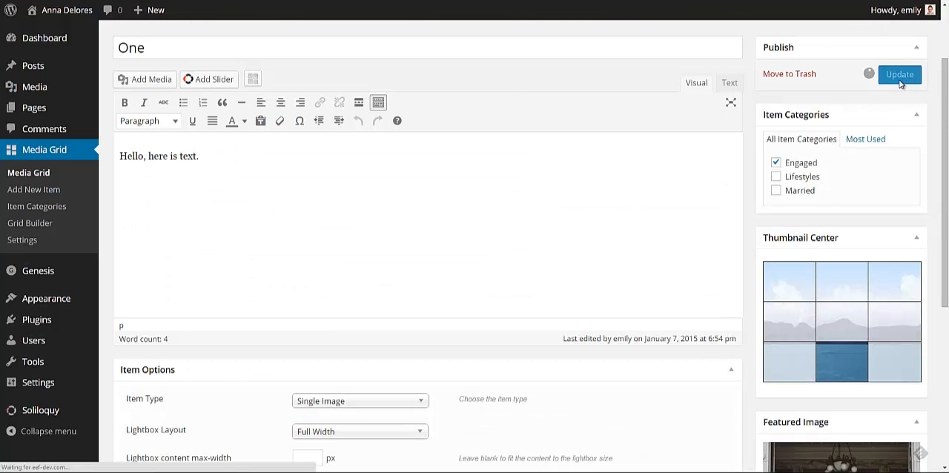
left_click(899, 74)
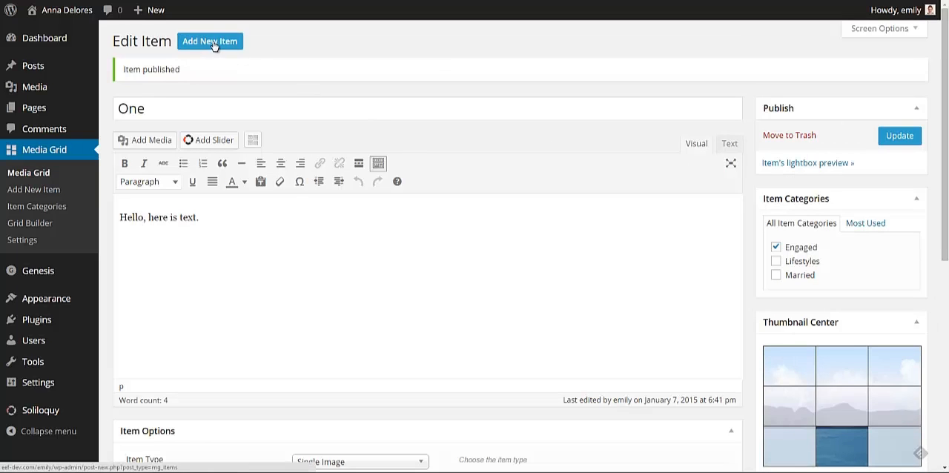
left_click(210, 41)
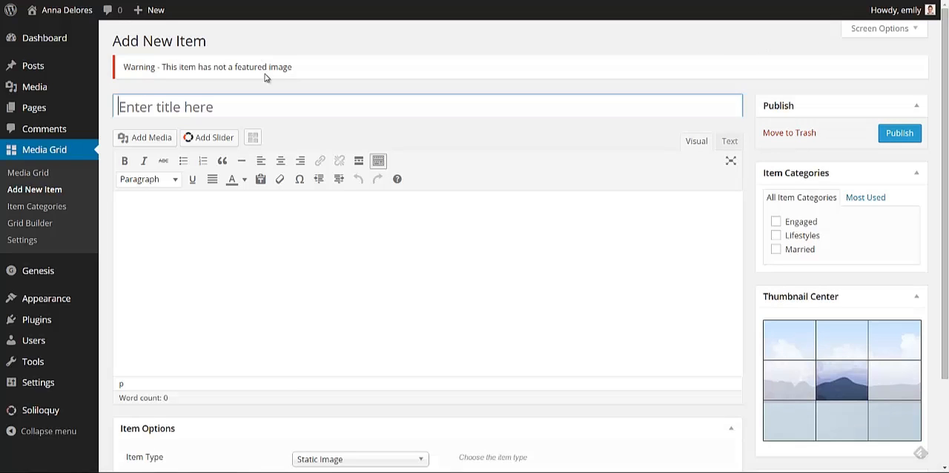
Step: Title the item 'Two' with body 'test!', file it under Lifestyles, and open the featured image library
type("Two")
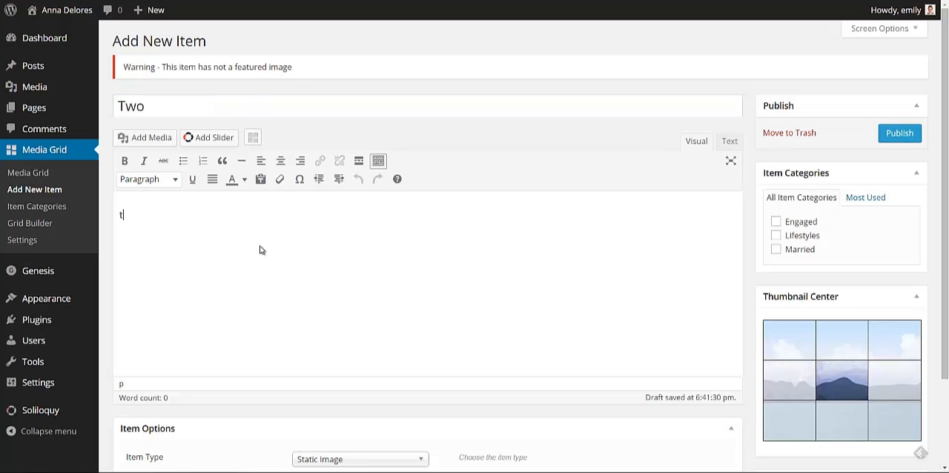
type("est!")
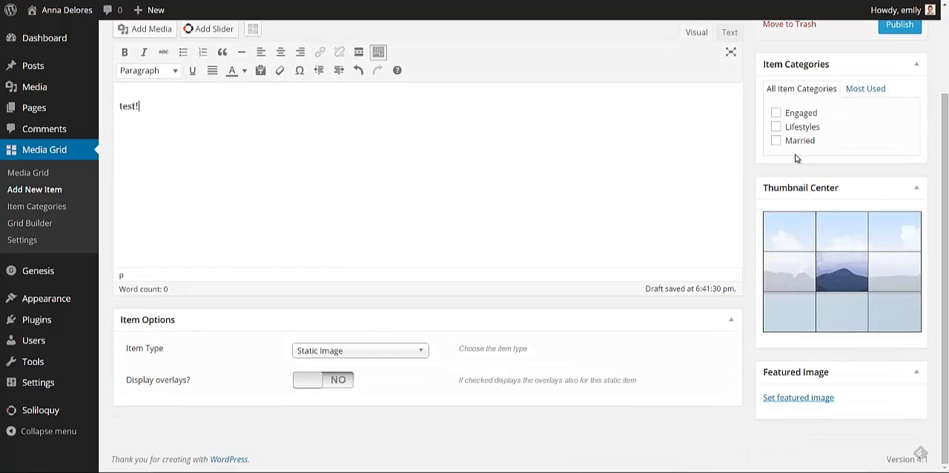
left_click(775, 126)
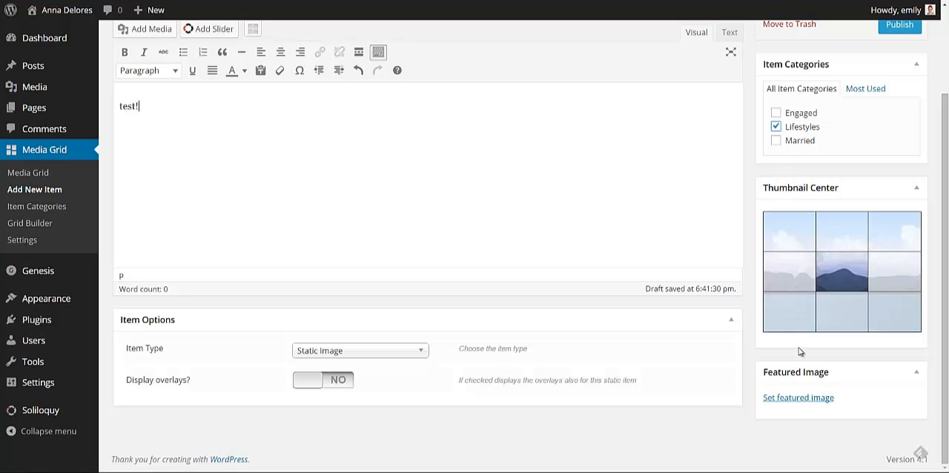
left_click(798, 397)
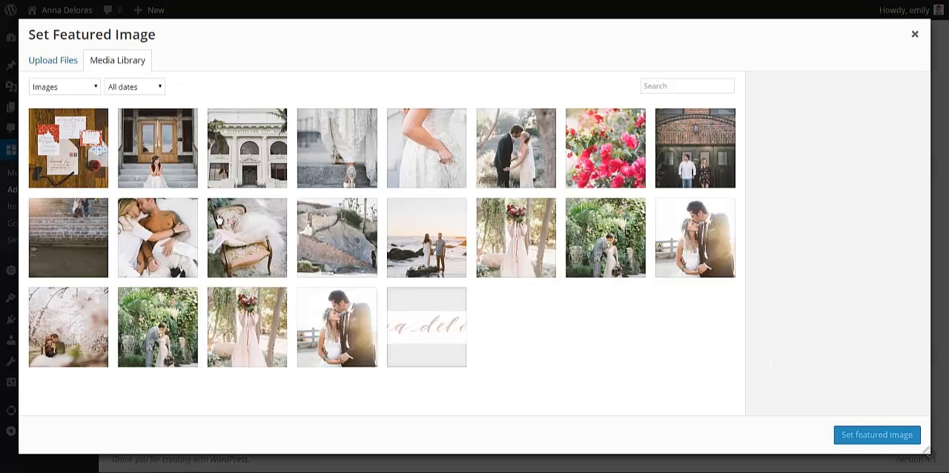
Step: Set the lace gown close-up photo as item Two's featured image
left_click(337, 148)
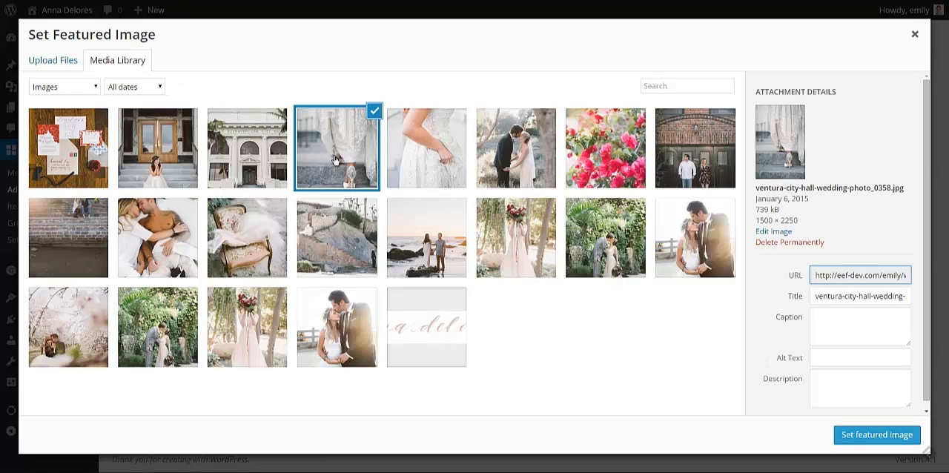
left_click(876, 435)
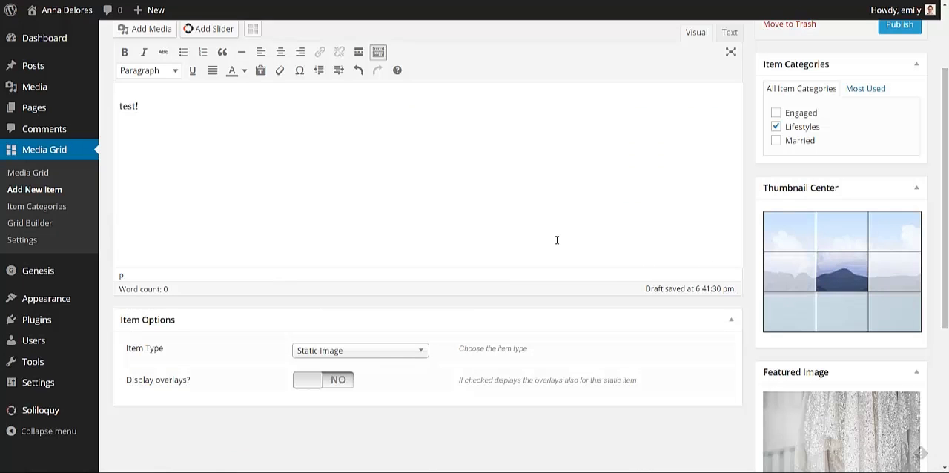
Step: Change item Two's item type to Images Slider
left_click(360, 350)
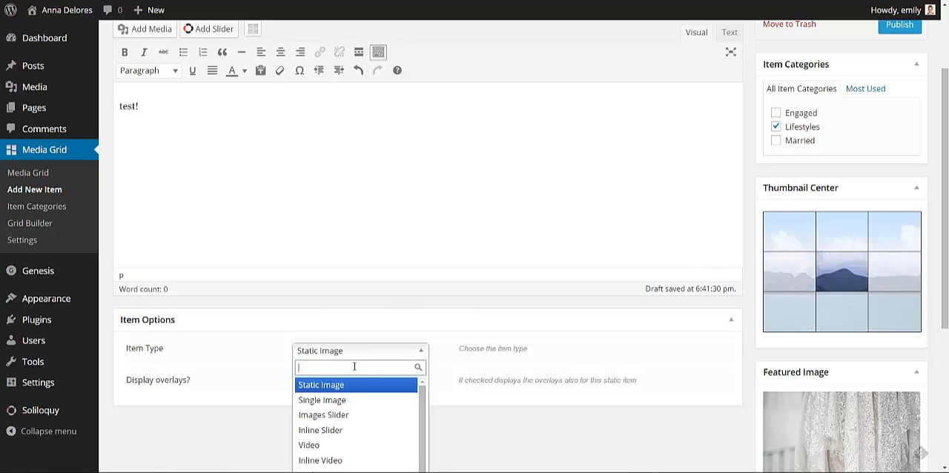
left_click(322, 415)
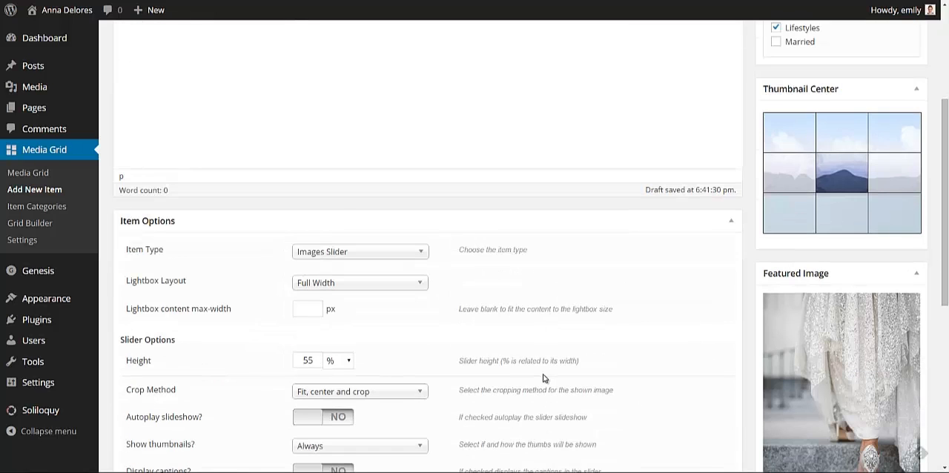
scroll("down", 3)
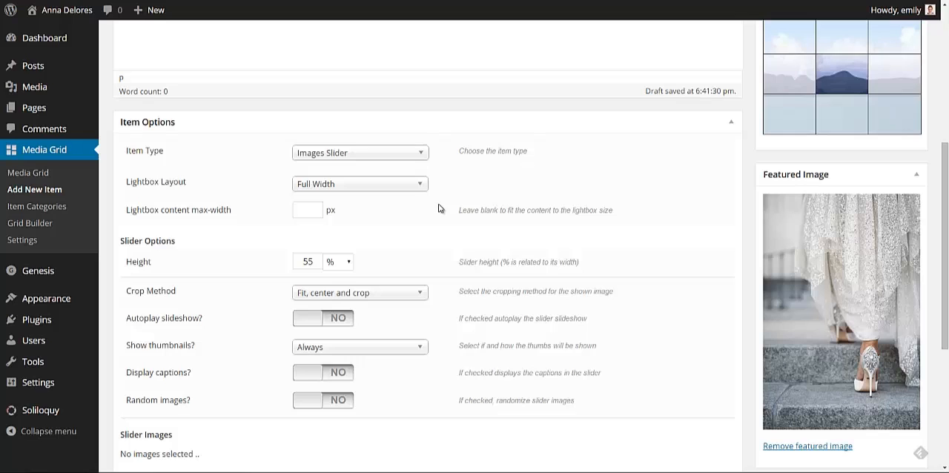
mouse_move(149, 261)
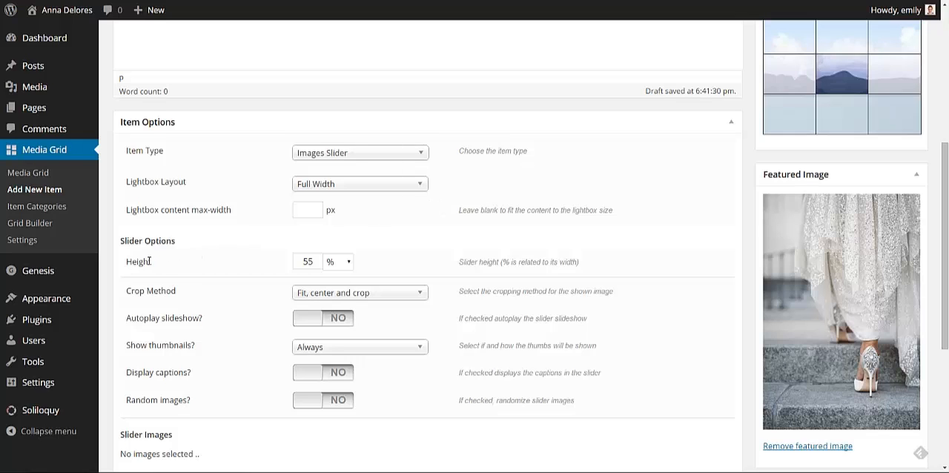
mouse_move(550, 277)
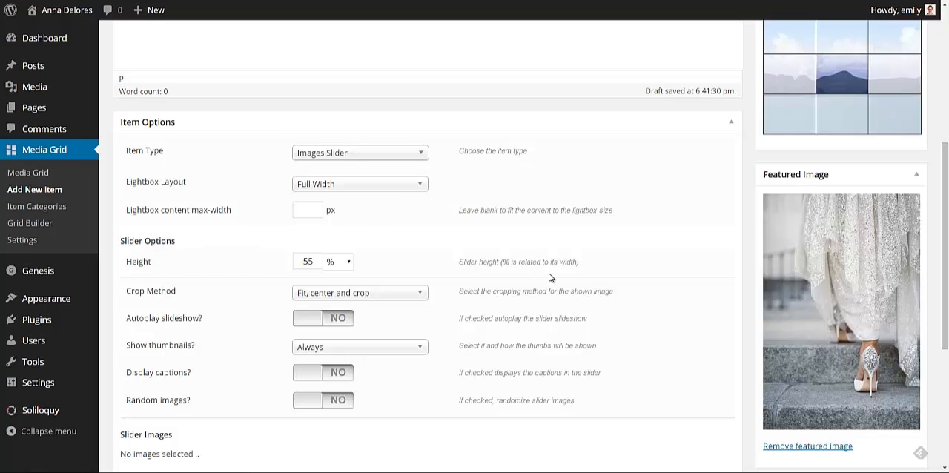
Step: Set the slider's Crop Method to Scale down and scroll to Choose images
scroll("down", 3)
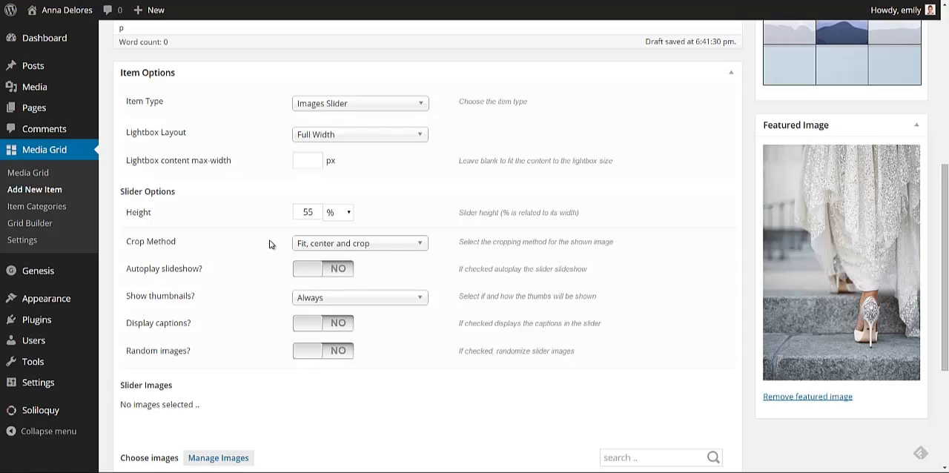
left_click(358, 243)
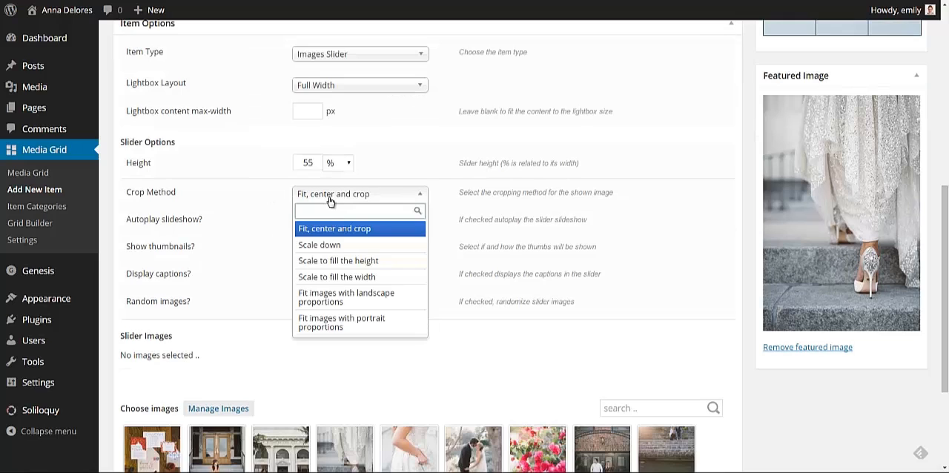
left_click(319, 244)
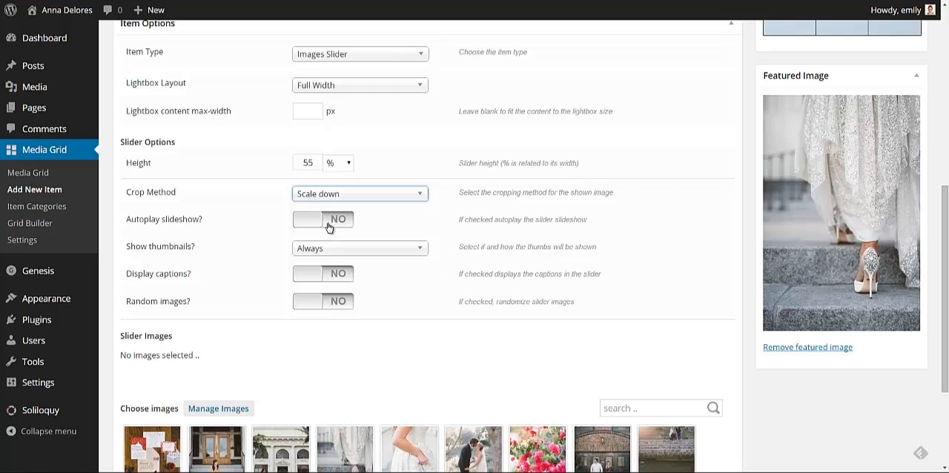
mouse_move(316, 254)
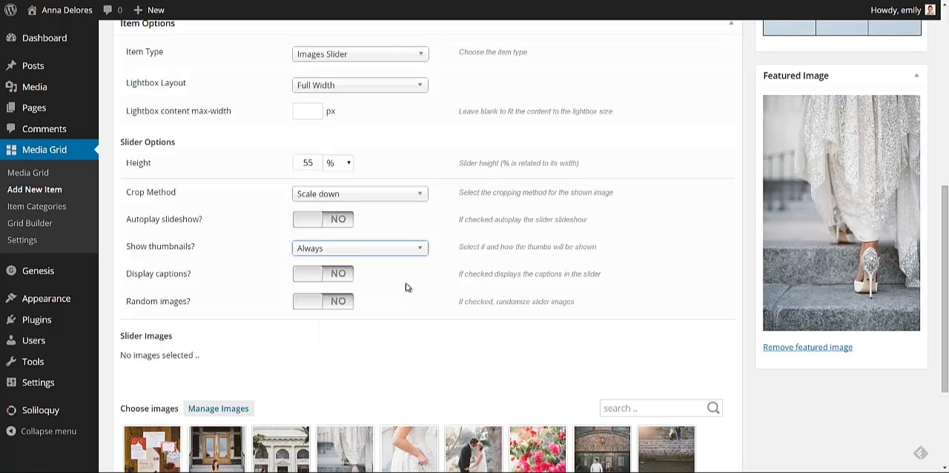
scroll("down", 3)
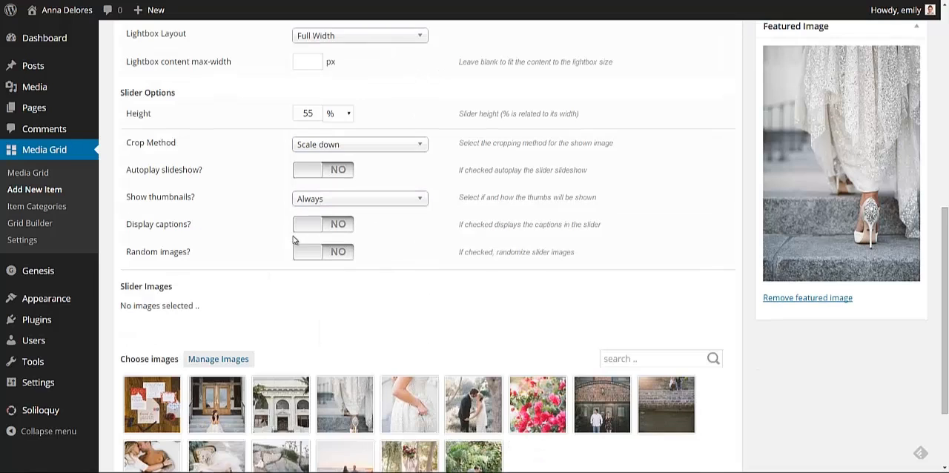
scroll("down", 3)
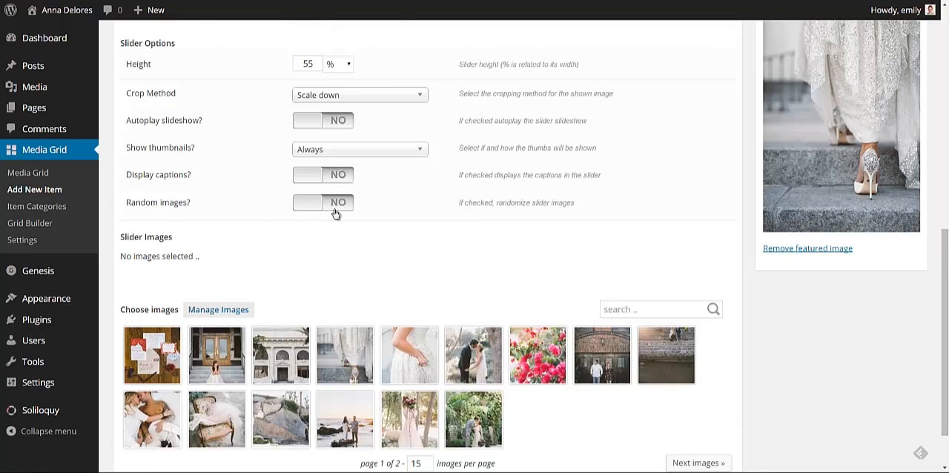
scroll("down", 3)
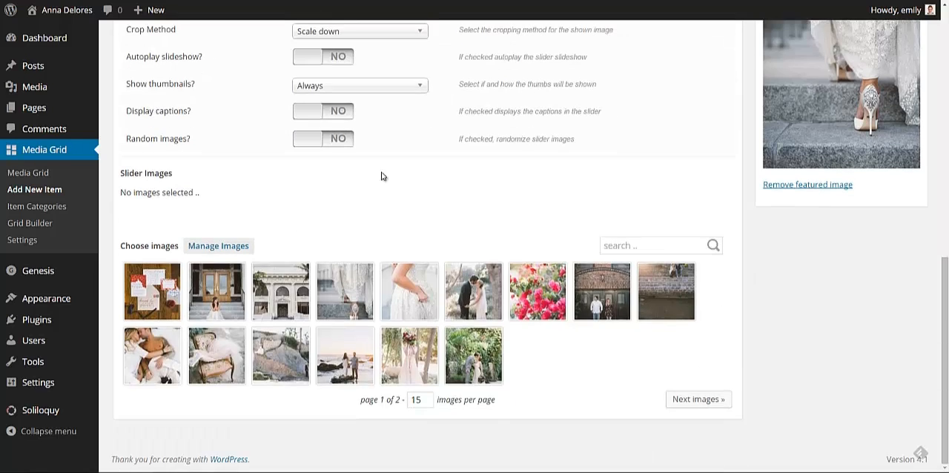
mouse_move(194, 182)
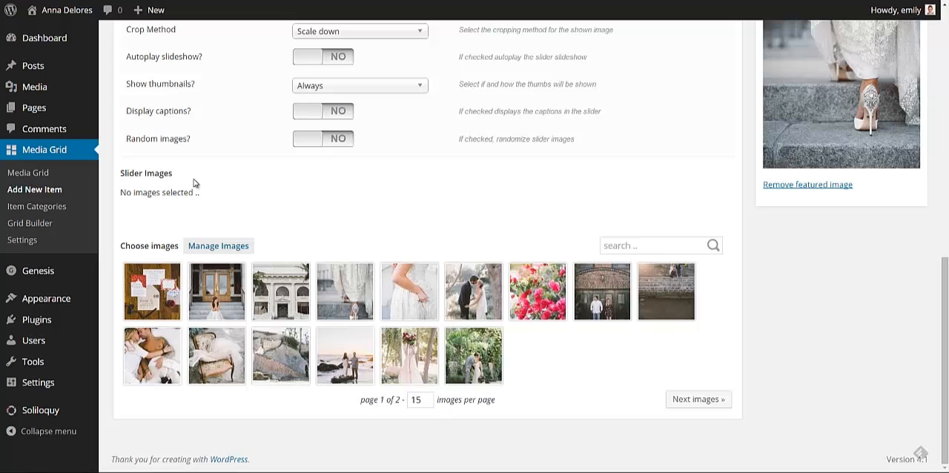
mouse_move(339, 310)
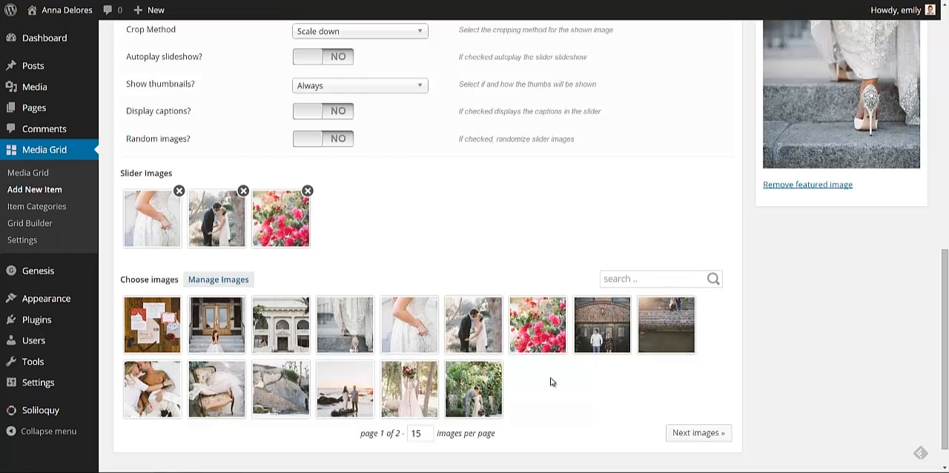
mouse_move(682, 244)
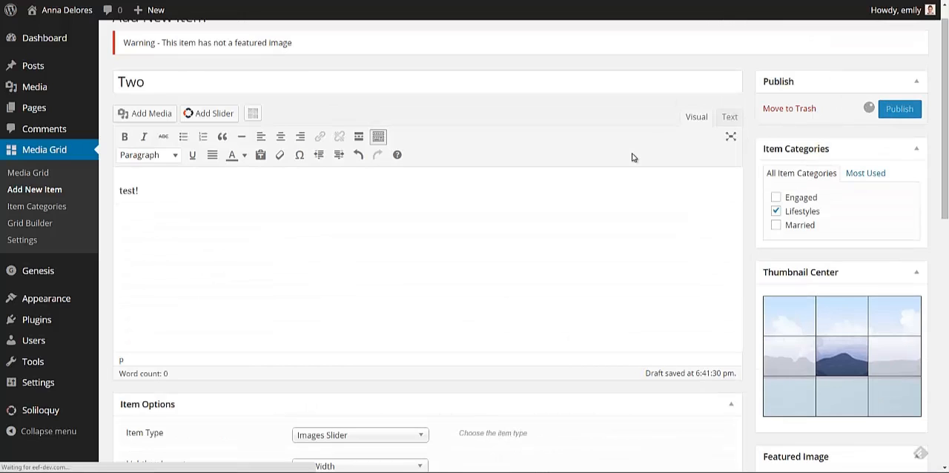
Step: Publish slider item Two with its three wedding photos
left_click(899, 108)
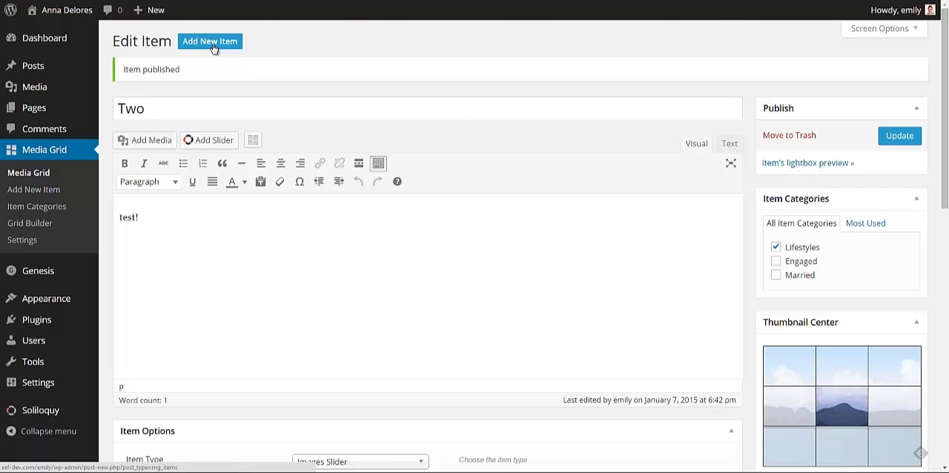
mouse_move(245, 93)
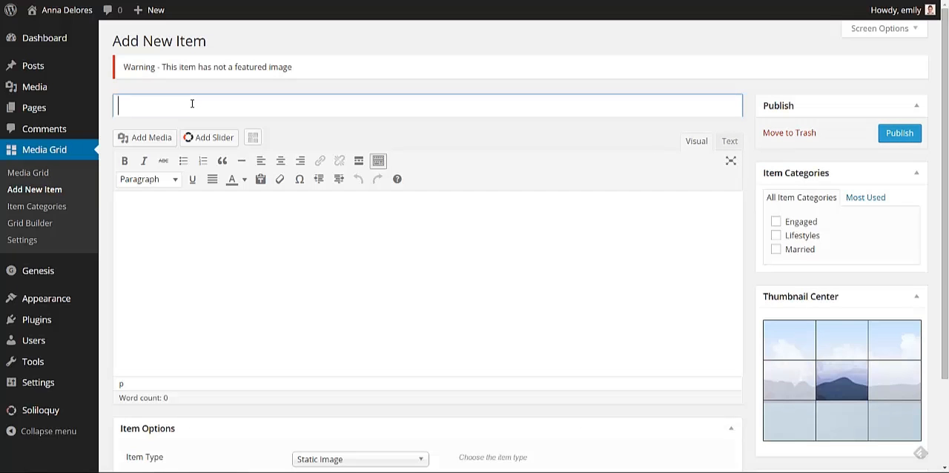
Step: Title the new item 'Three' with body 'hello.' and file it under Married
type("Three")
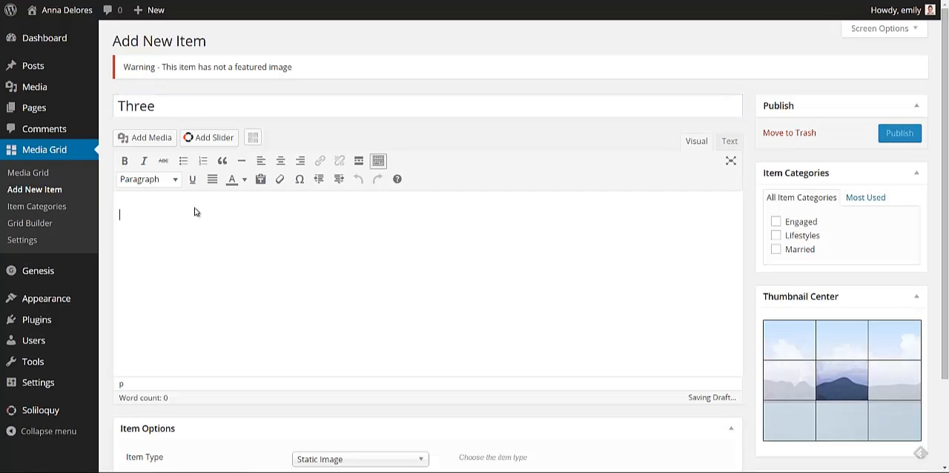
type("hello")
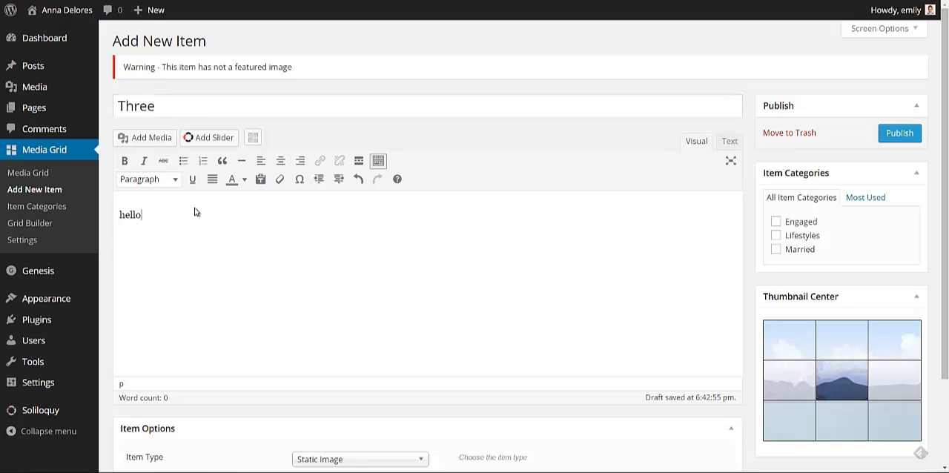
type(".")
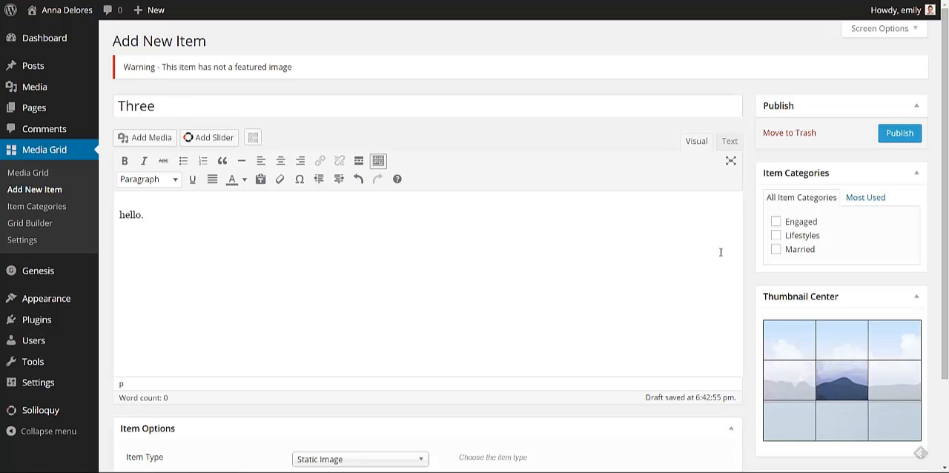
left_click(776, 140)
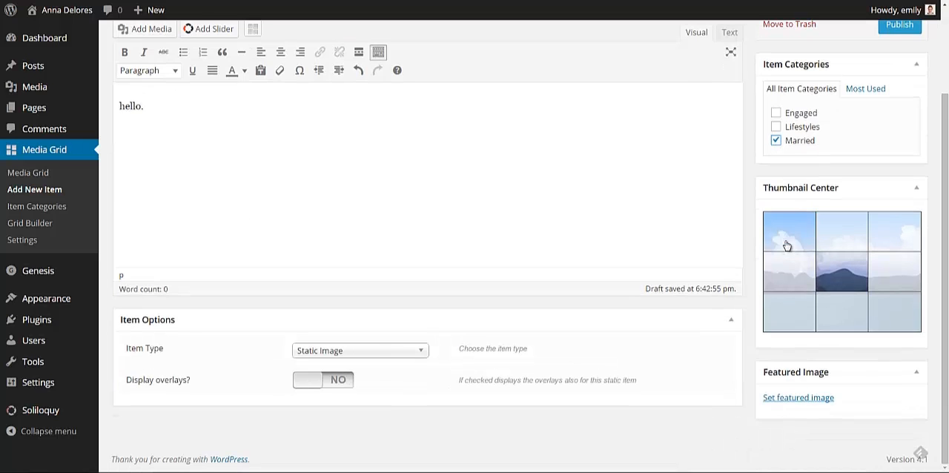
Step: Set the kissing couple photo as item Three's featured image
left_click(798, 397)
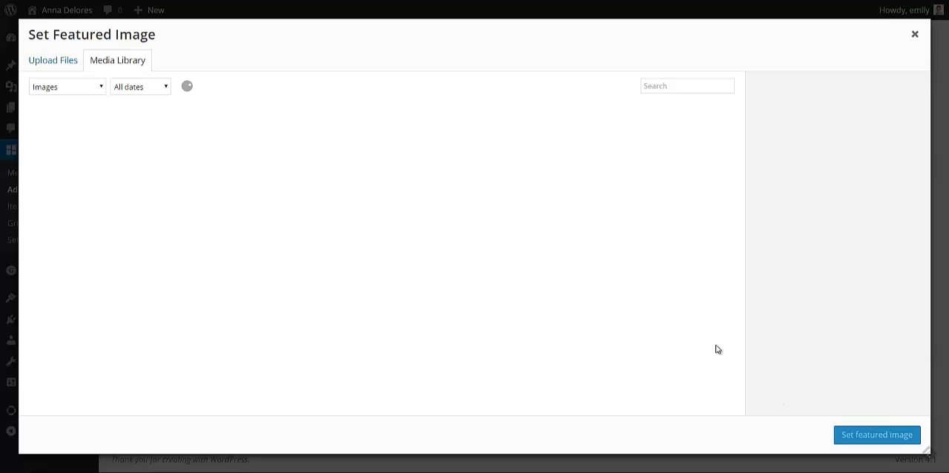
left_click(337, 328)
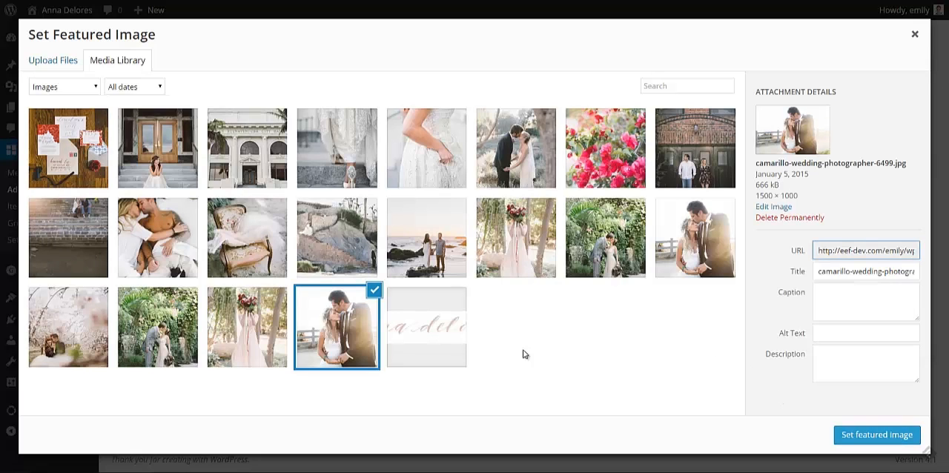
left_click(876, 434)
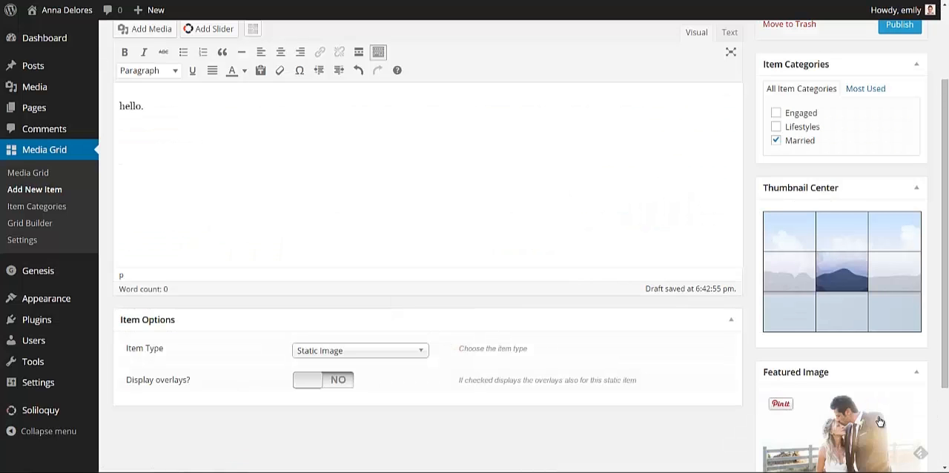
scroll("down", 3)
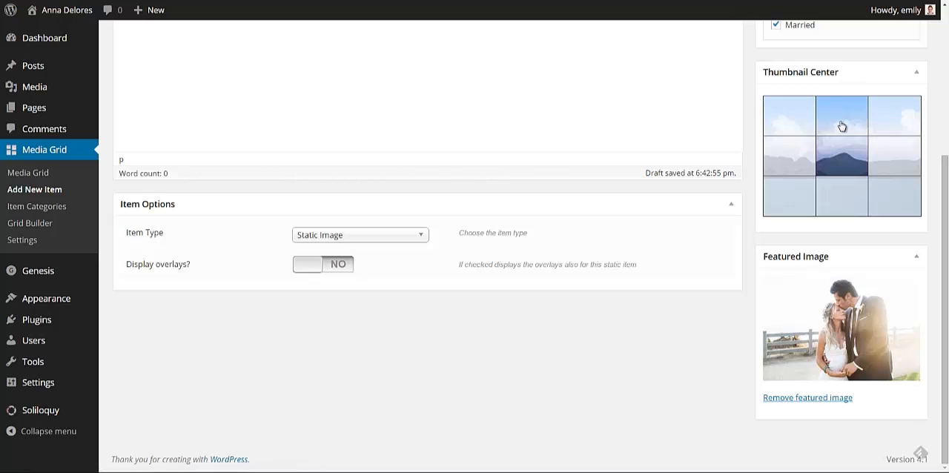
mouse_move(844, 136)
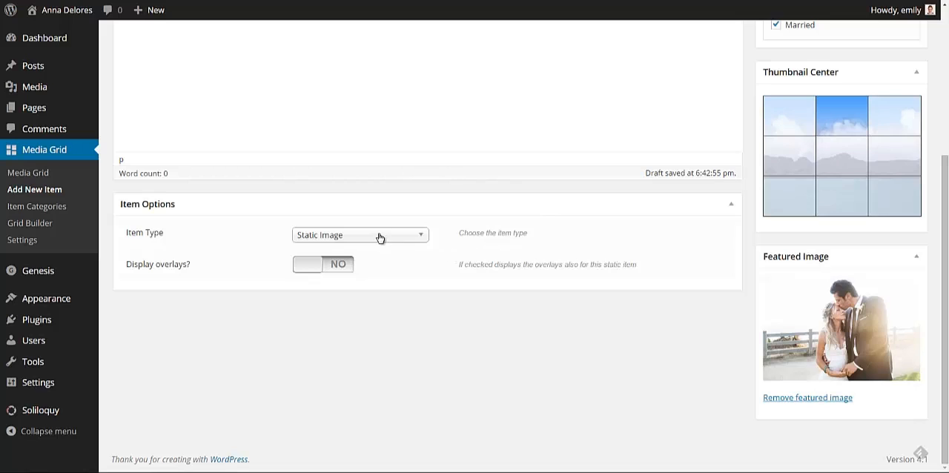
Step: Make item Three a Single Image with 600 px full image max-height
left_click(359, 235)
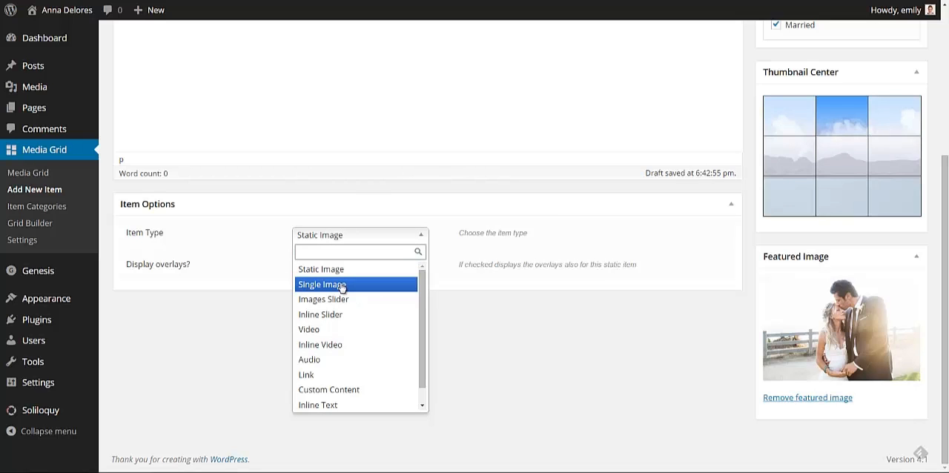
left_click(321, 285)
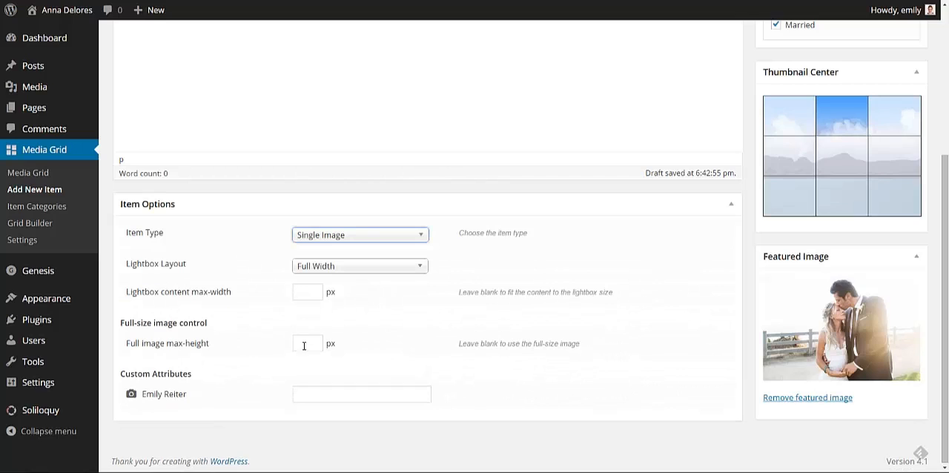
type("6")
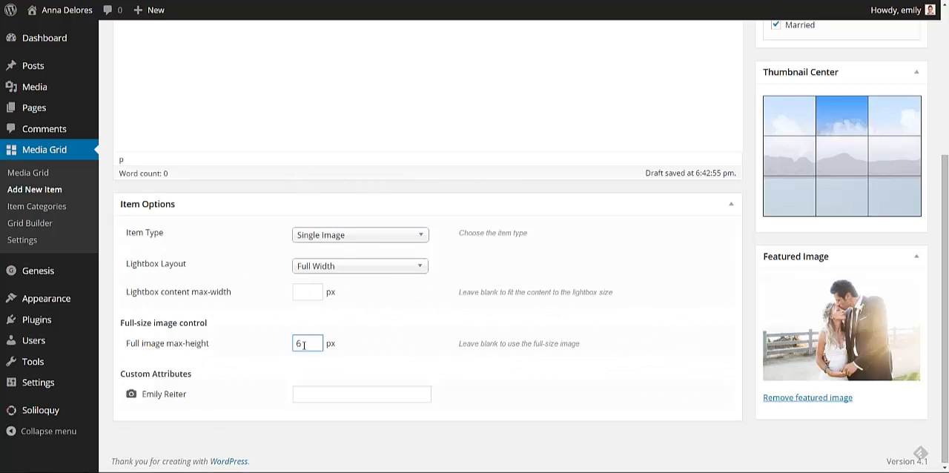
type("00")
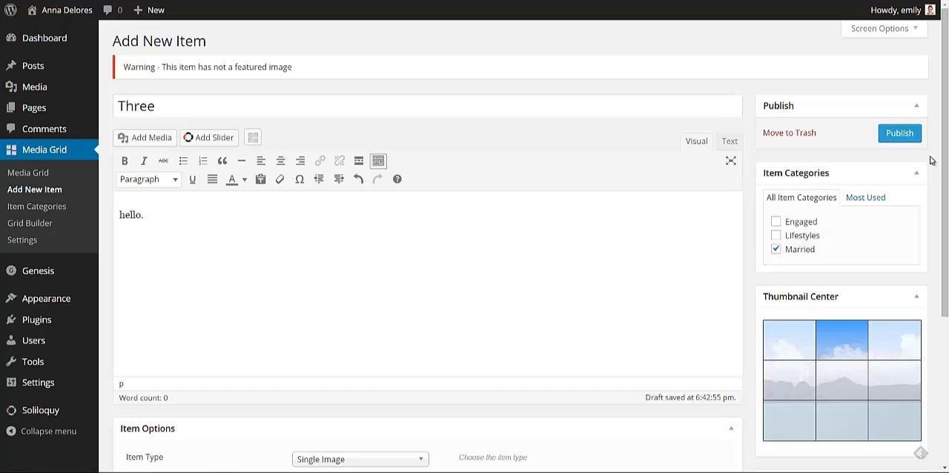
Step: Publish item Three and go to the Grid Builder
left_click(899, 133)
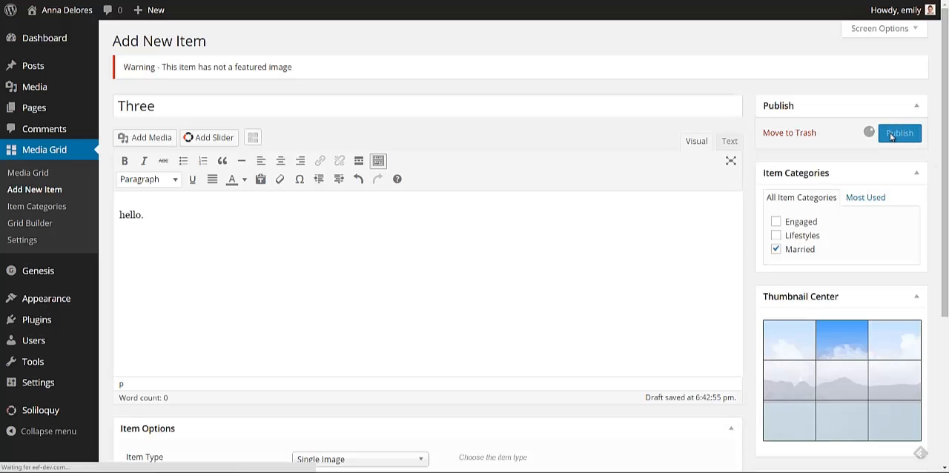
left_click(900, 133)
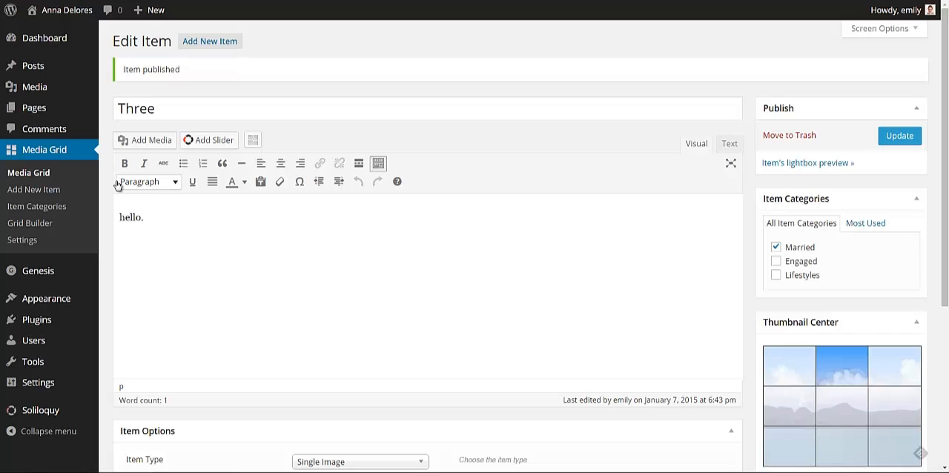
left_click(29, 224)
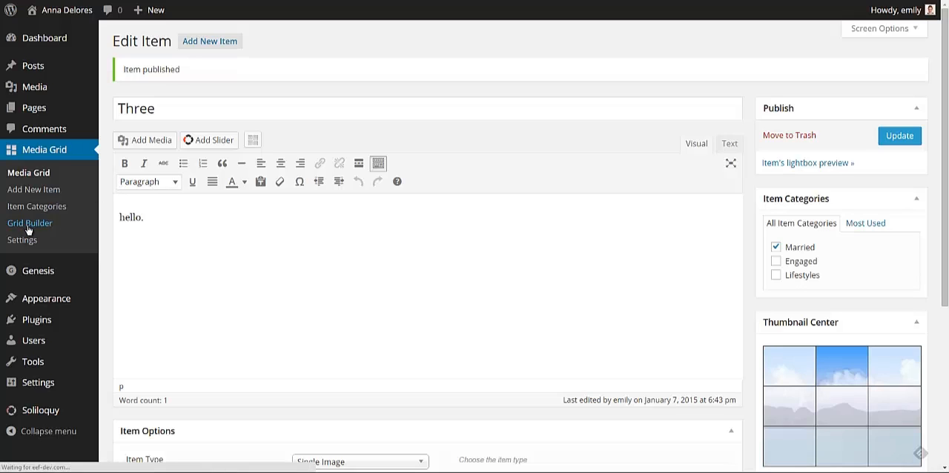
Step: Add a new grid named 'Test' and select the Portfolio grid for editing
left_click(30, 223)
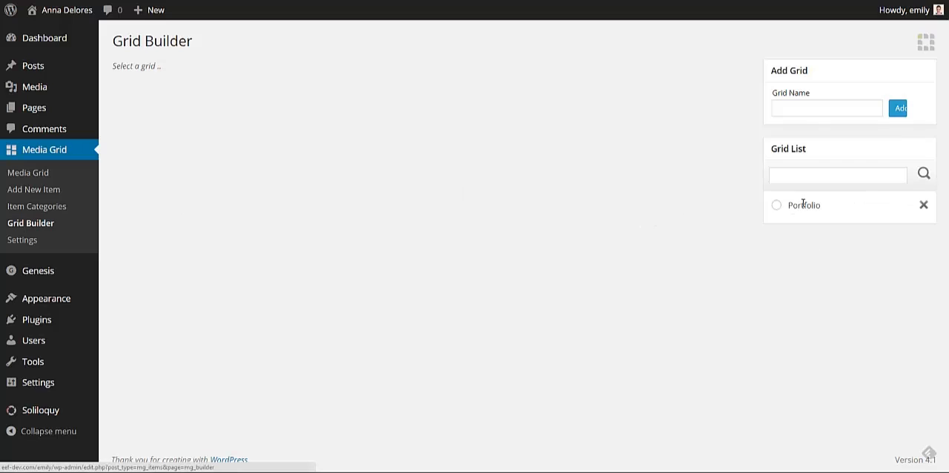
mouse_move(814, 218)
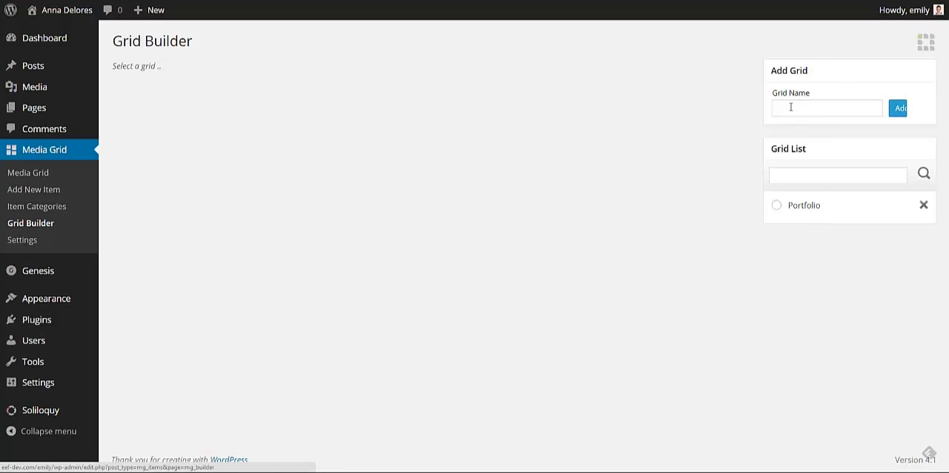
left_click(826, 108)
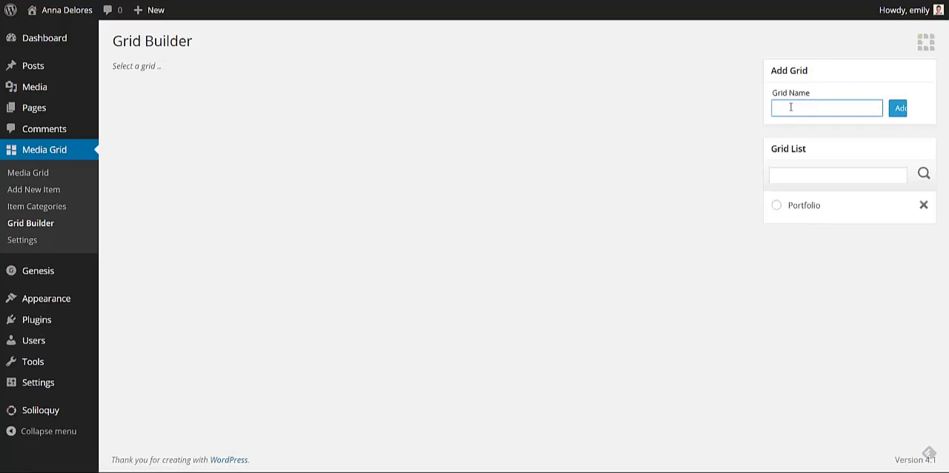
type("Test")
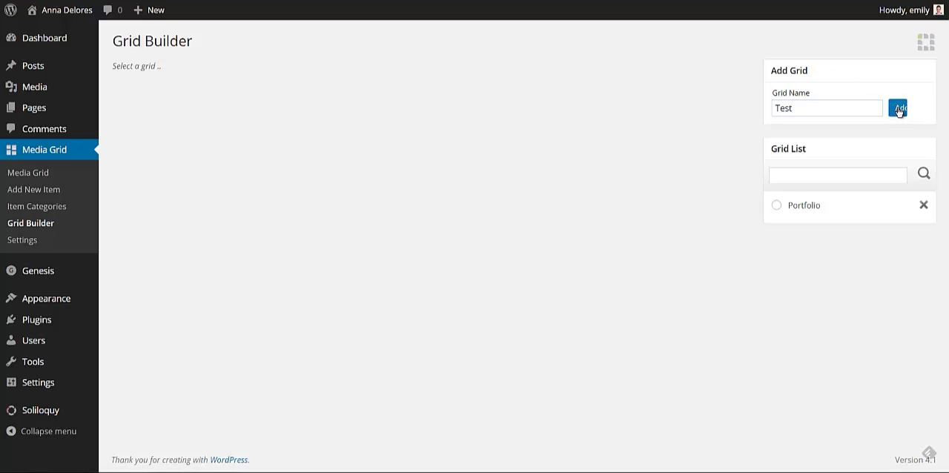
left_click(897, 107)
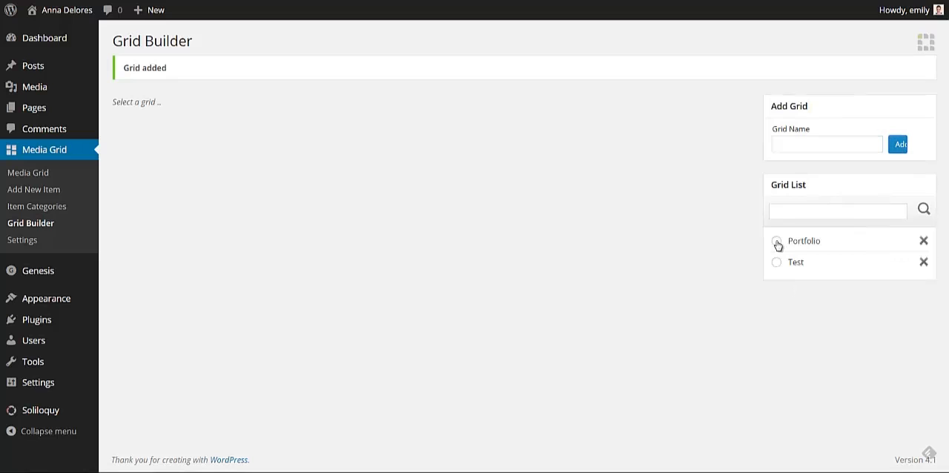
left_click(776, 240)
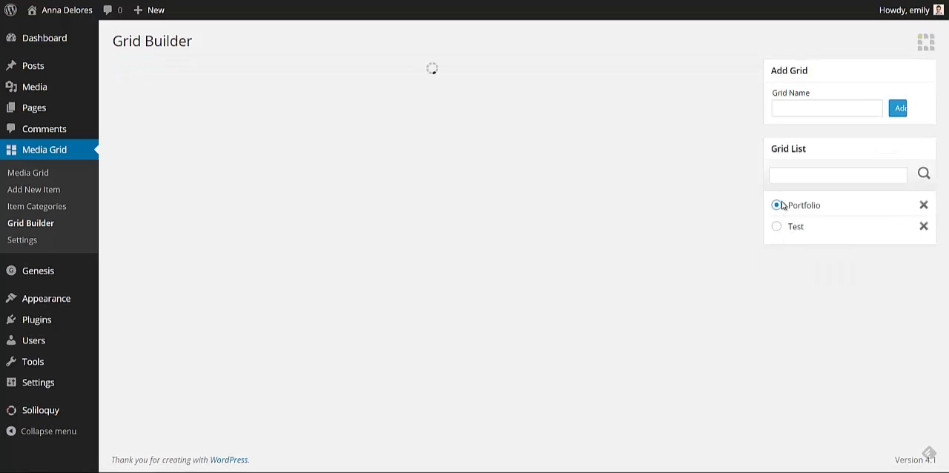
Step: Keep Item Categories on All and add item One to the Portfolio grid
left_click(776, 205)
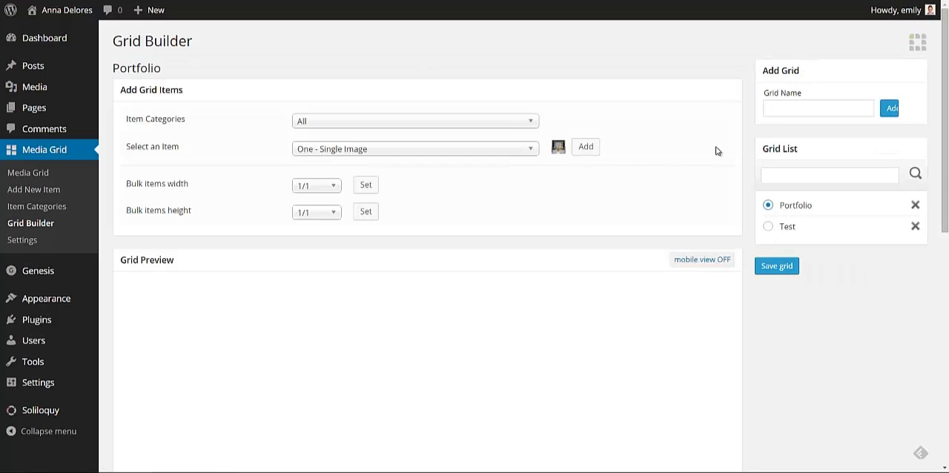
mouse_move(500, 199)
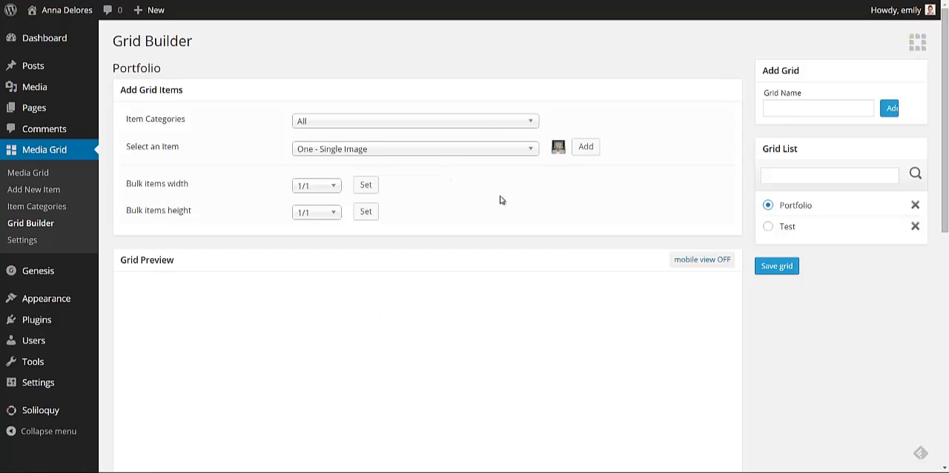
mouse_move(324, 121)
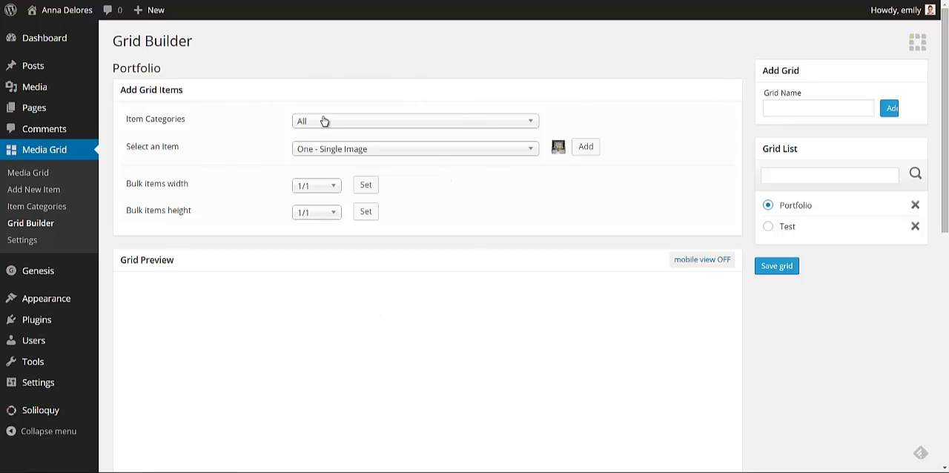
left_click(414, 120)
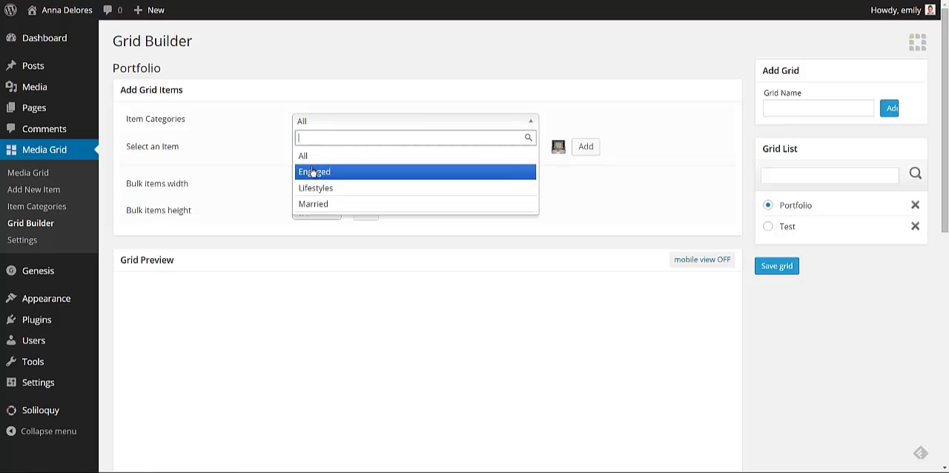
mouse_move(311, 156)
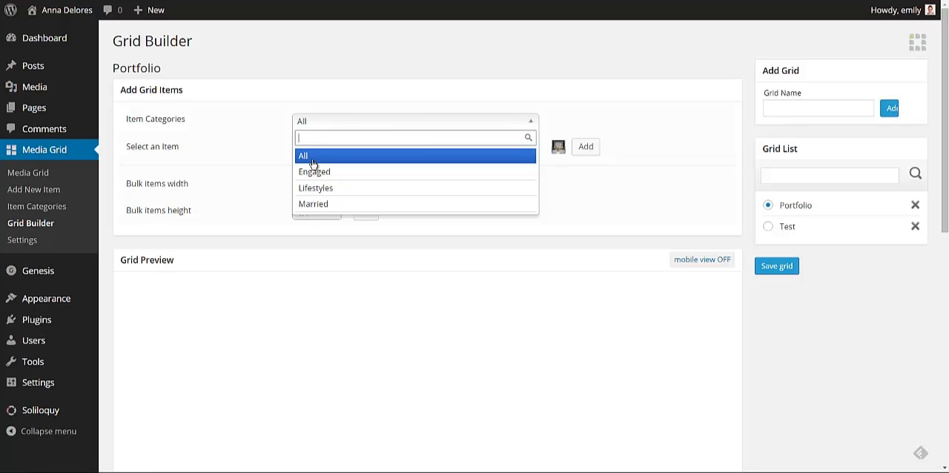
left_click(303, 156)
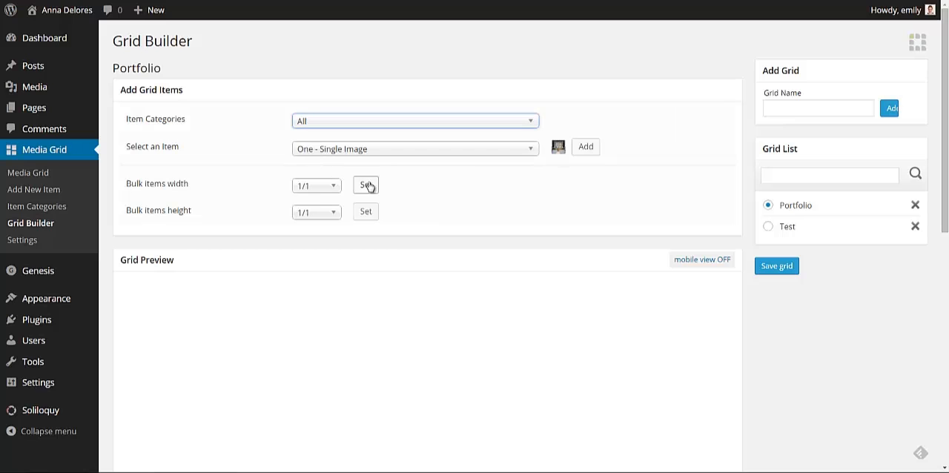
left_click(413, 149)
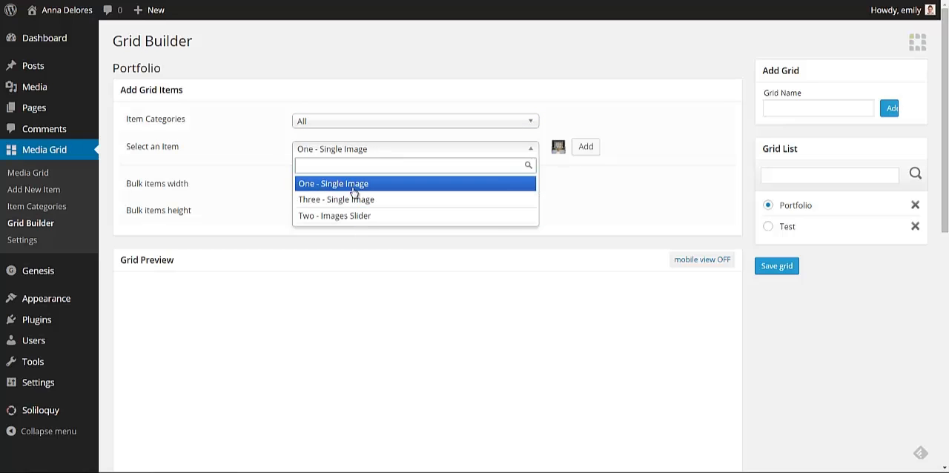
left_click(334, 183)
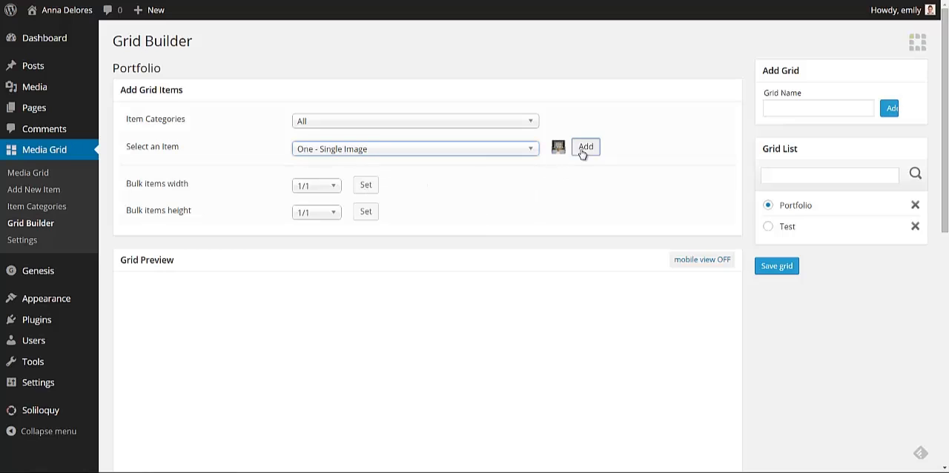
left_click(585, 146)
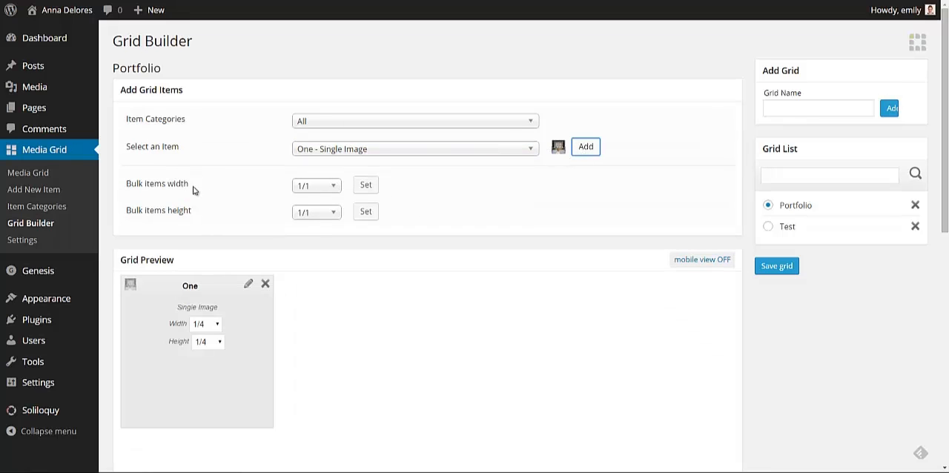
mouse_move(303, 194)
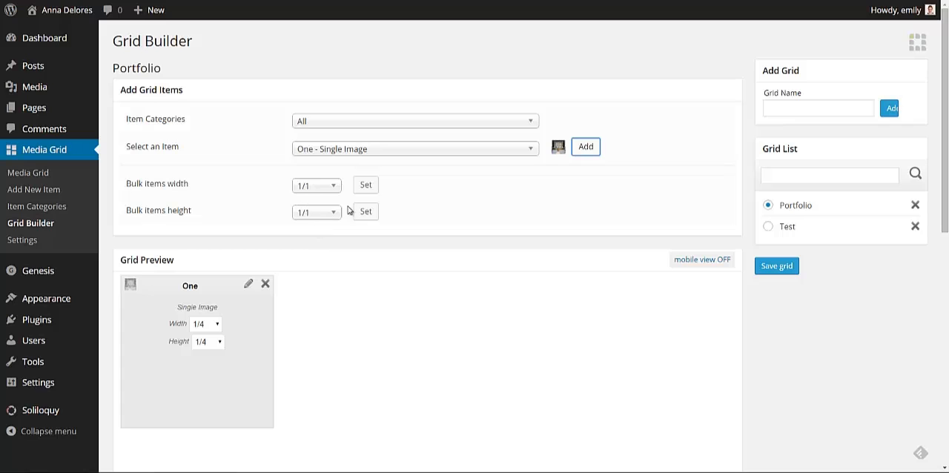
mouse_move(310, 211)
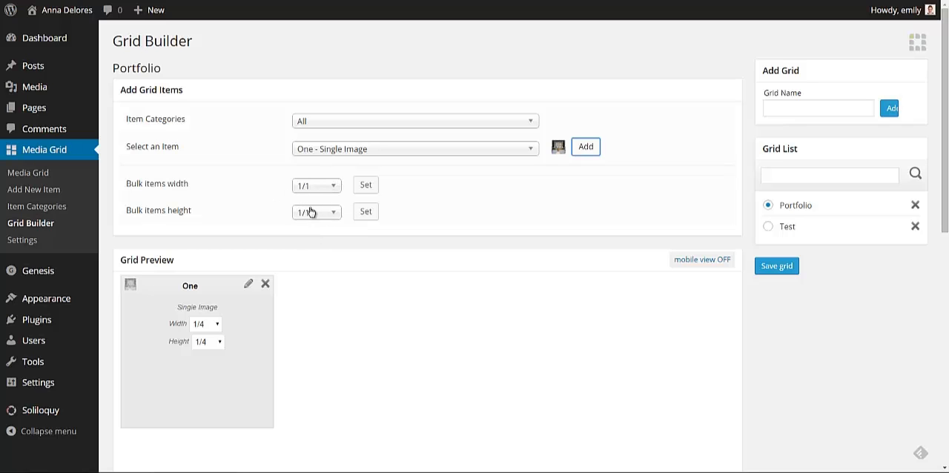
Step: Add item Three and the Two images slider to the grid
left_click(413, 148)
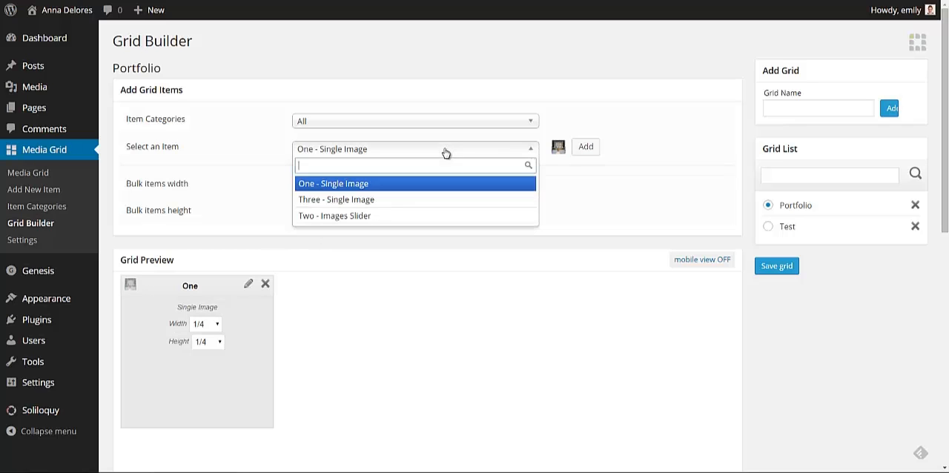
left_click(336, 199)
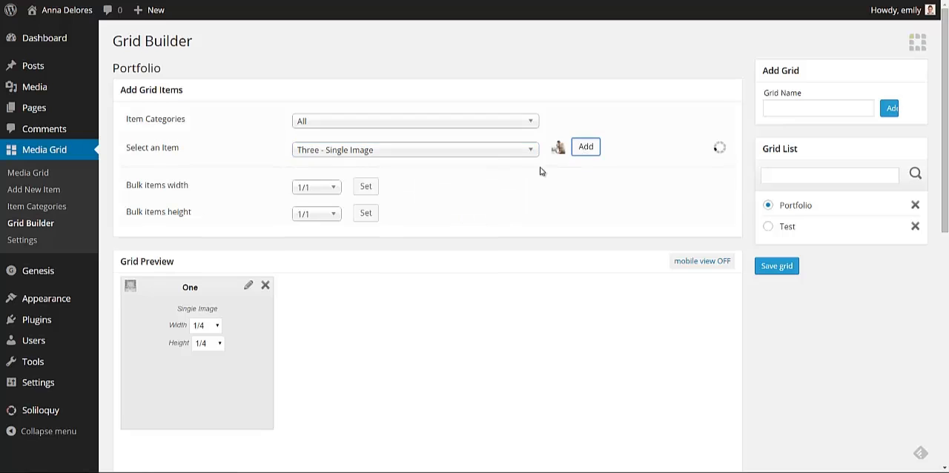
left_click(584, 146)
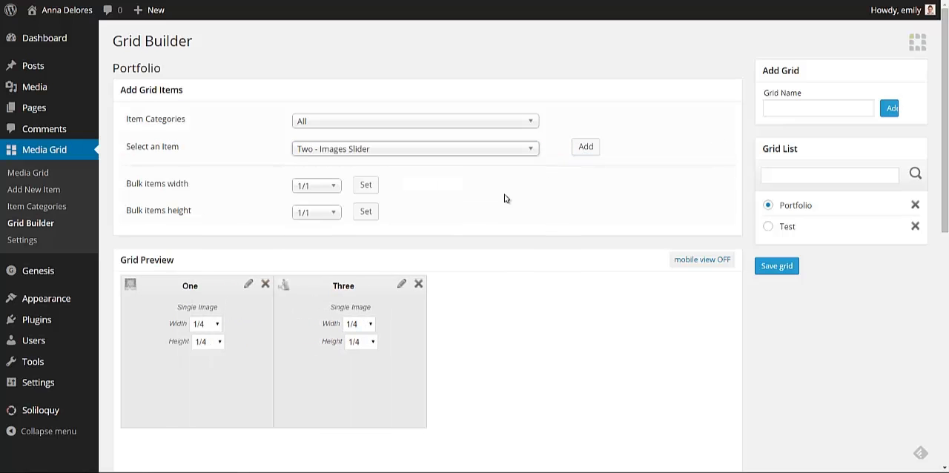
left_click(585, 146)
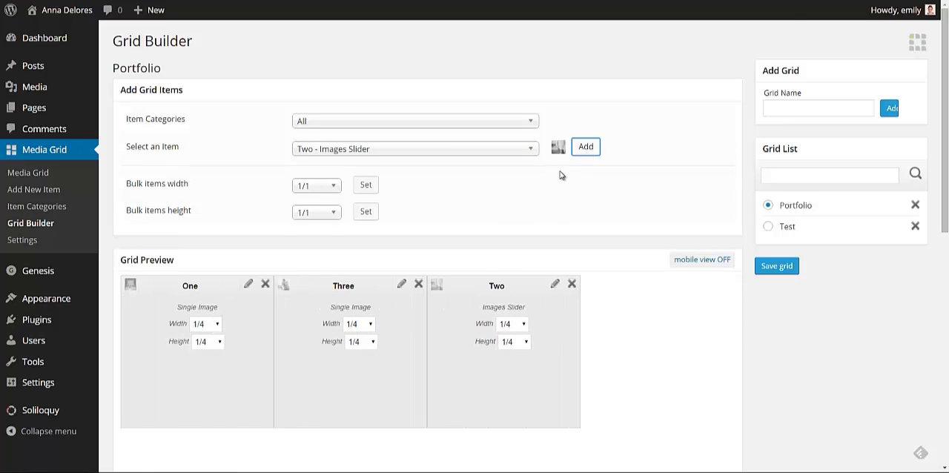
scroll("down", 3)
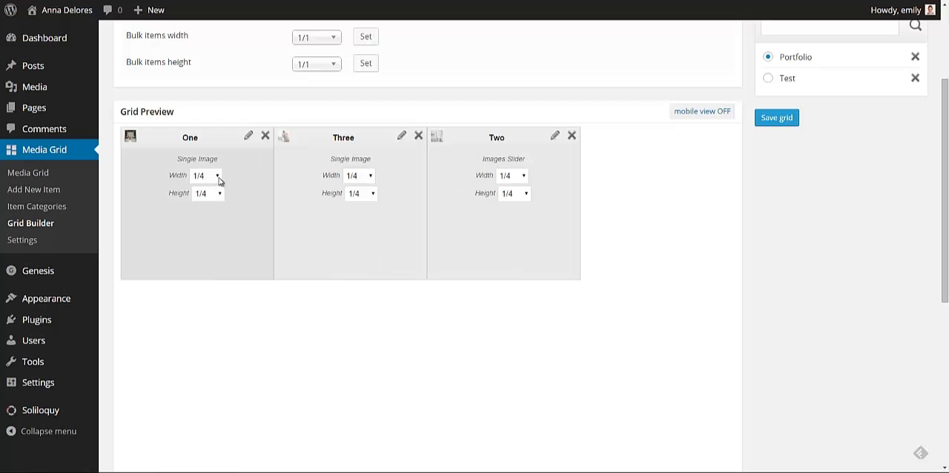
Step: Resize item One, trying 2/3 width and 3/4 height, settling on 1/3 height
left_click(206, 176)
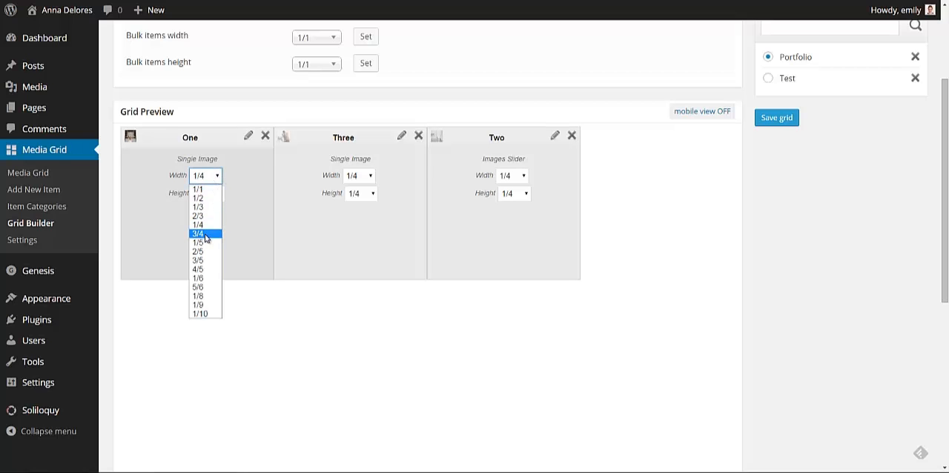
left_click(197, 232)
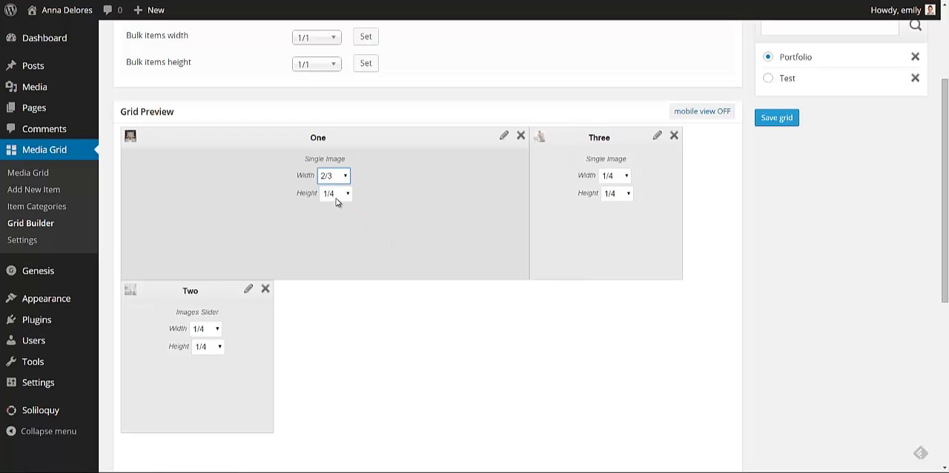
left_click(334, 192)
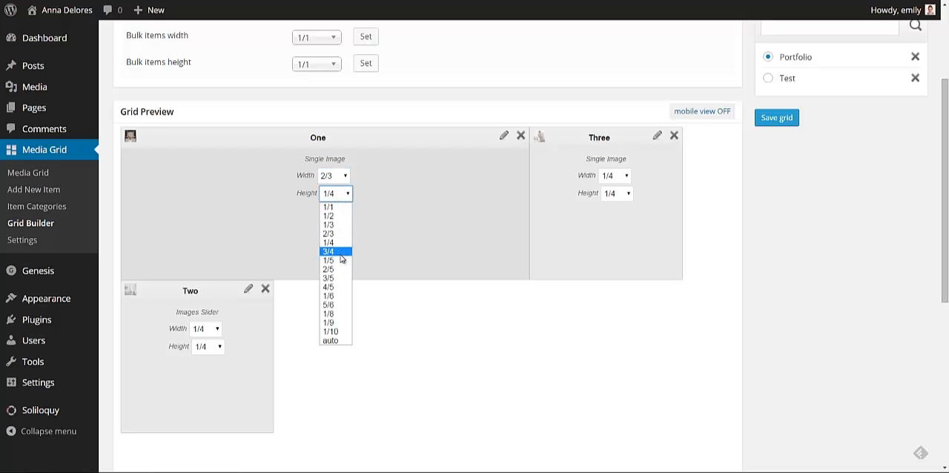
left_click(328, 250)
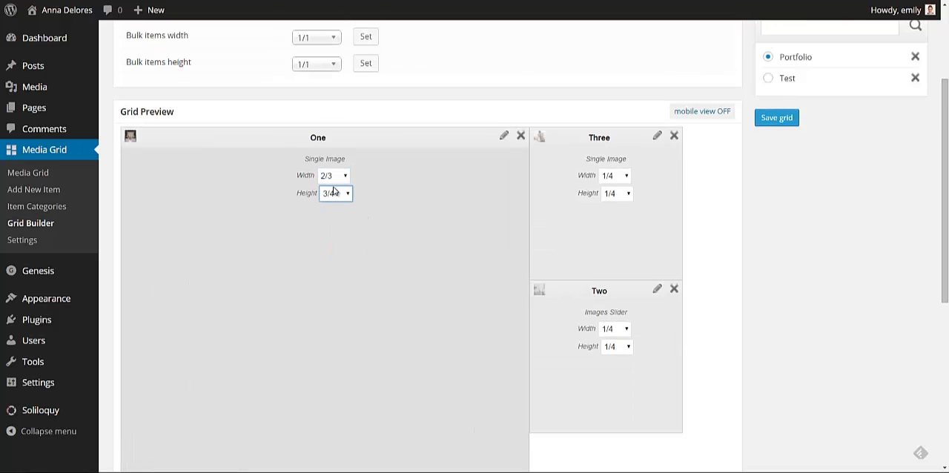
left_click(335, 193)
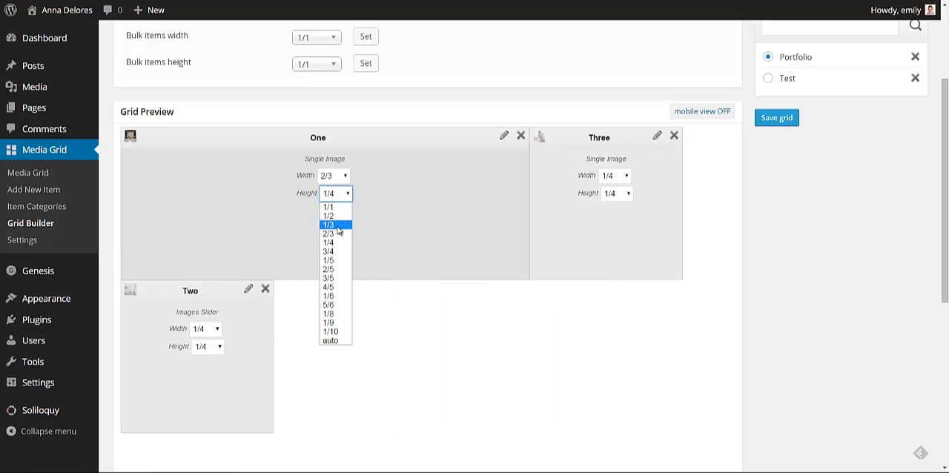
left_click(327, 224)
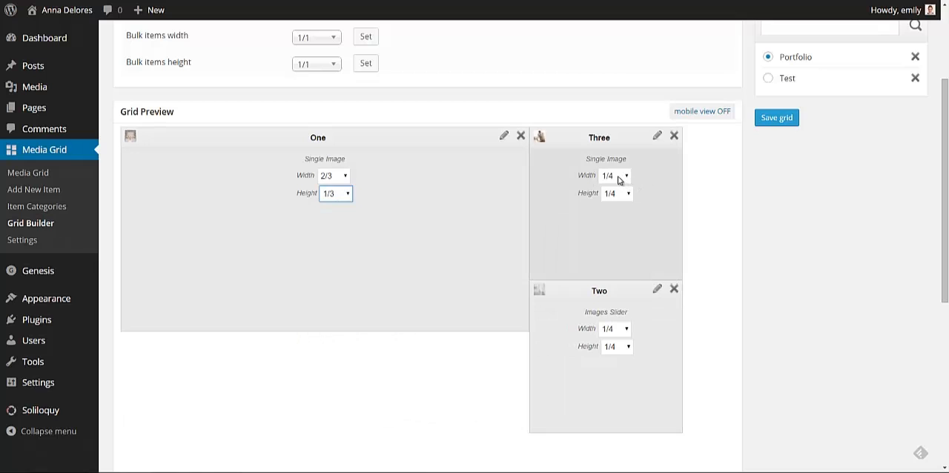
Step: Keep item Three at 1/4 width and set item One back to 1/4 width
left_click(615, 176)
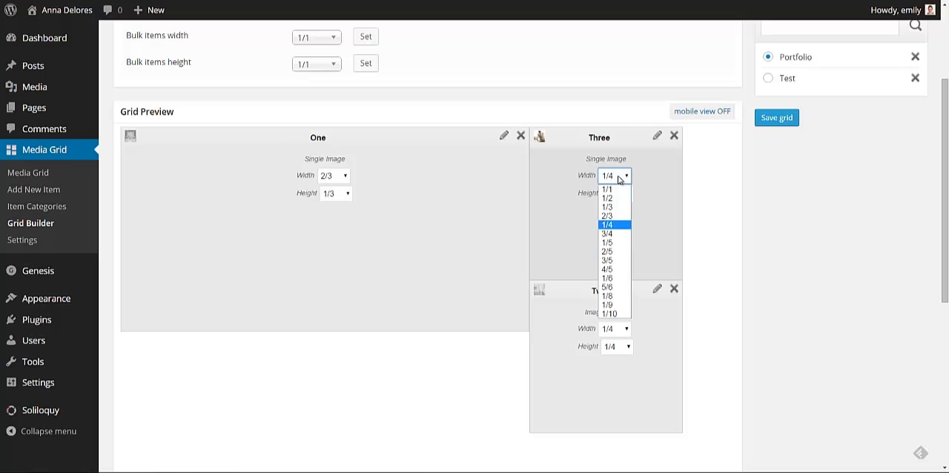
left_click(607, 224)
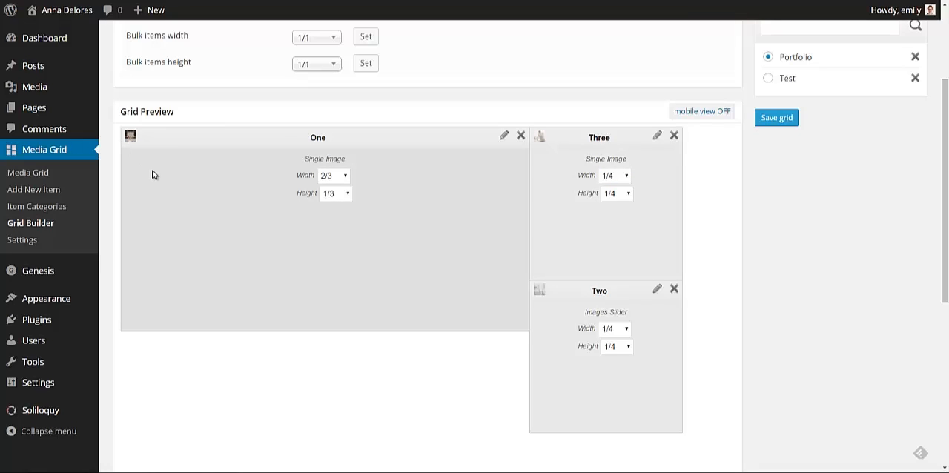
left_click(334, 176)
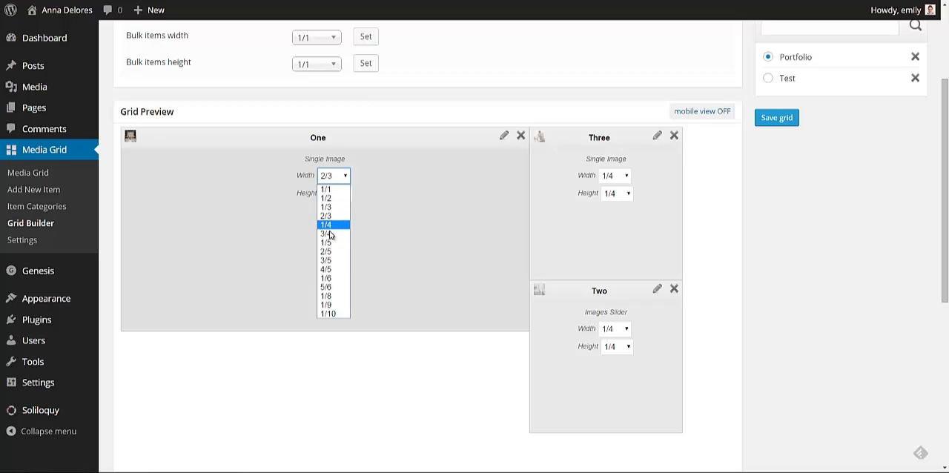
left_click(327, 224)
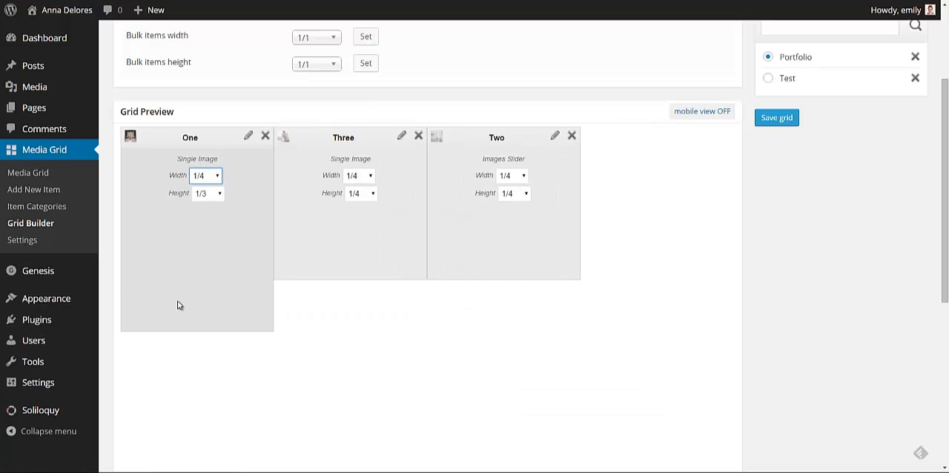
left_click(360, 175)
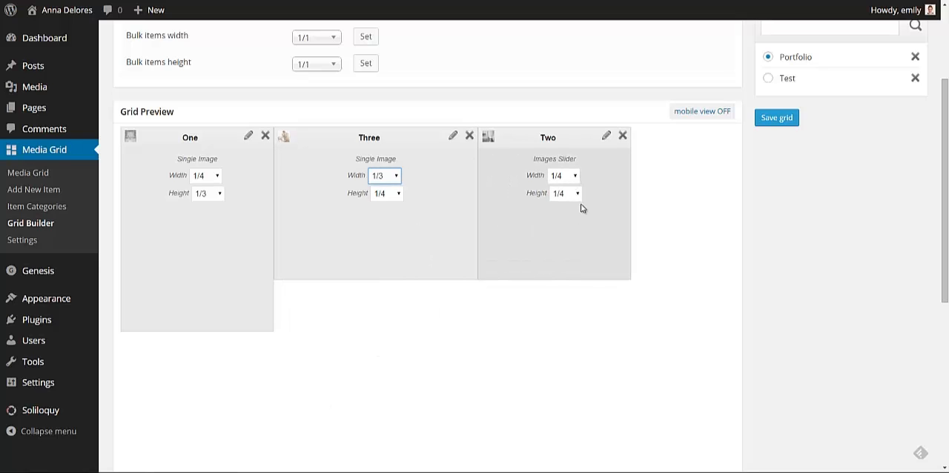
Step: Set the Two slider's height to 1/5 and go to the live site
left_click(563, 193)
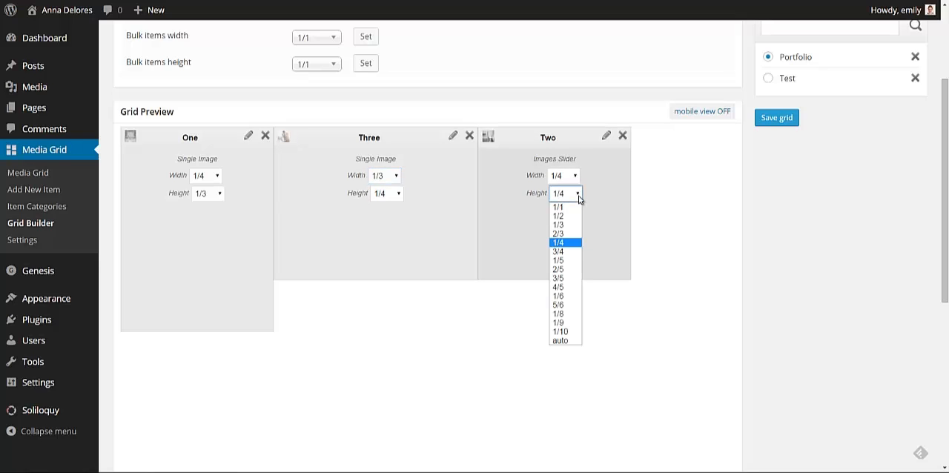
left_click(558, 233)
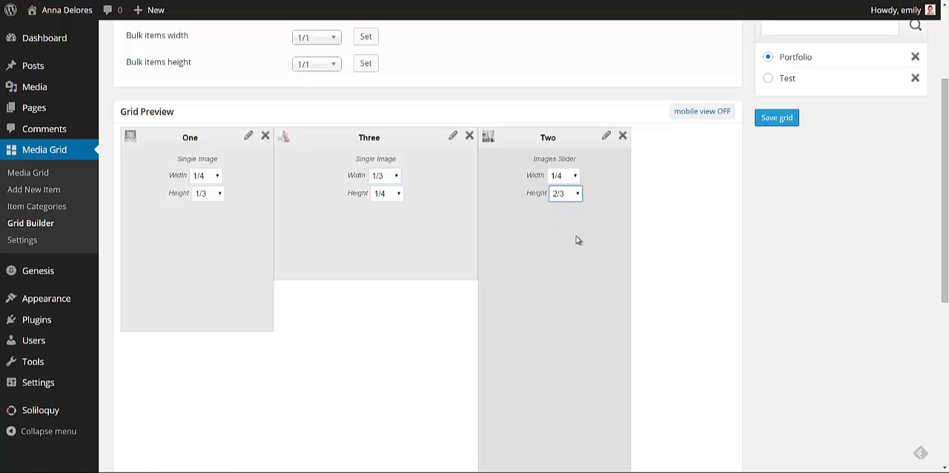
left_click(565, 193)
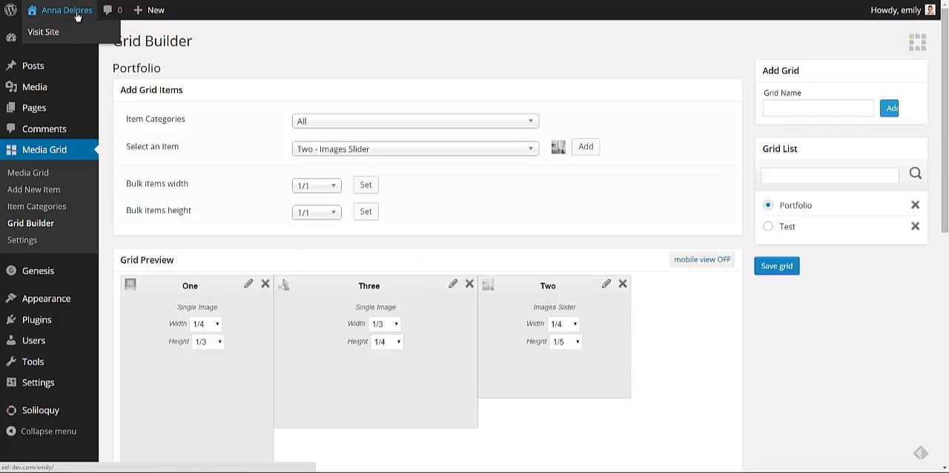
left_click(43, 31)
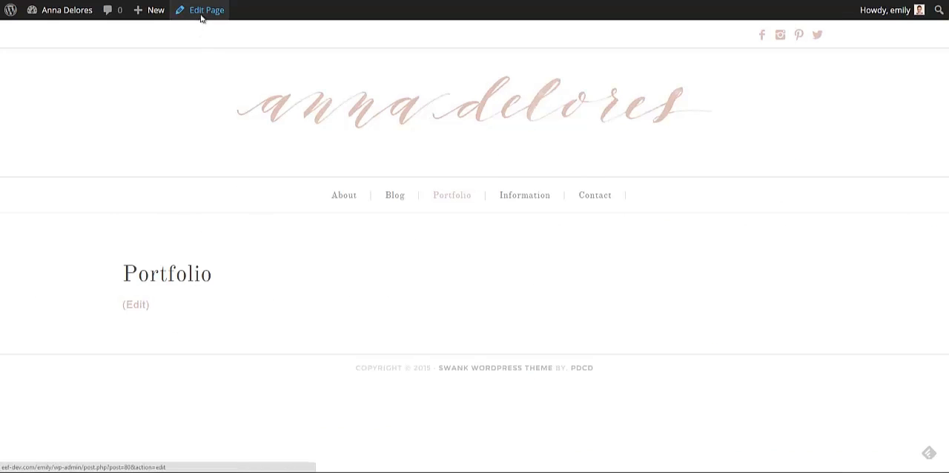
Step: Open the Portfolio page in the page editor from the live site
left_click(205, 9)
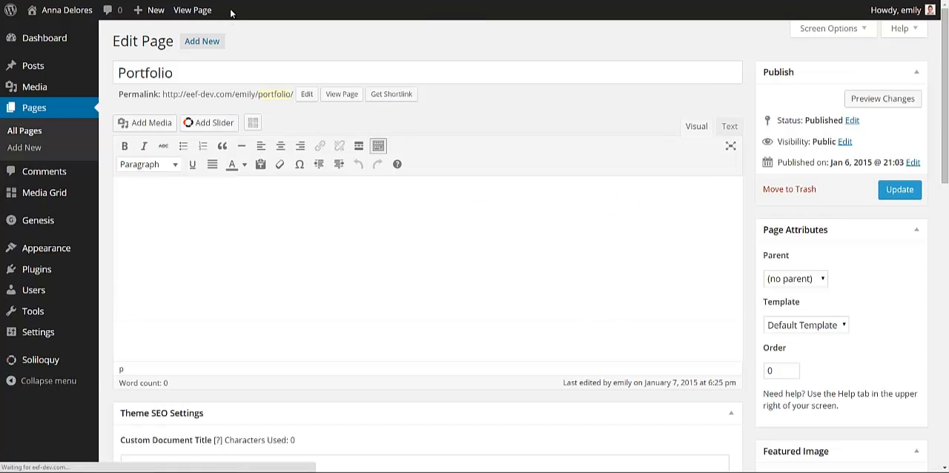
left_click(267, 202)
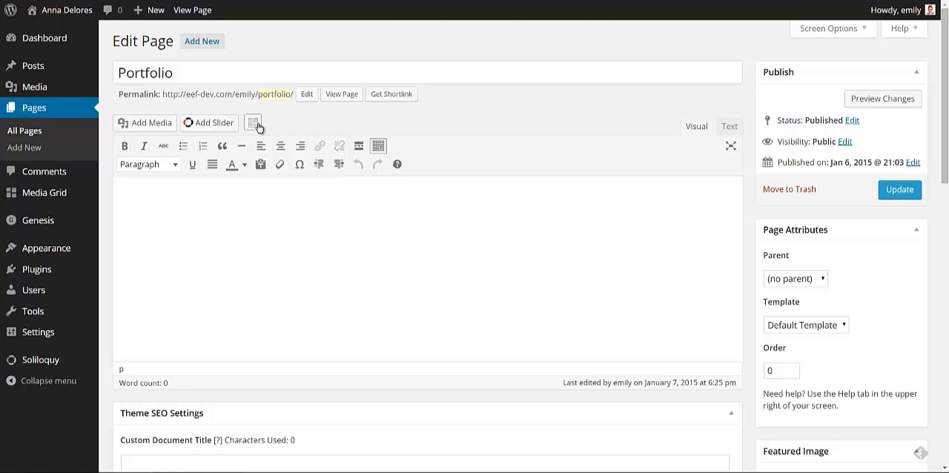
mouse_move(253, 123)
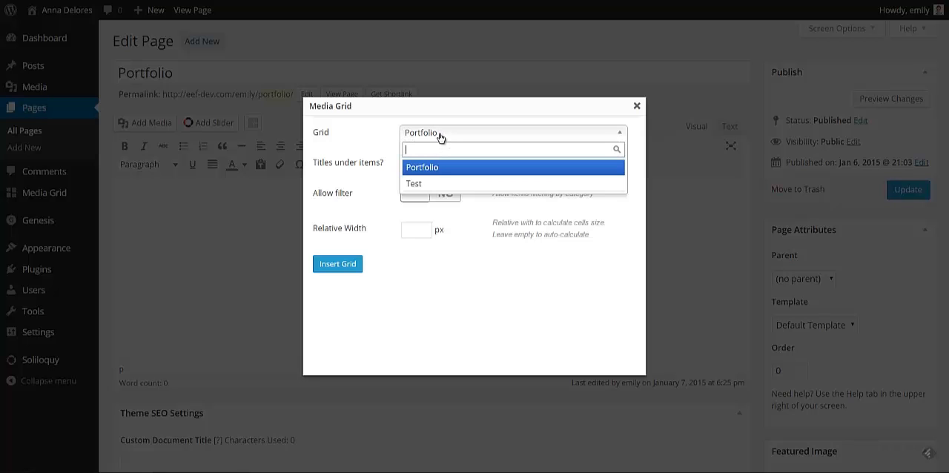
mouse_move(419, 183)
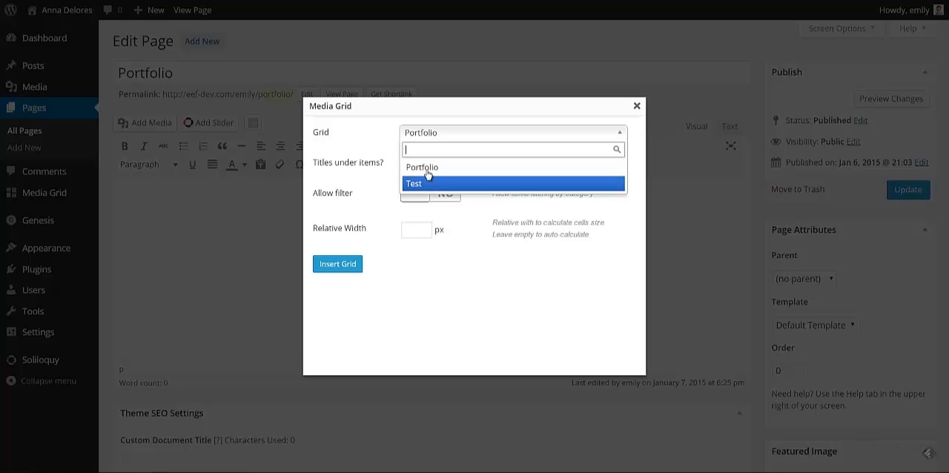
Step: Insert the Portfolio media grid with Allow filter set to YES and no initial filter
left_click(421, 166)
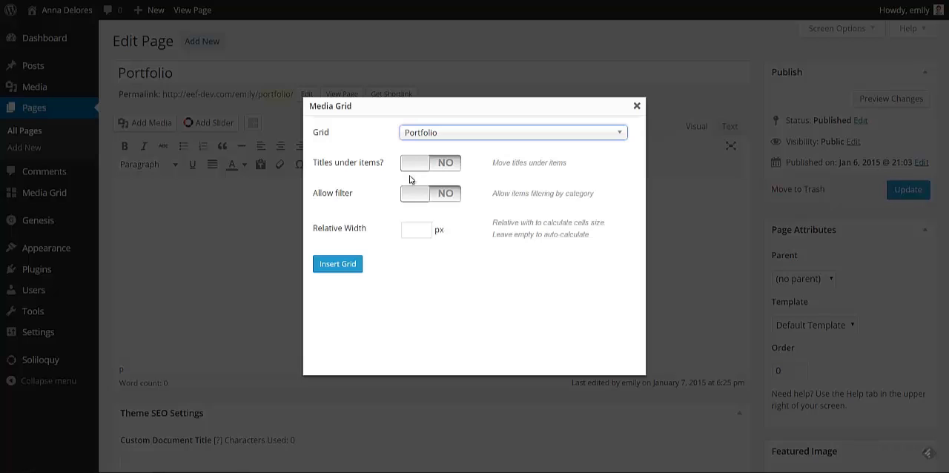
left_click(430, 194)
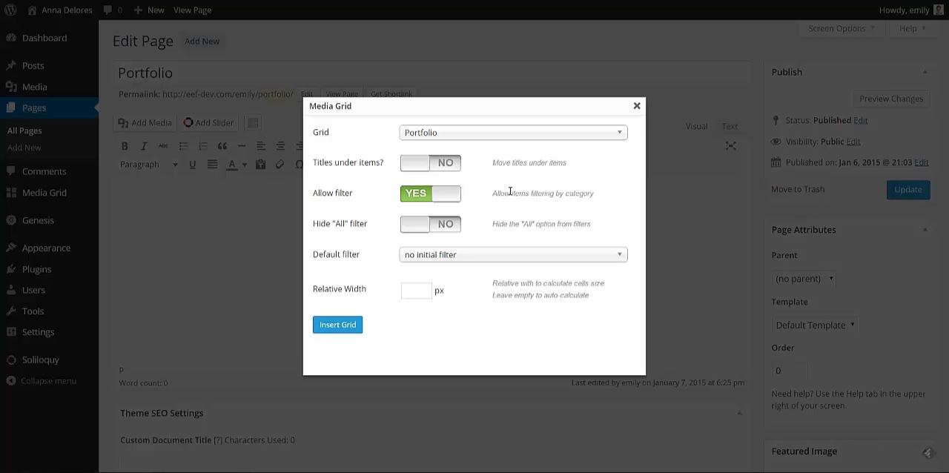
mouse_move(424, 207)
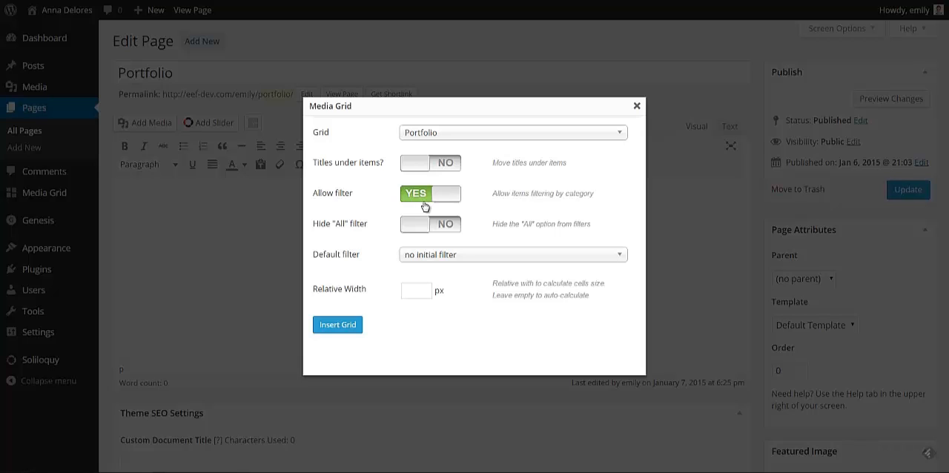
mouse_move(407, 229)
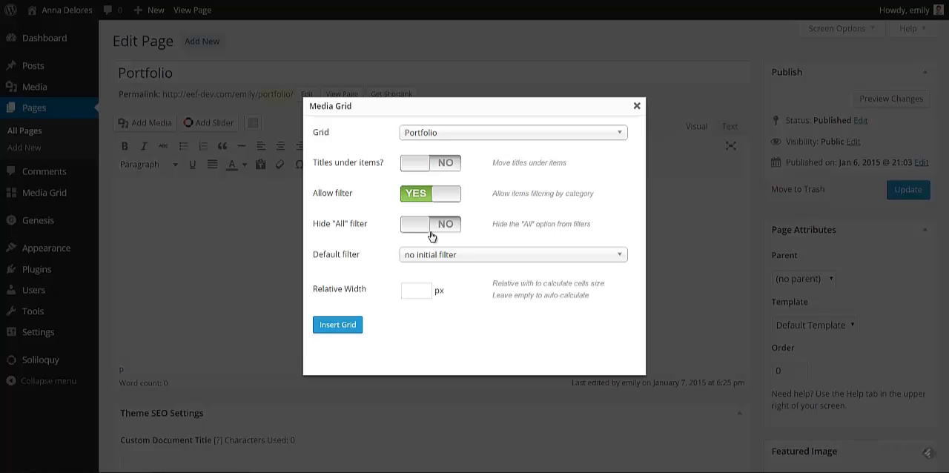
left_click(511, 254)
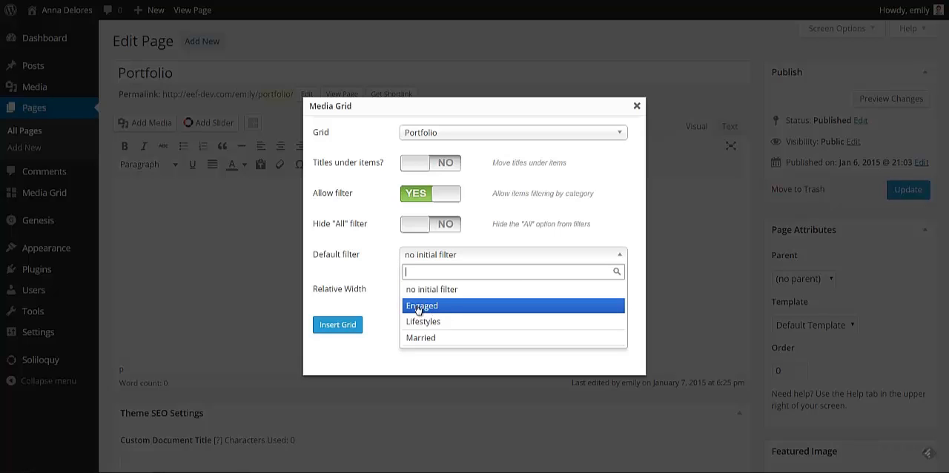
mouse_move(422, 321)
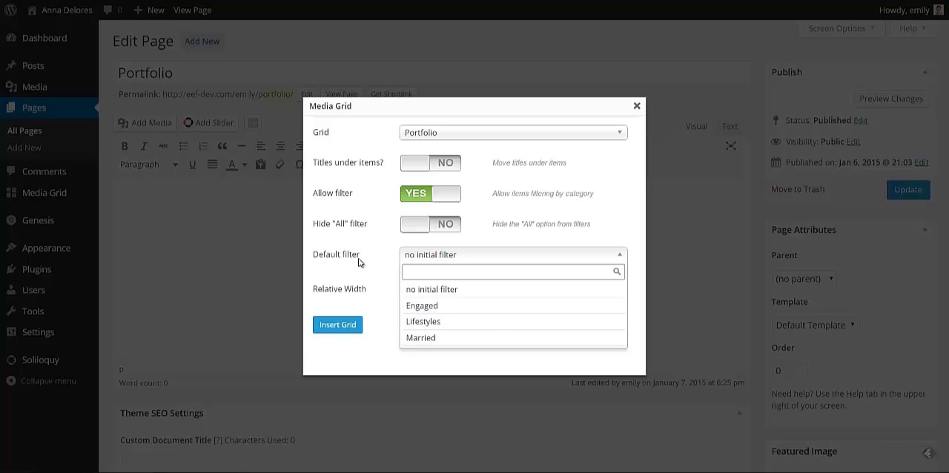
left_click(430, 289)
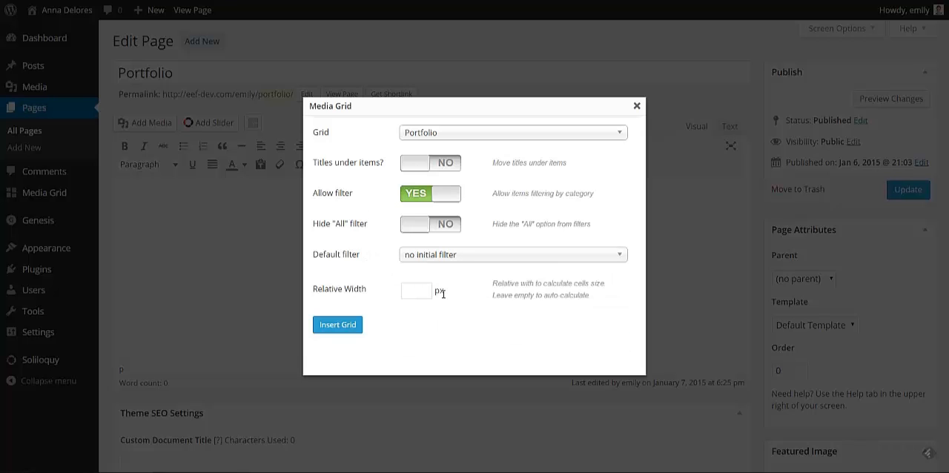
left_click(338, 325)
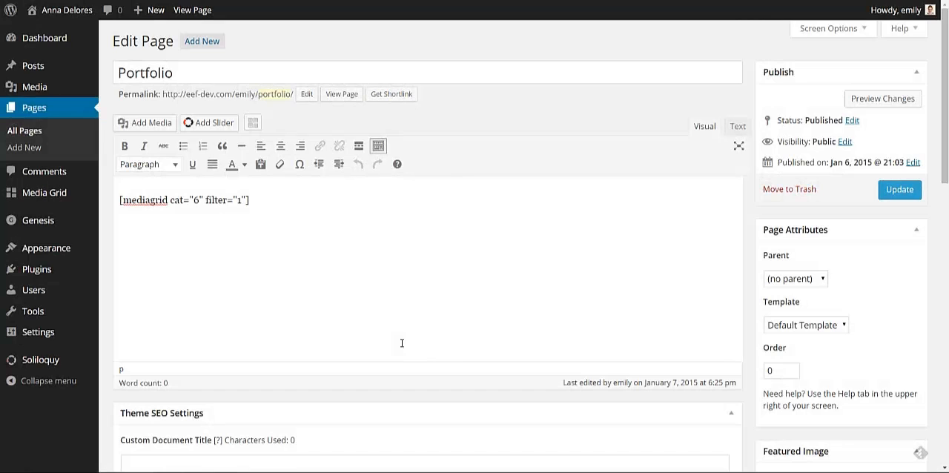
mouse_move(373, 197)
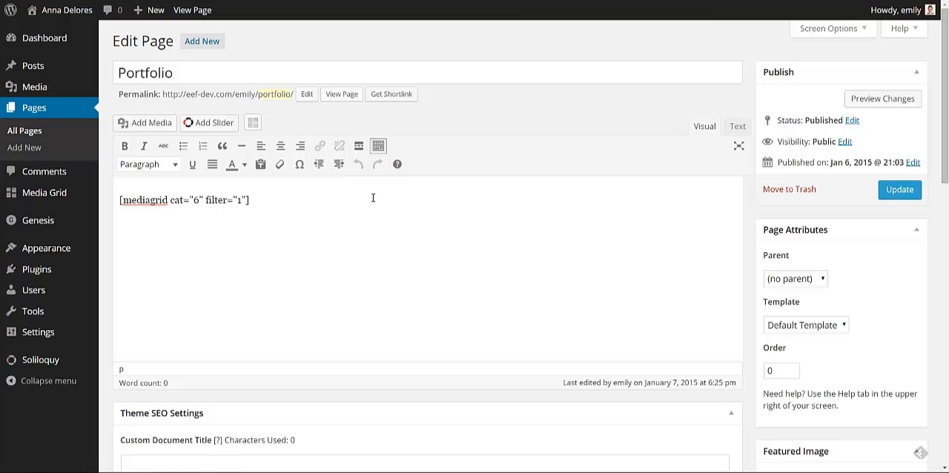
mouse_move(439, 200)
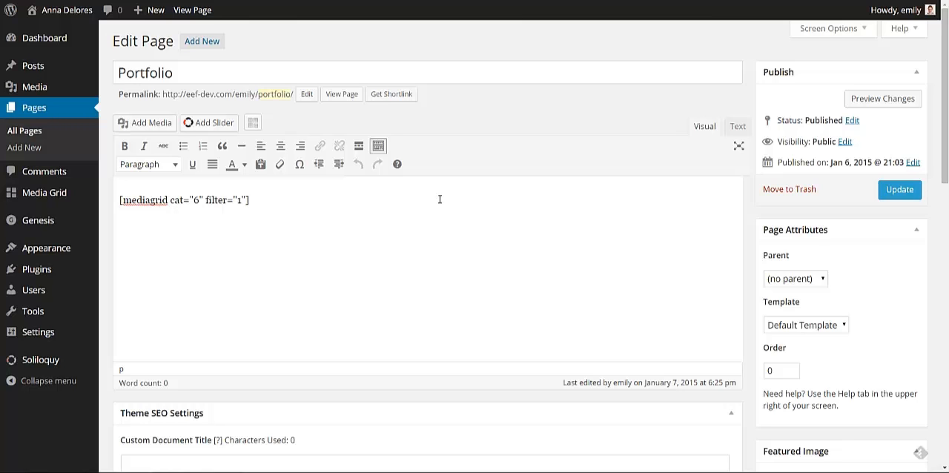
Step: Update the Portfolio page to publish its Media Grid shortcode with category filters
left_click(899, 190)
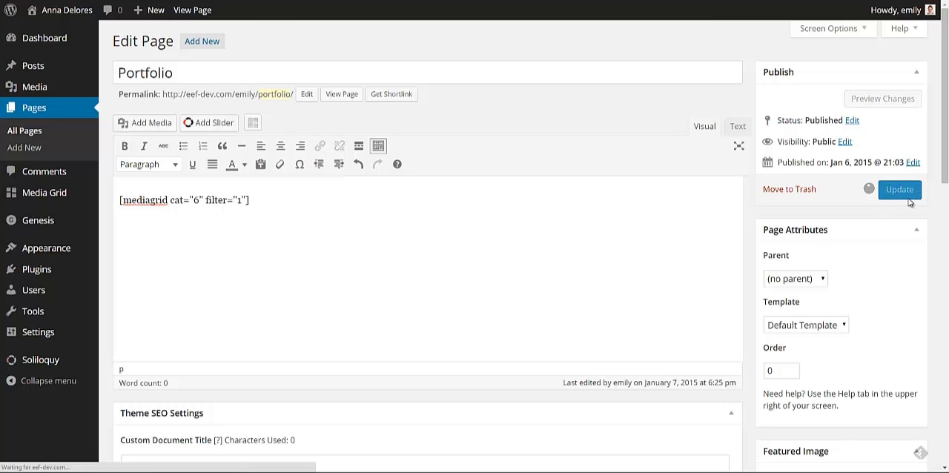
left_click(899, 189)
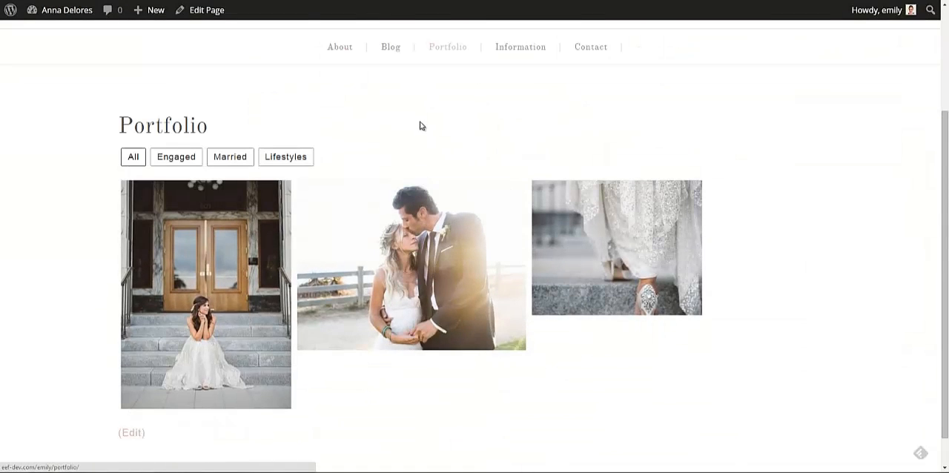
Step: Browse the live Portfolio gallery's lightbox previews, stepping through items such as Three
scroll("down", 3)
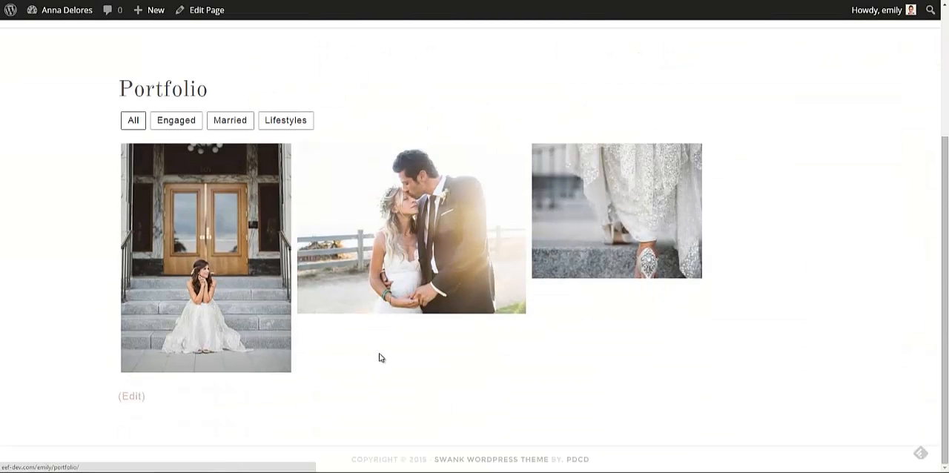
mouse_move(384, 323)
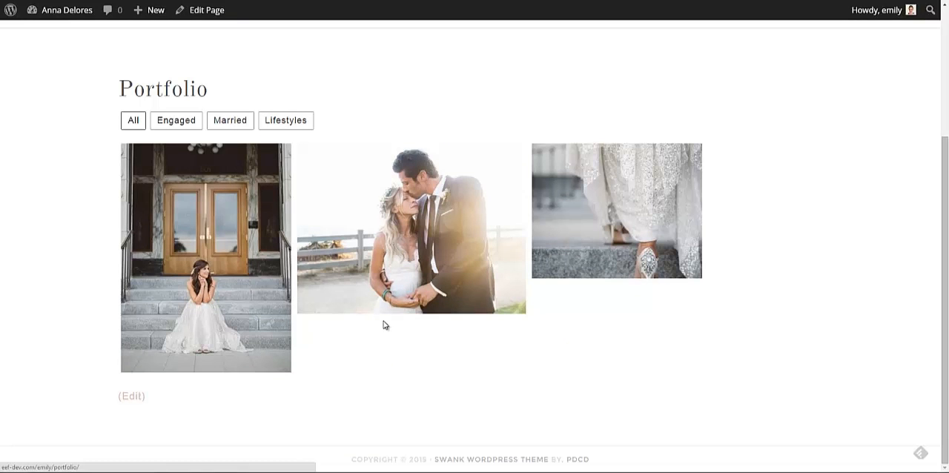
mouse_move(206, 256)
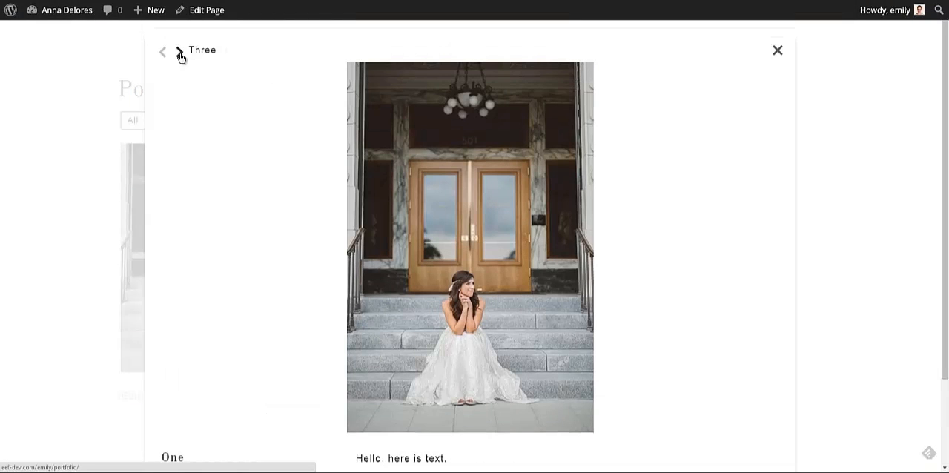
left_click(180, 52)
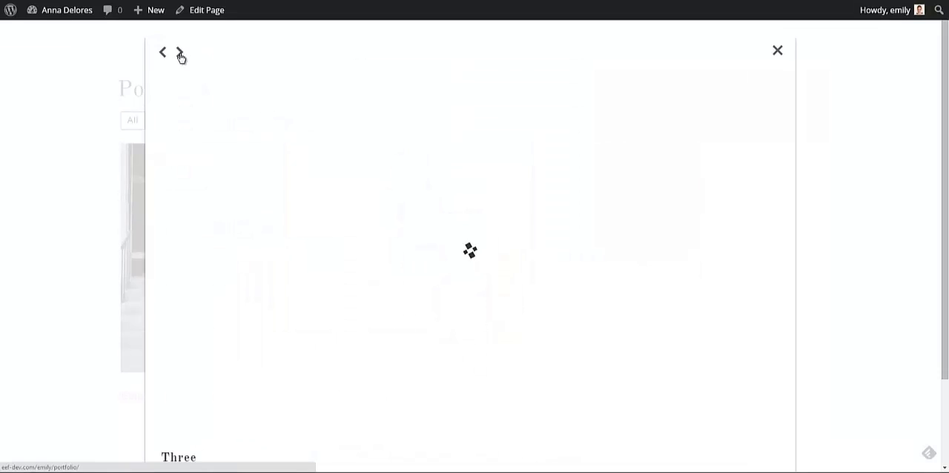
left_click(179, 52)
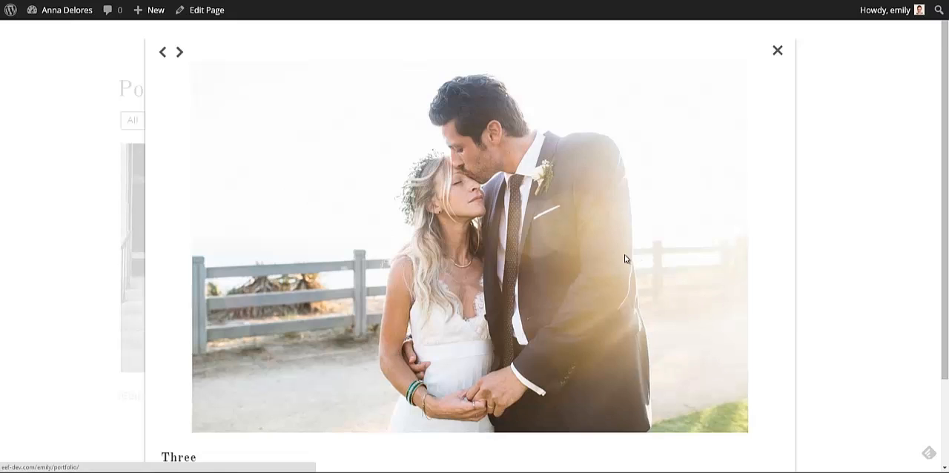
scroll("down", 3)
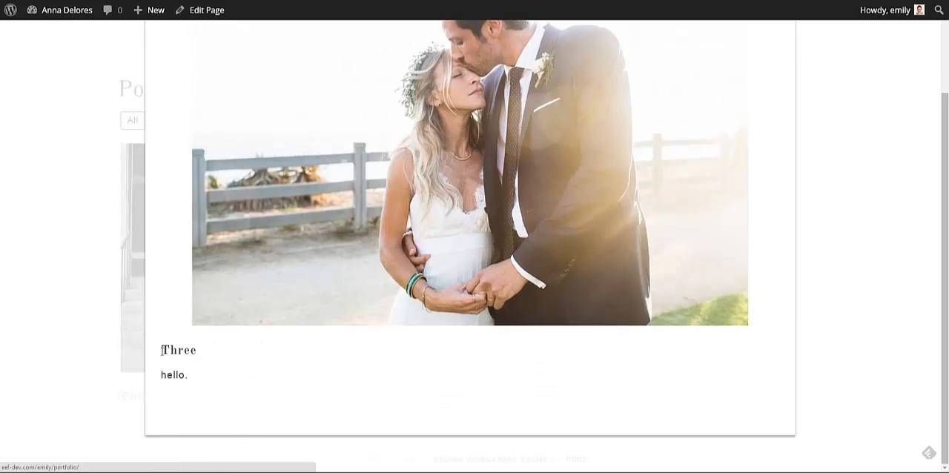
left_click(469, 178)
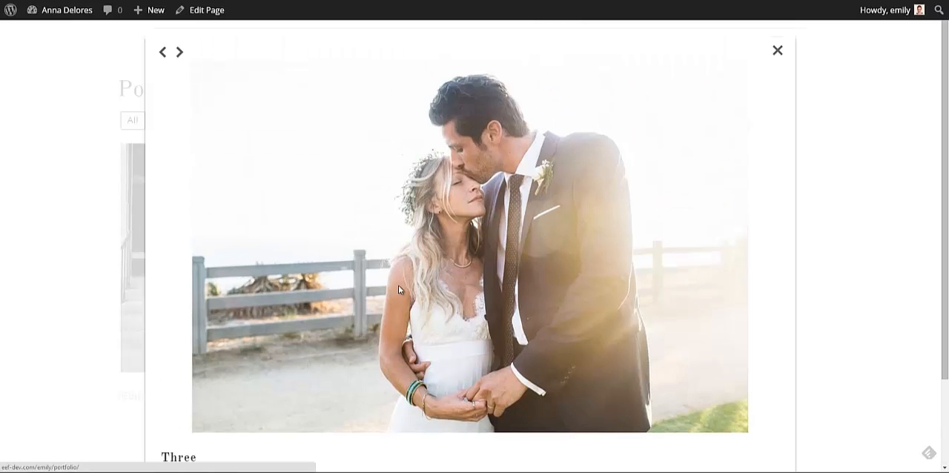
Step: Advance to the Two slideshow item, view three more slides, and close the lightbox
left_click(776, 49)
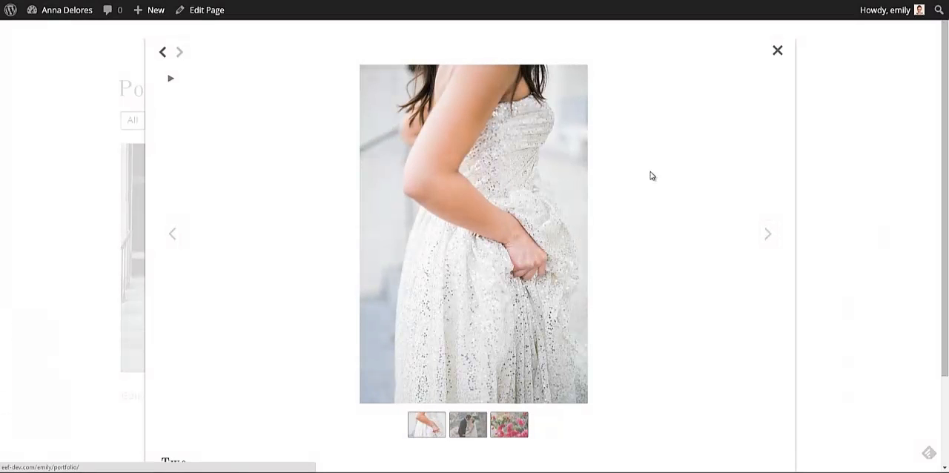
mouse_move(768, 234)
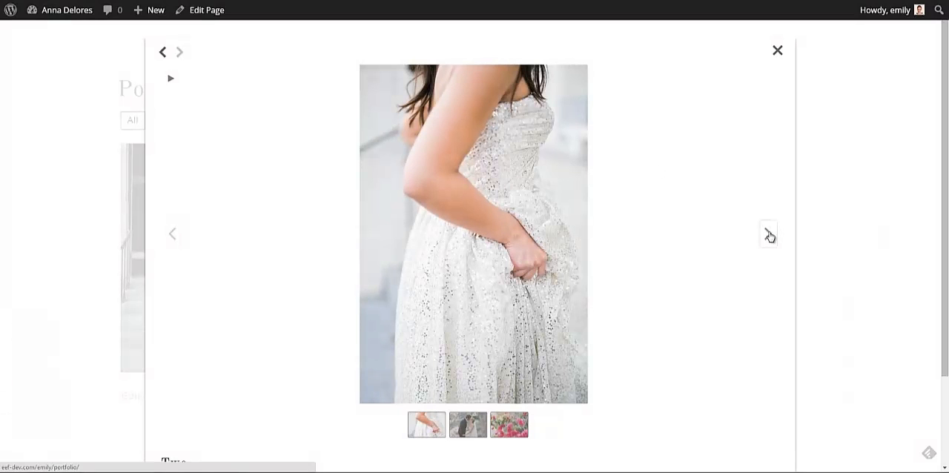
left_click(769, 233)
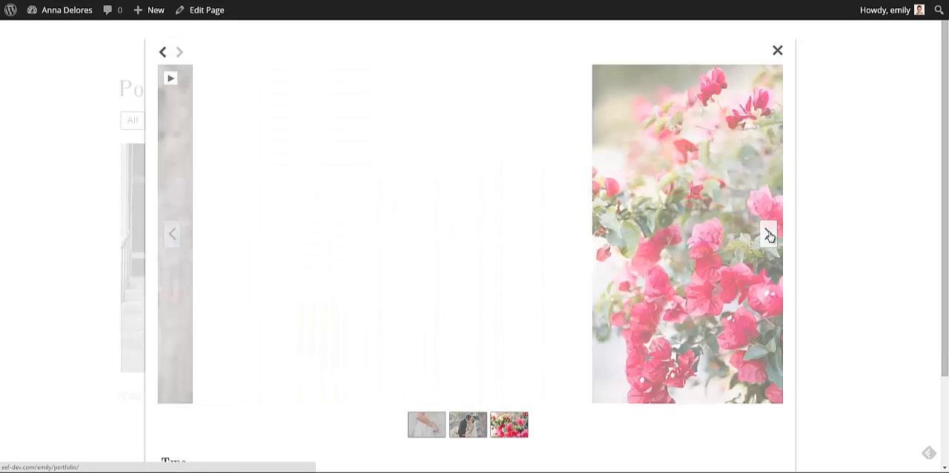
left_click(768, 232)
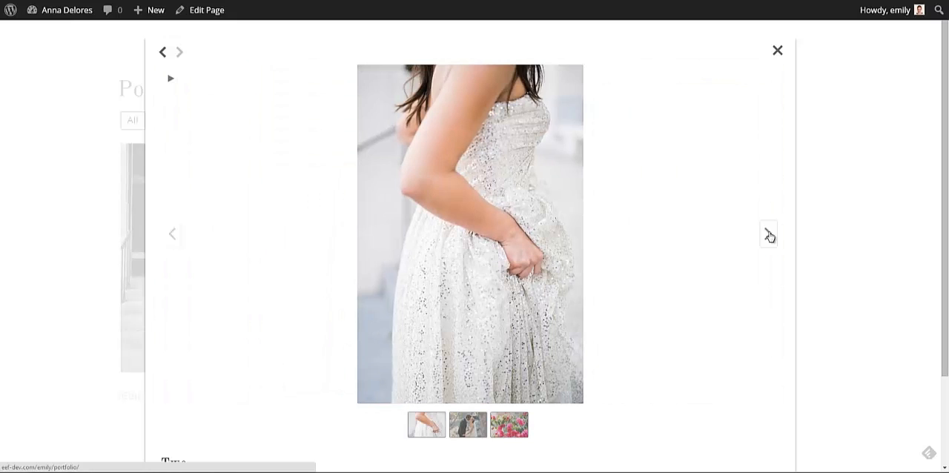
left_click(769, 234)
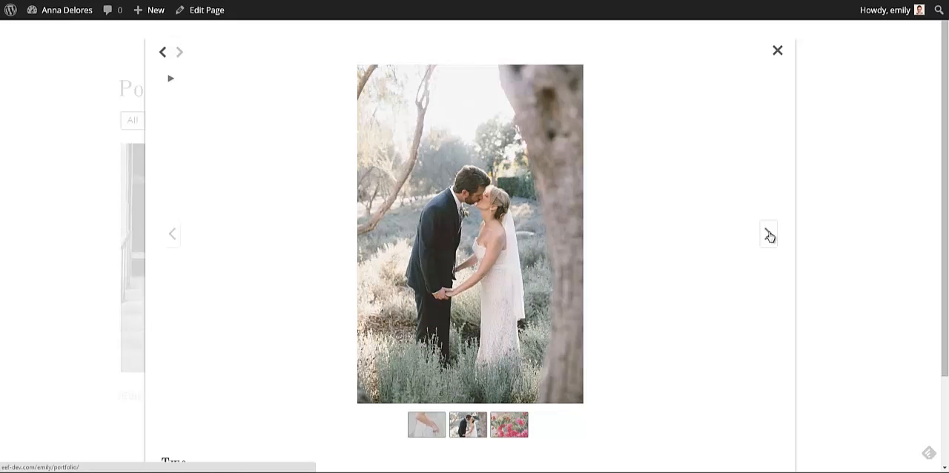
mouse_move(770, 236)
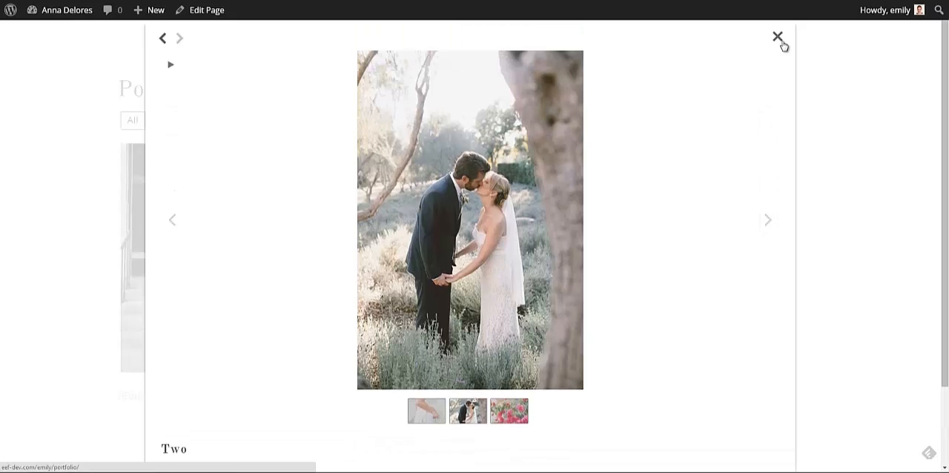
left_click(777, 35)
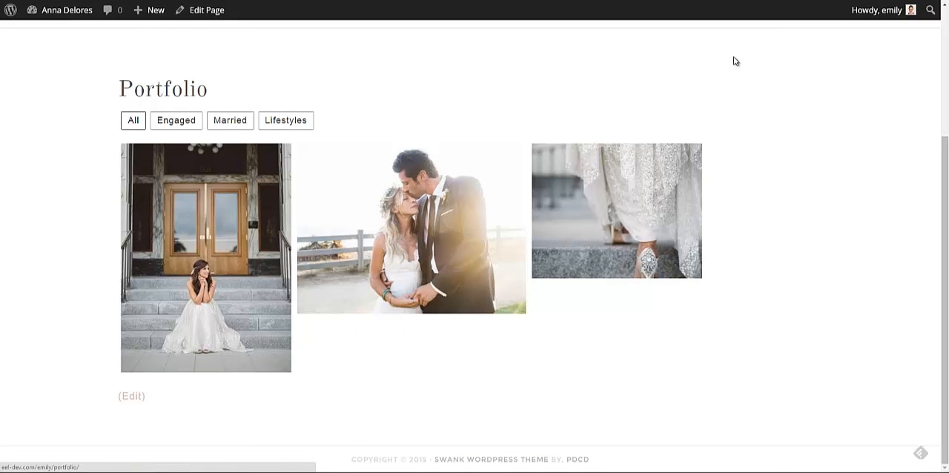
mouse_move(738, 60)
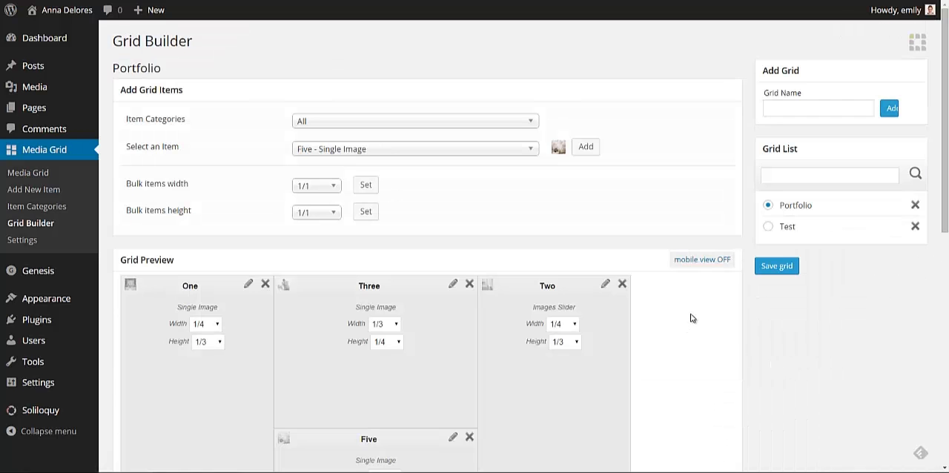
Step: Scroll through the Portfolio grid preview in the Grid Builder
scroll("down", 3)
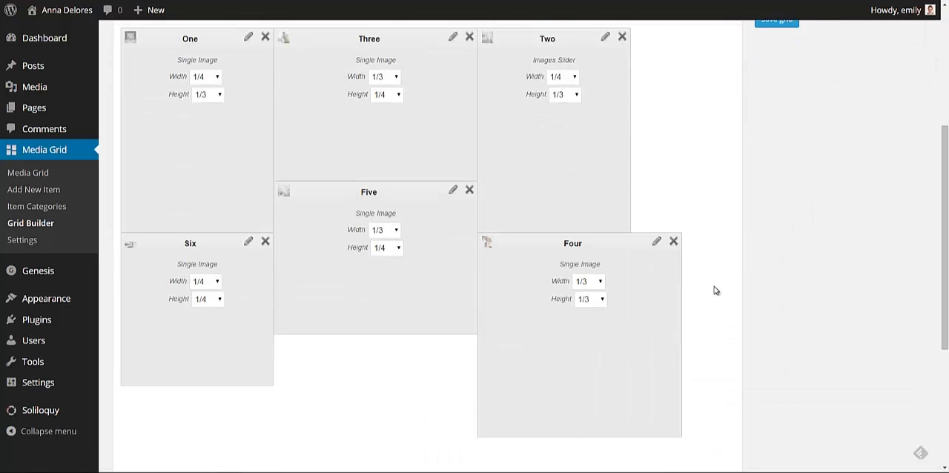
mouse_move(717, 285)
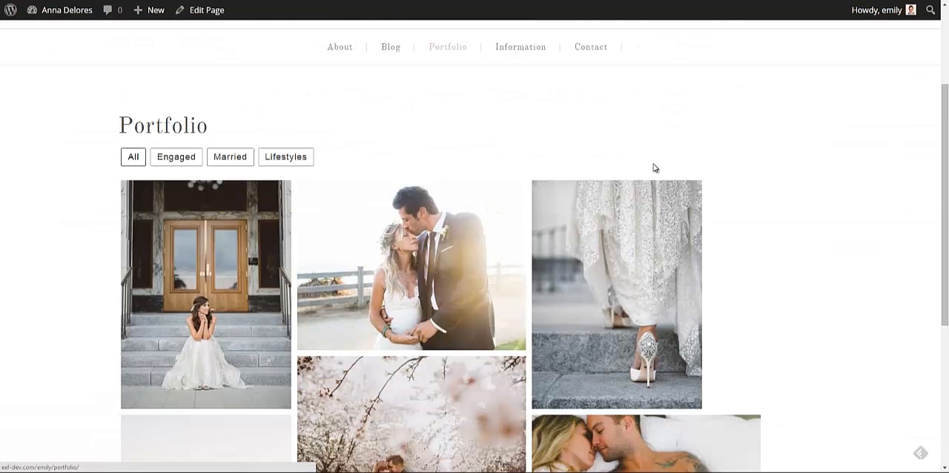
scroll("down", 3)
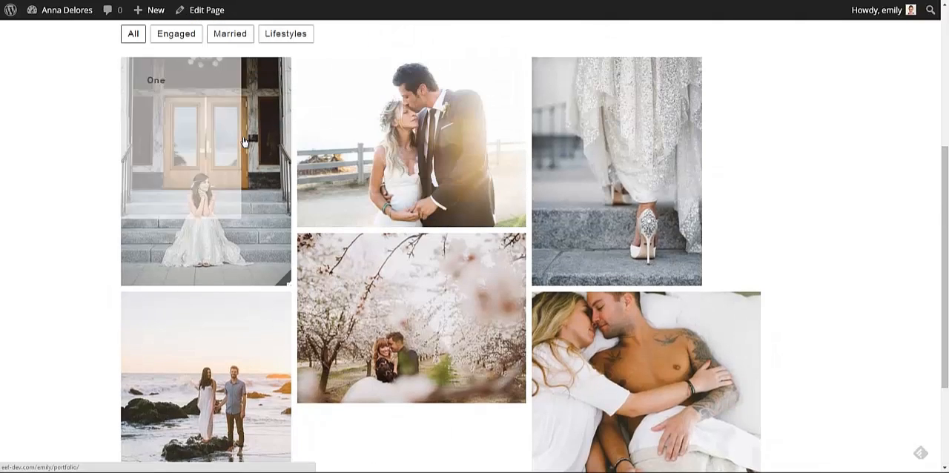
left_click(206, 171)
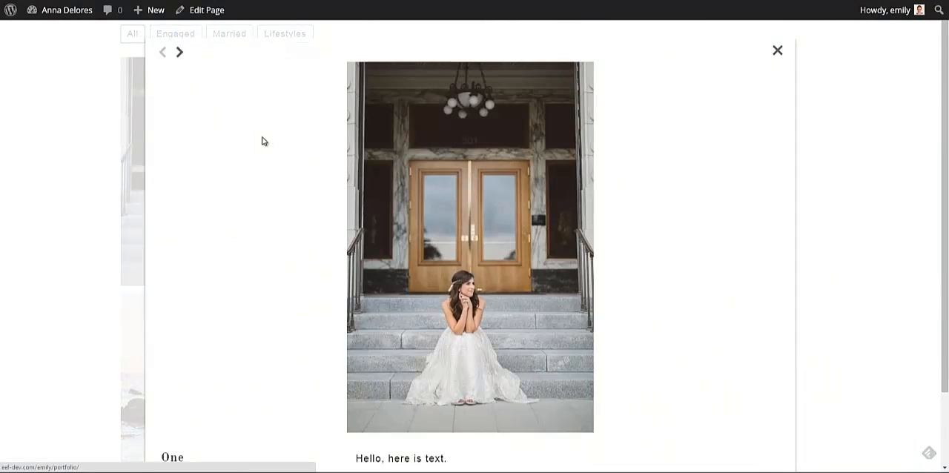
scroll("down", 3)
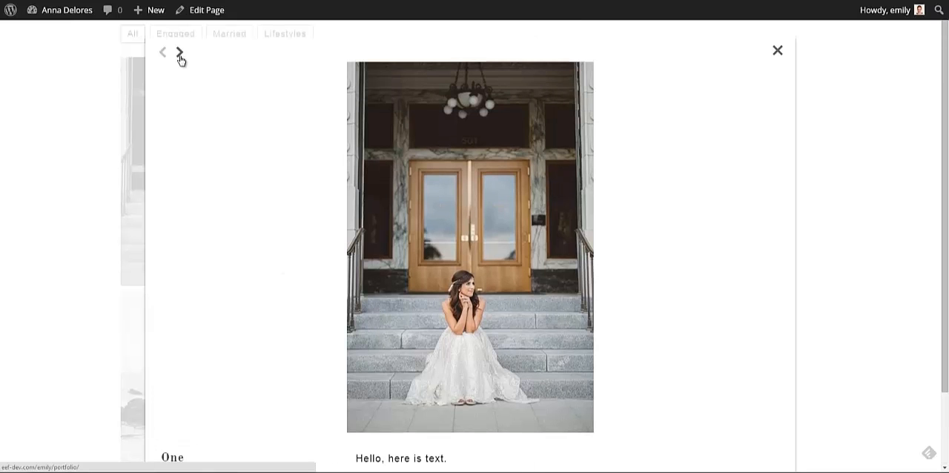
left_click(179, 52)
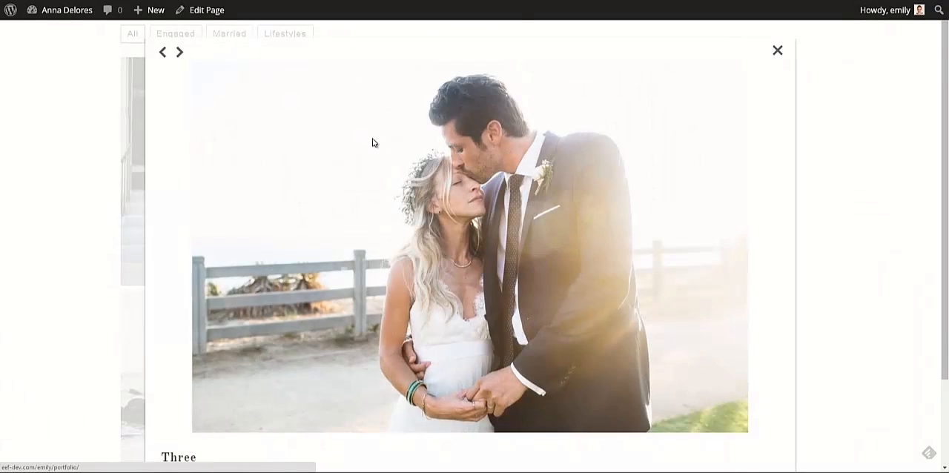
scroll("down", 3)
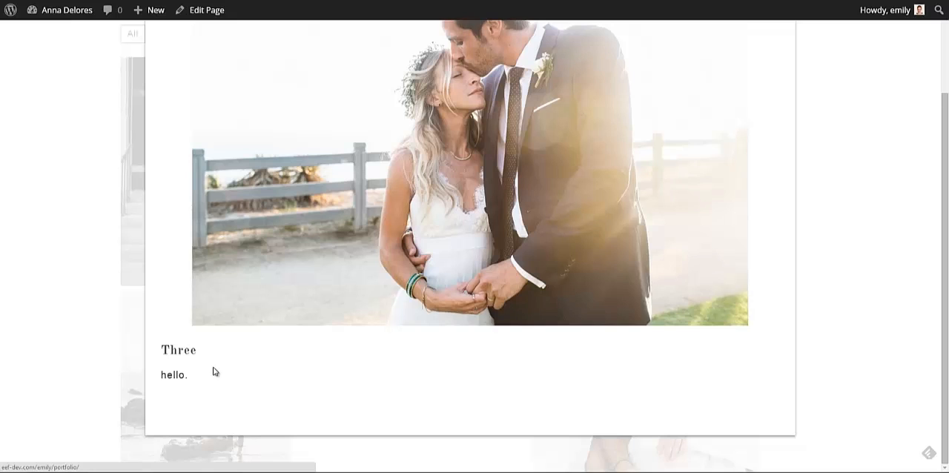
mouse_move(514, 419)
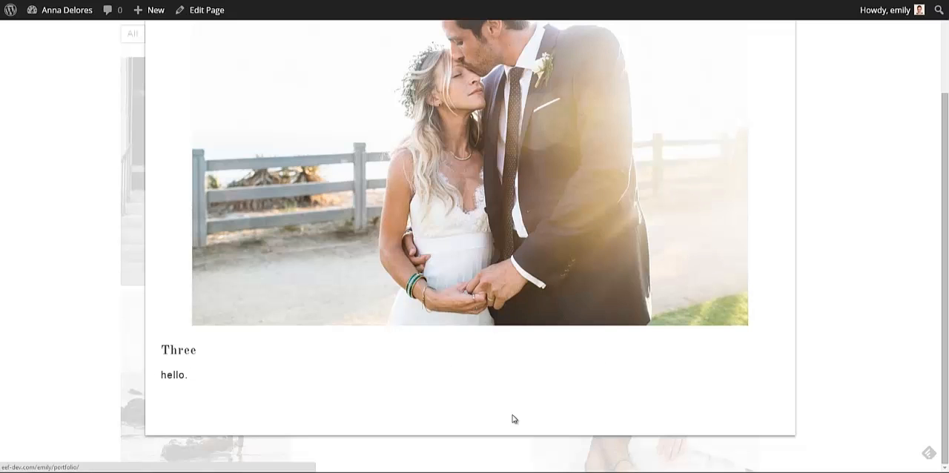
mouse_move(334, 374)
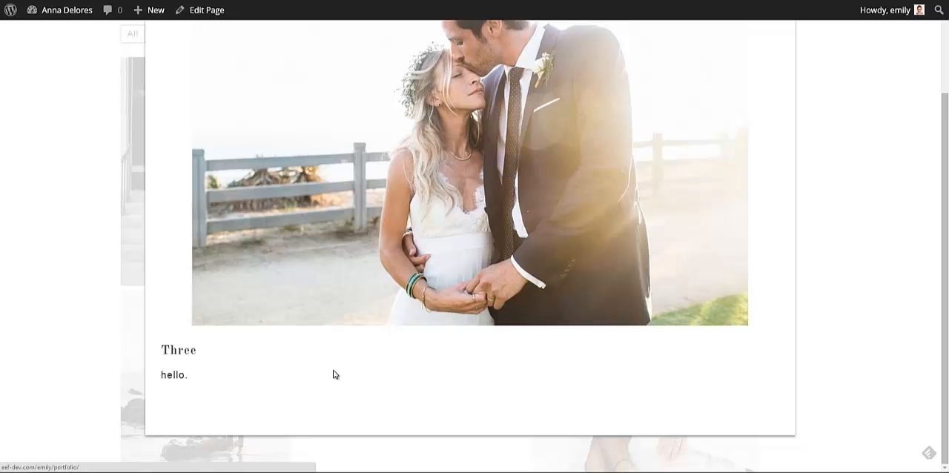
left_click(469, 176)
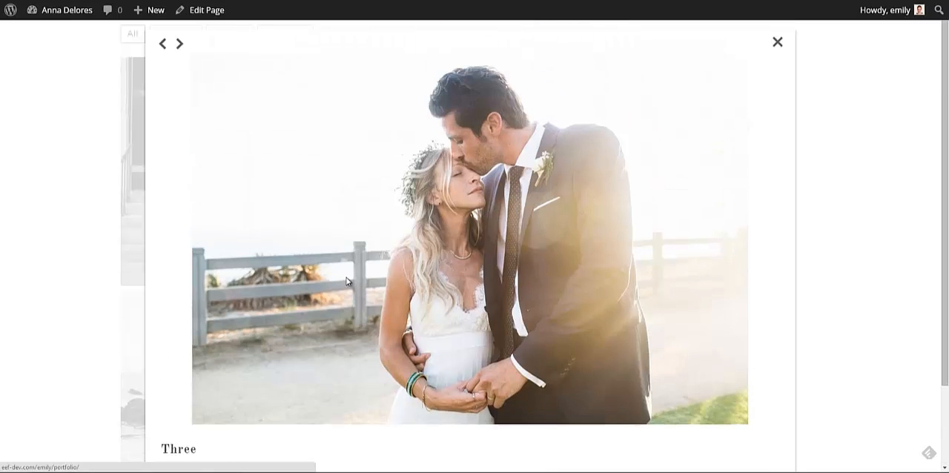
left_click(161, 43)
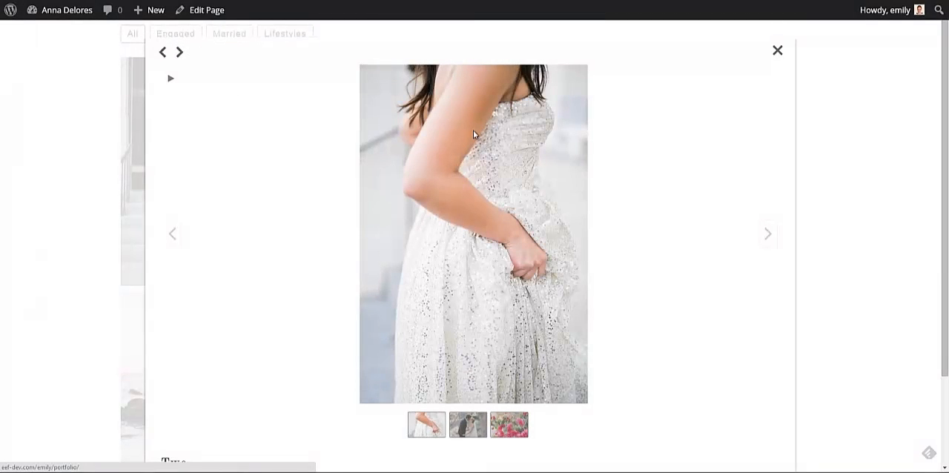
left_click(768, 233)
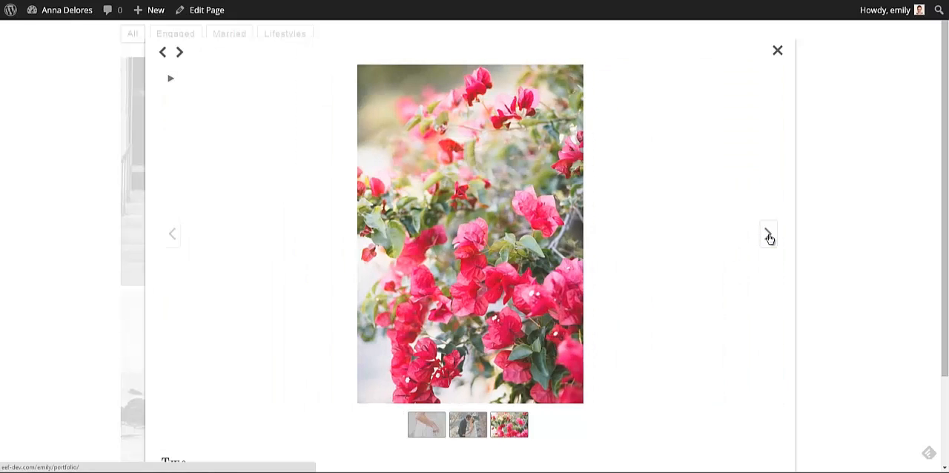
left_click(768, 234)
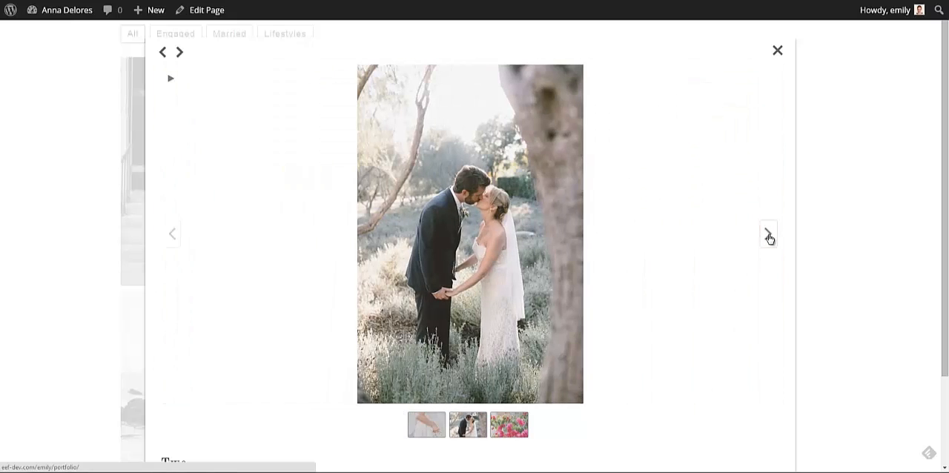
left_click(776, 50)
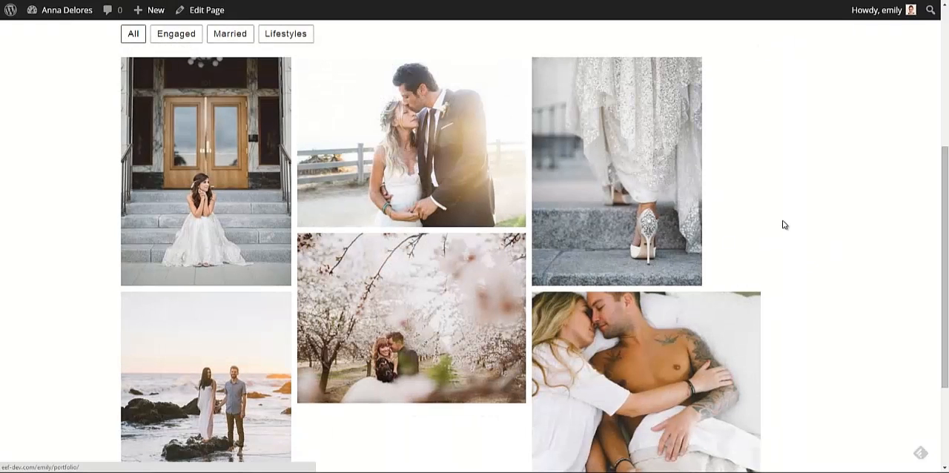
scroll("down", 3)
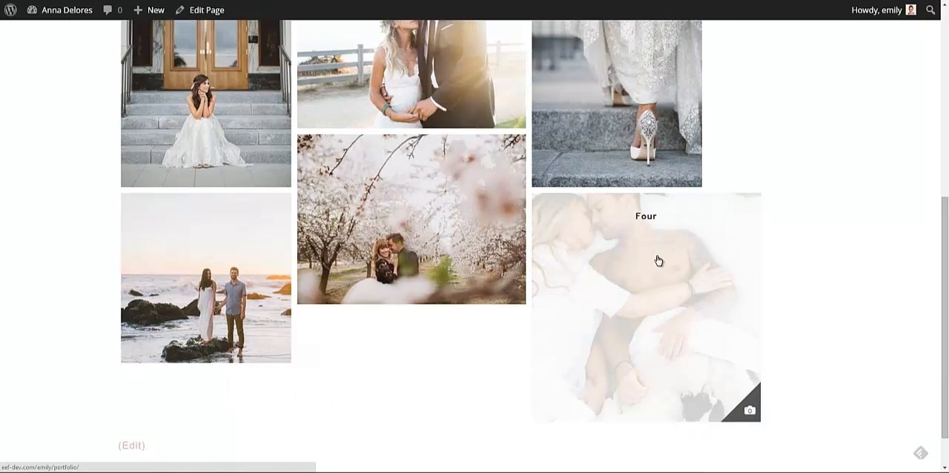
scroll("up", 3)
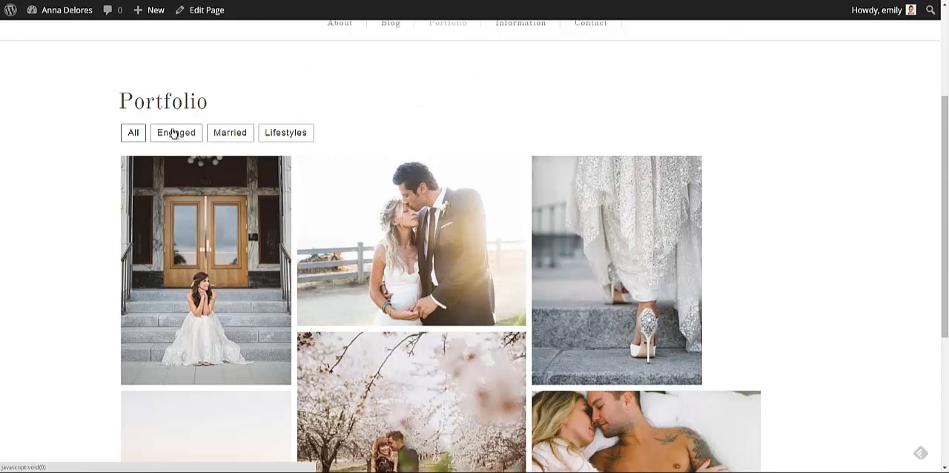
left_click(176, 132)
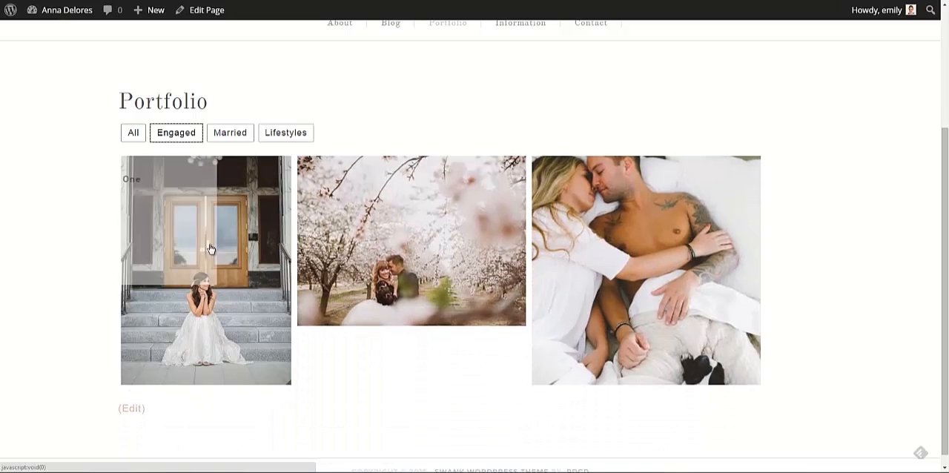
mouse_move(208, 232)
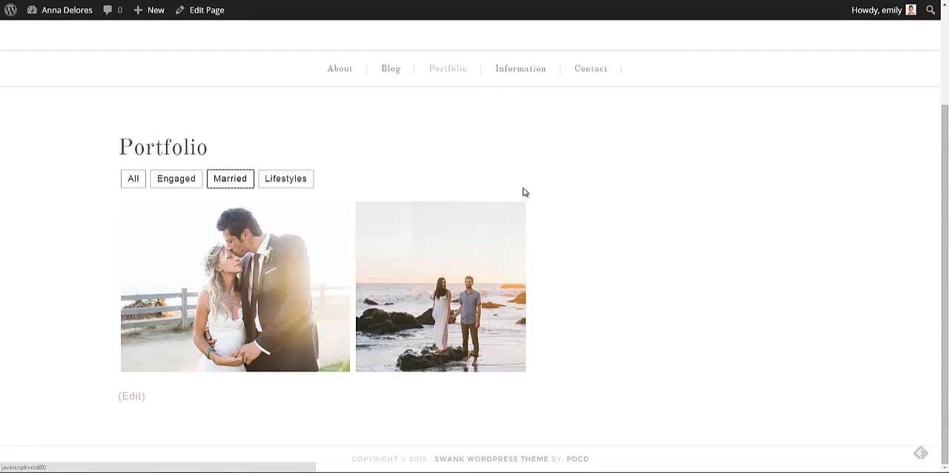
mouse_move(285, 179)
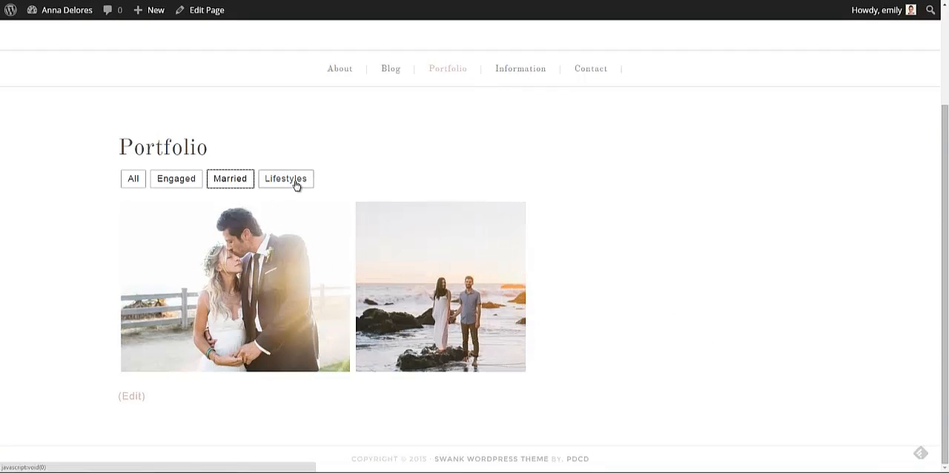
left_click(285, 179)
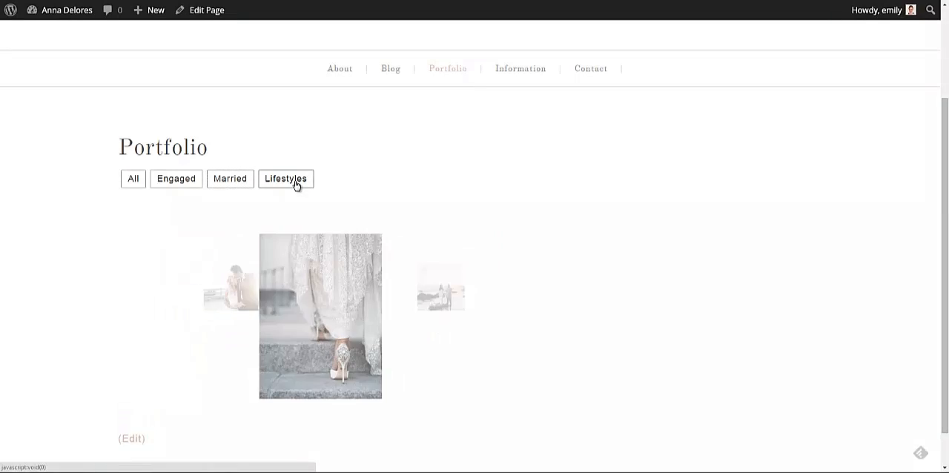
left_click(285, 178)
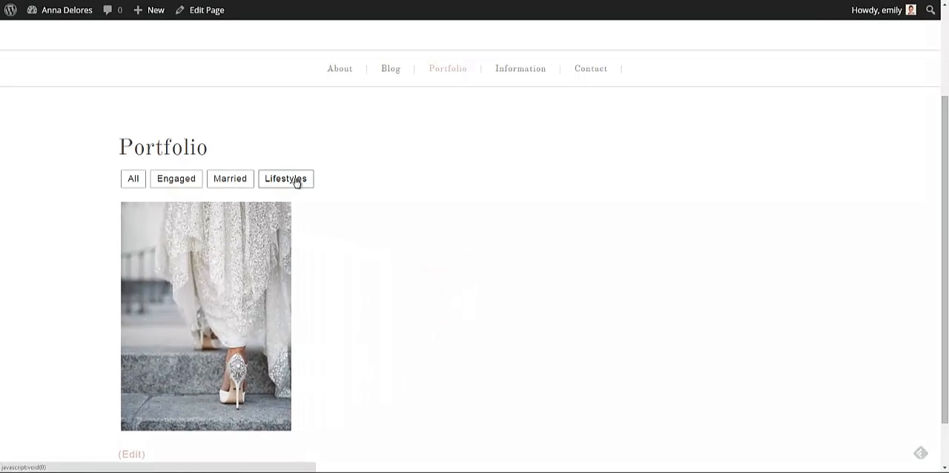
left_click(132, 178)
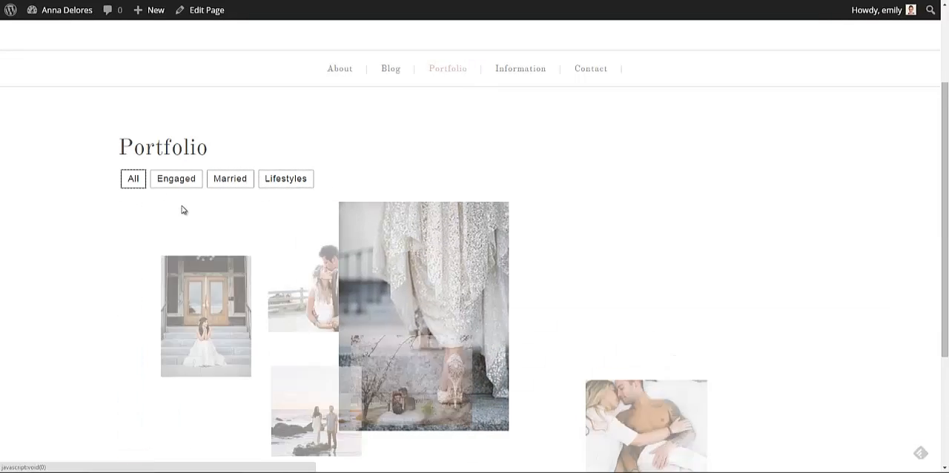
scroll("down", 3)
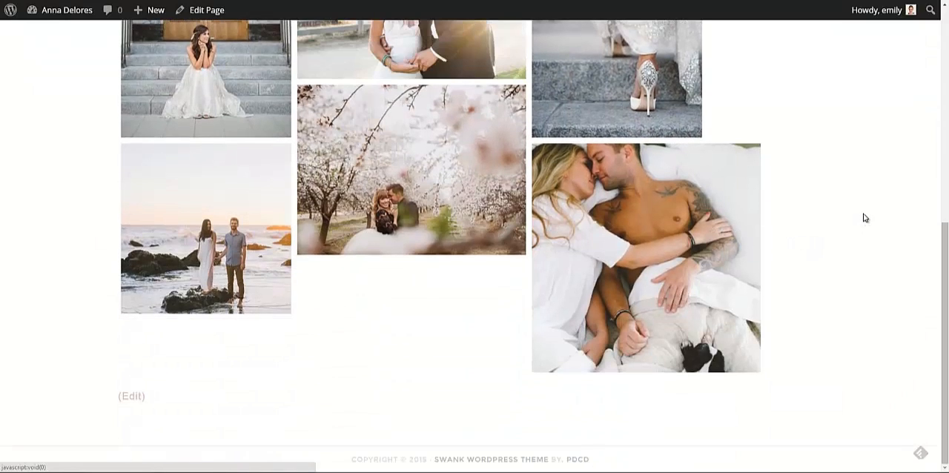
scroll("up", 3)
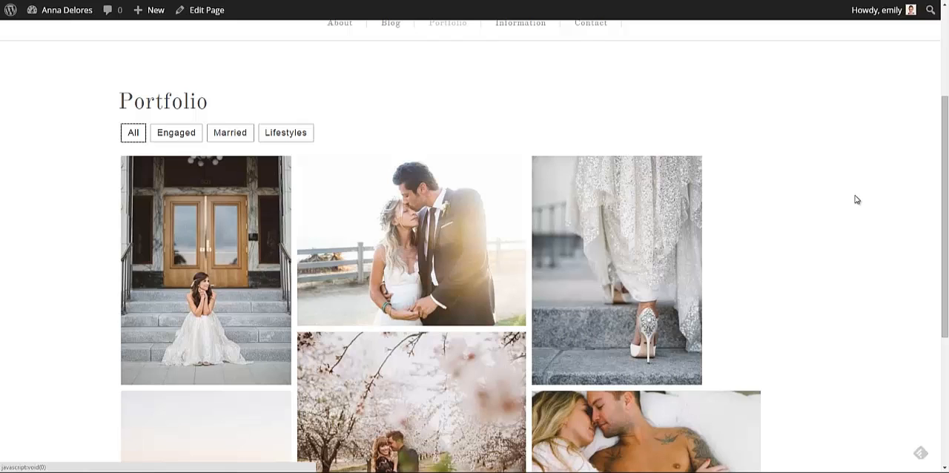
mouse_move(858, 197)
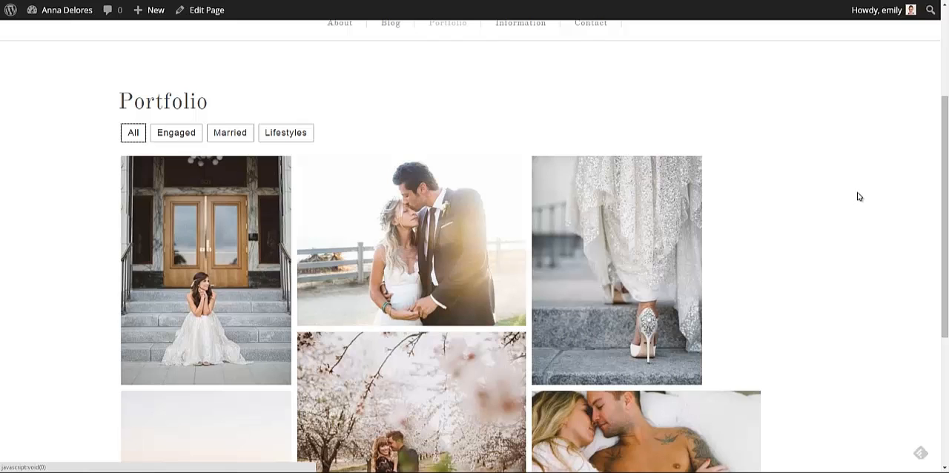